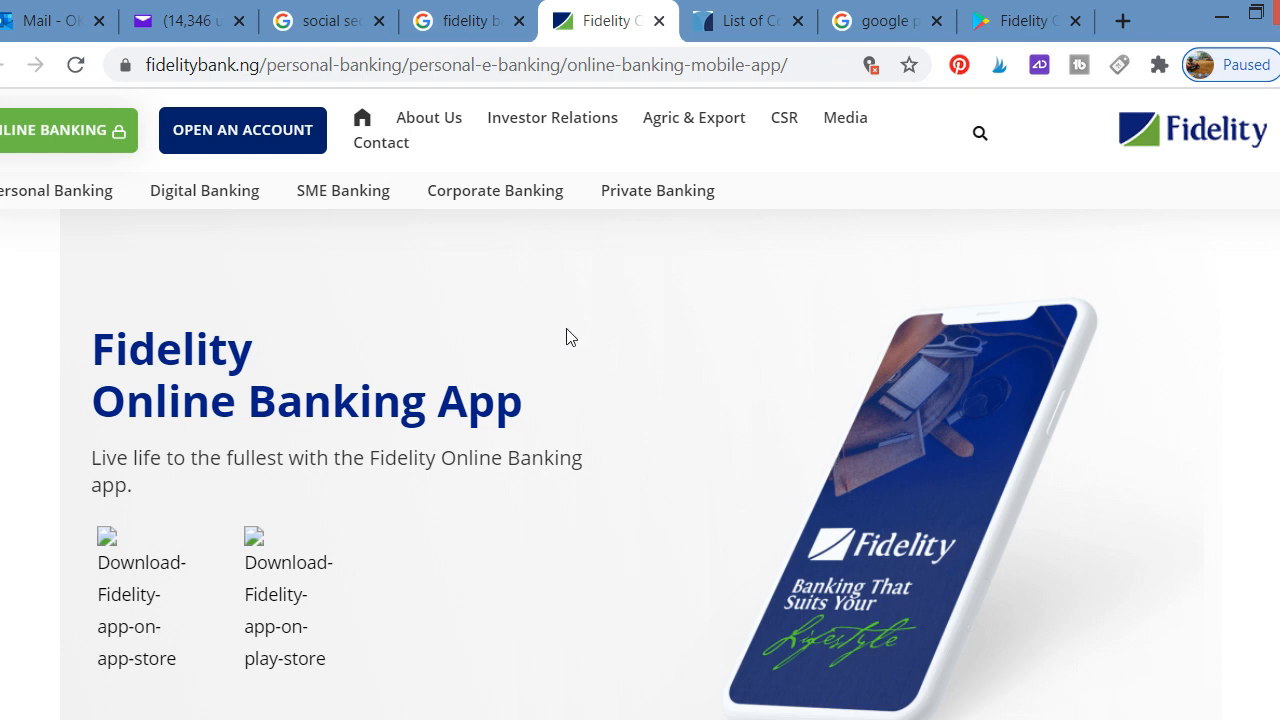
mouse_move(416, 311)
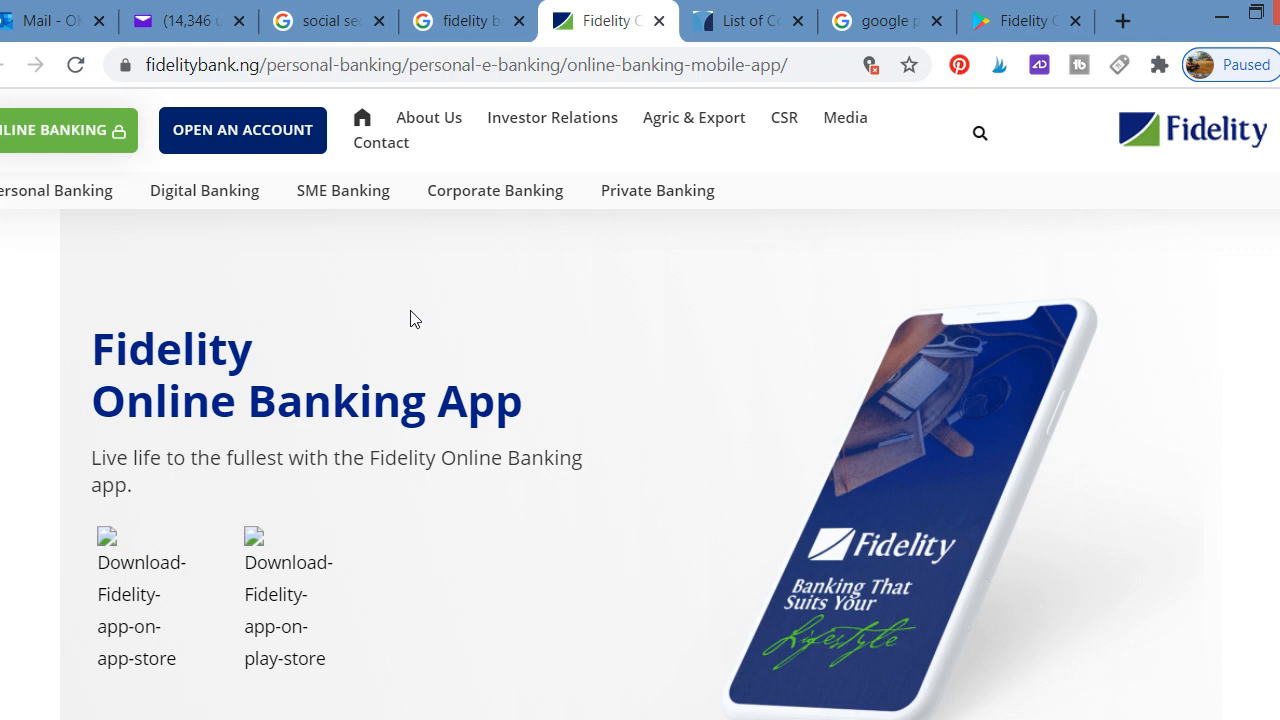
mouse_move(397, 327)
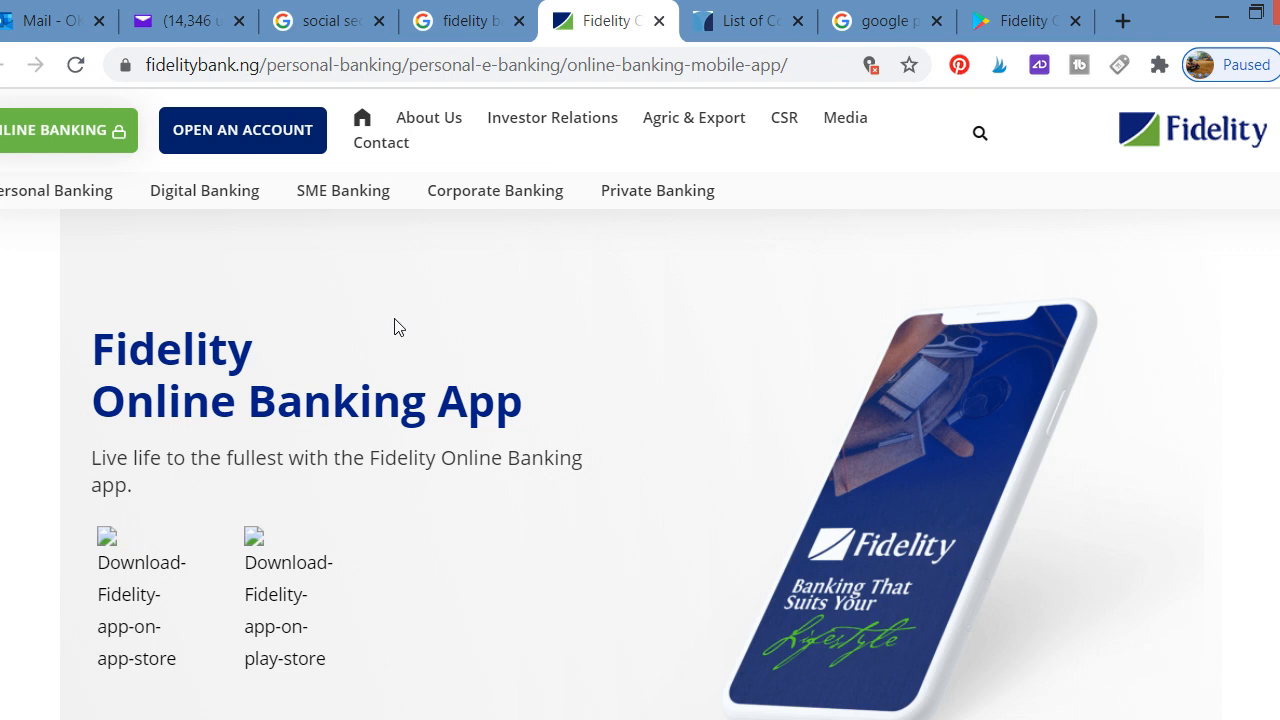
mouse_move(388, 333)
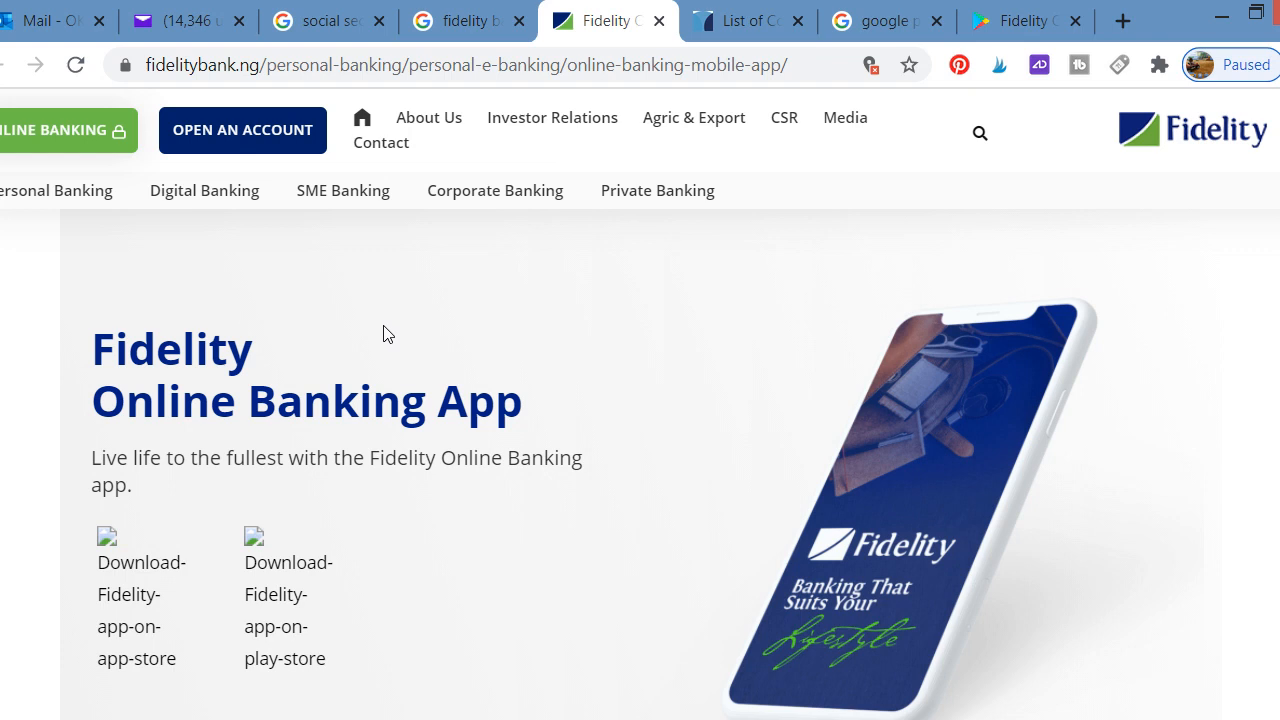
mouse_move(166, 222)
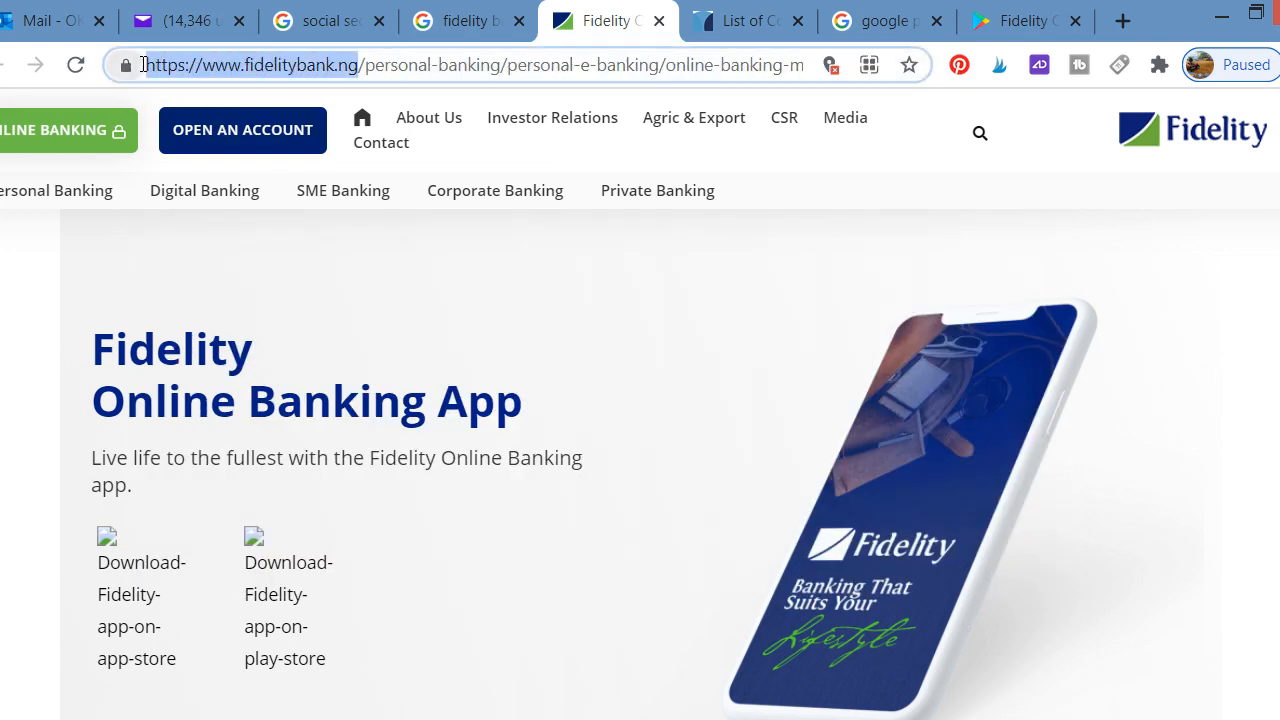
mouse_move(128, 65)
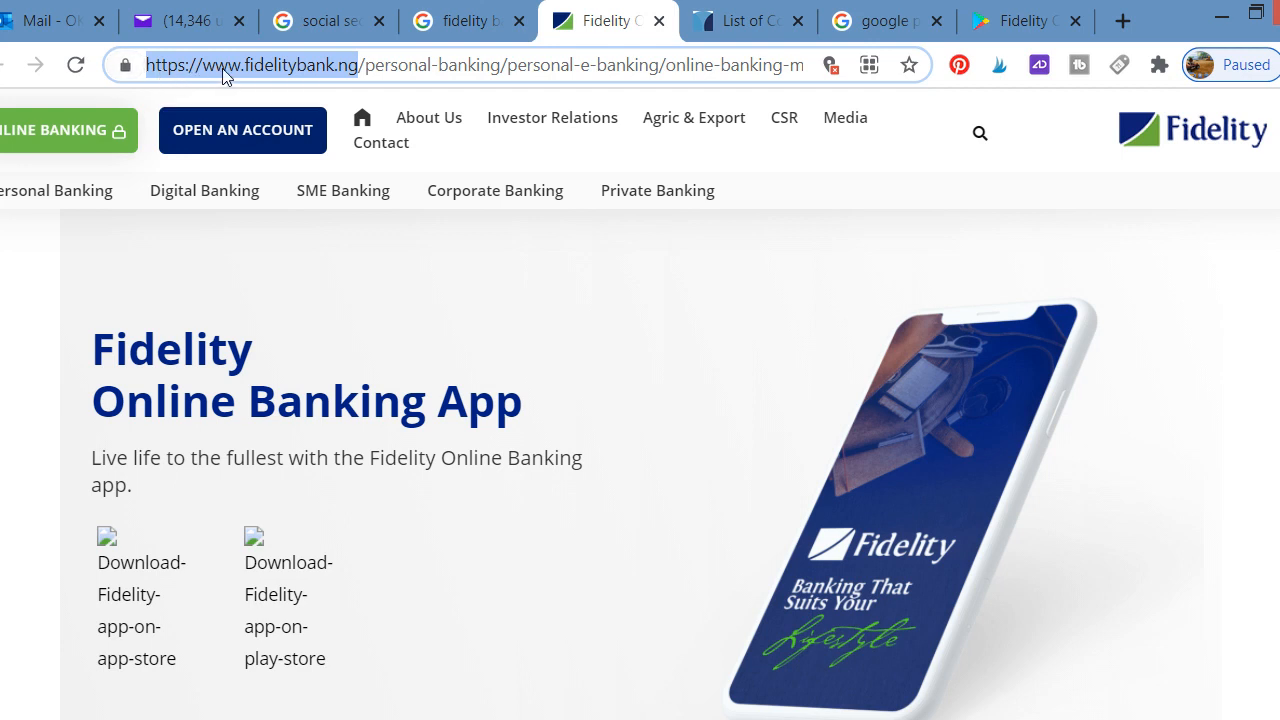
mouse_move(315, 80)
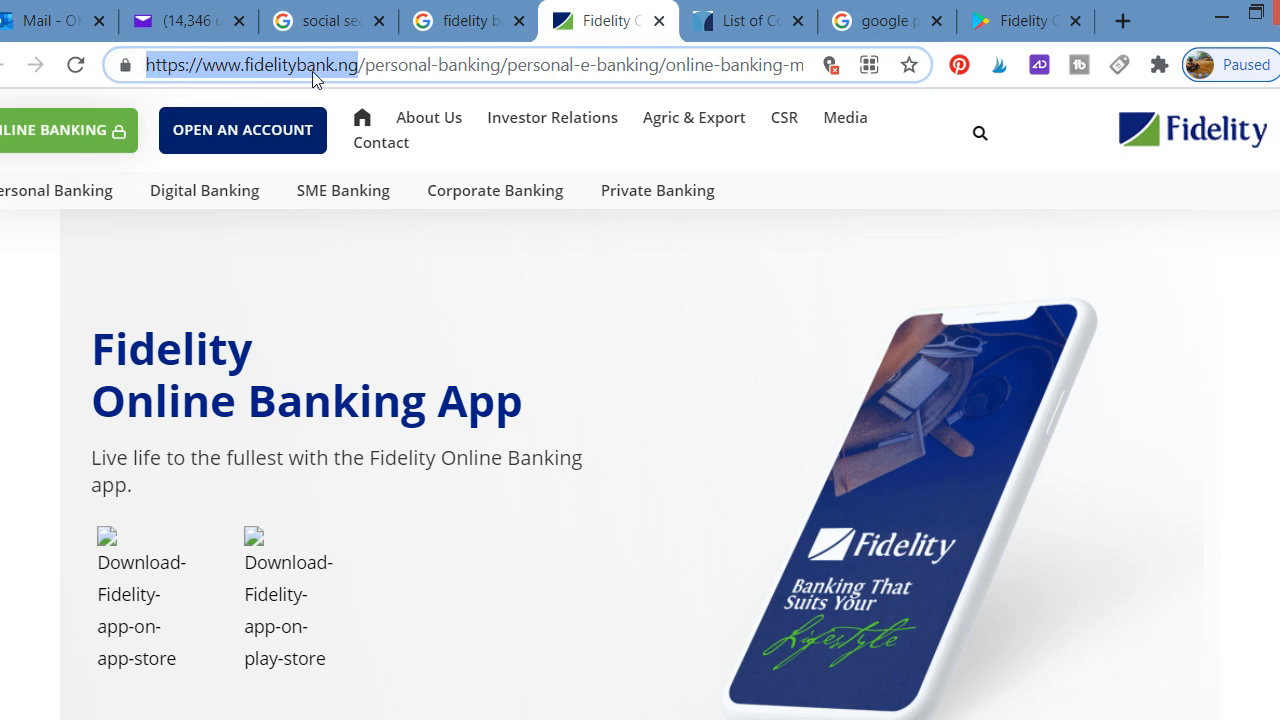
mouse_move(1098, 113)
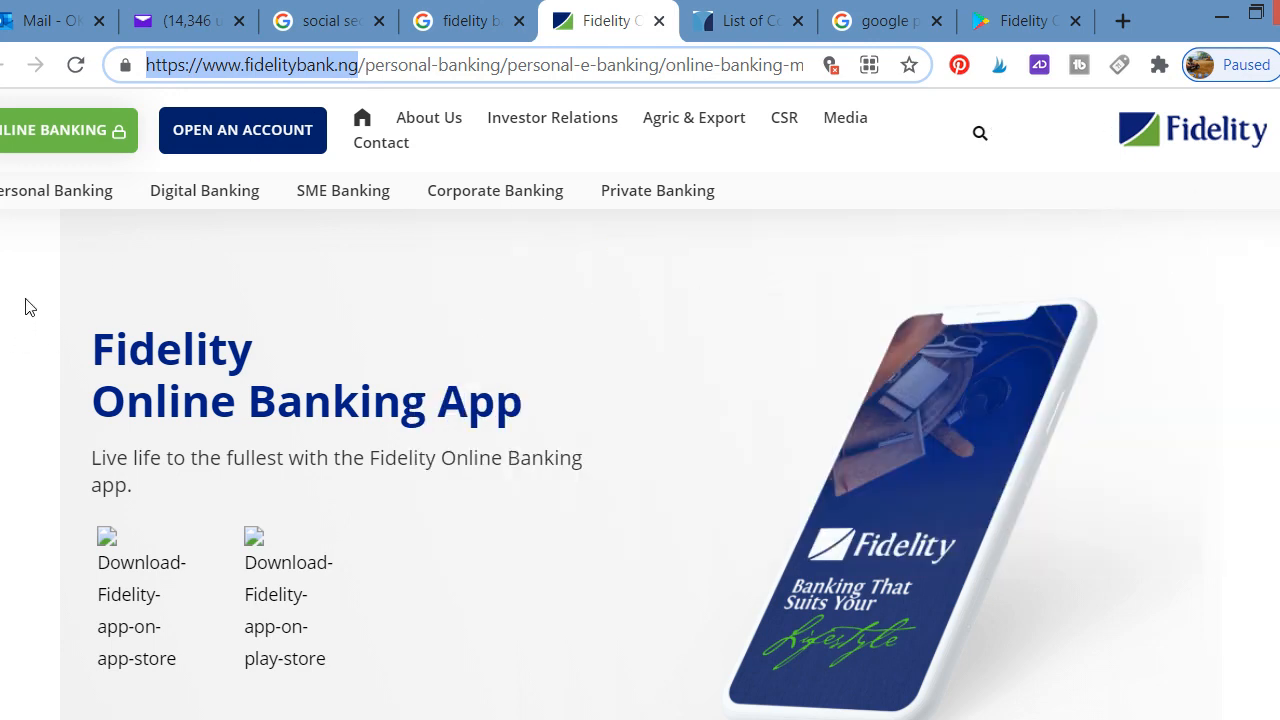
mouse_move(155, 278)
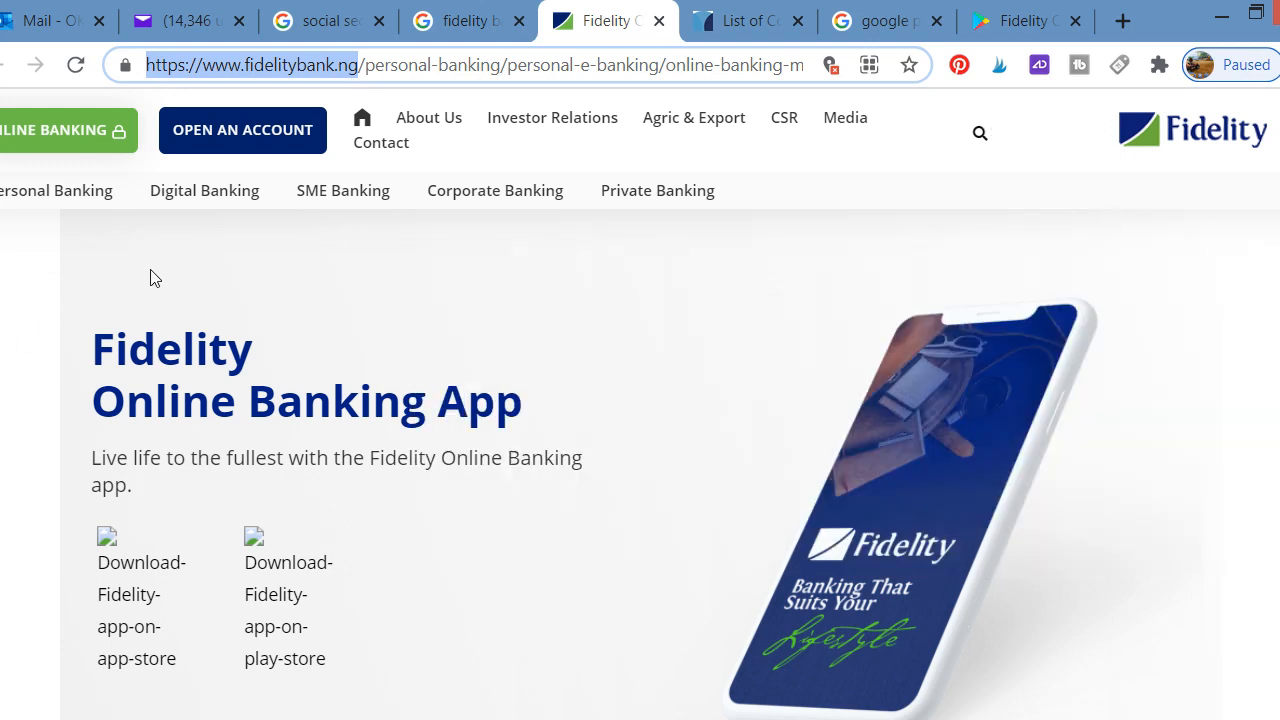
mouse_move(60, 280)
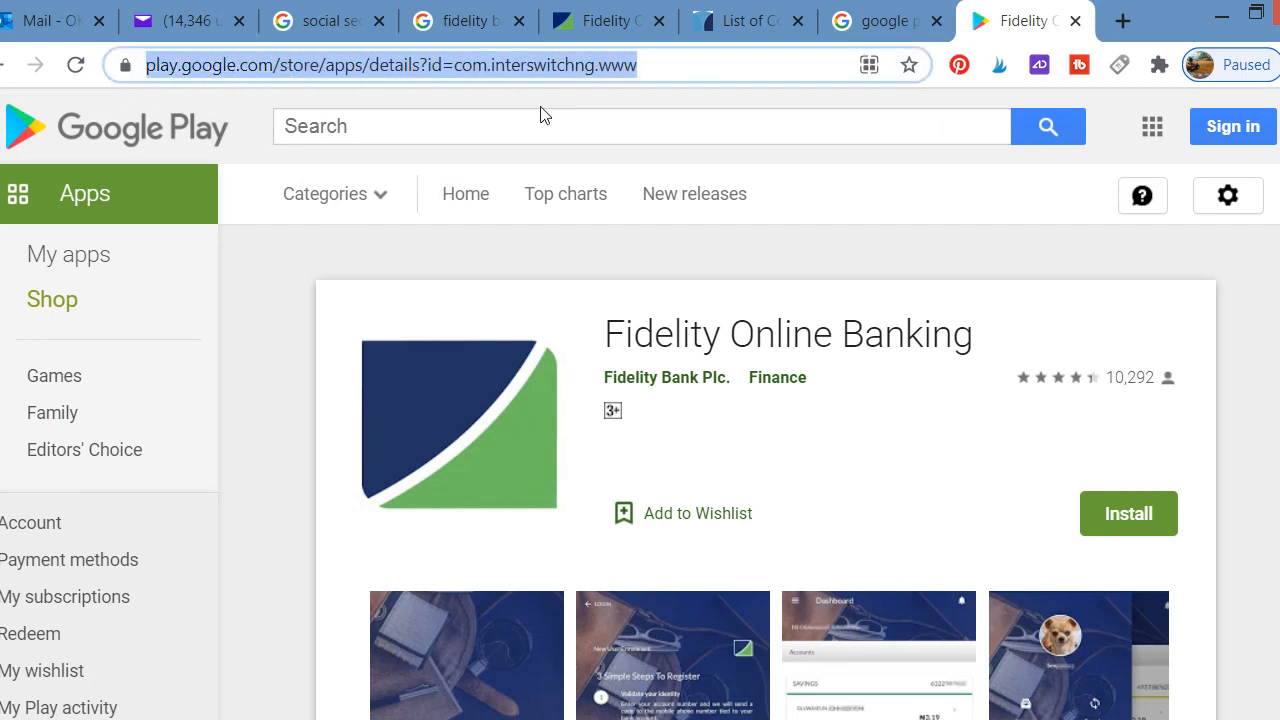
mouse_move(892, 196)
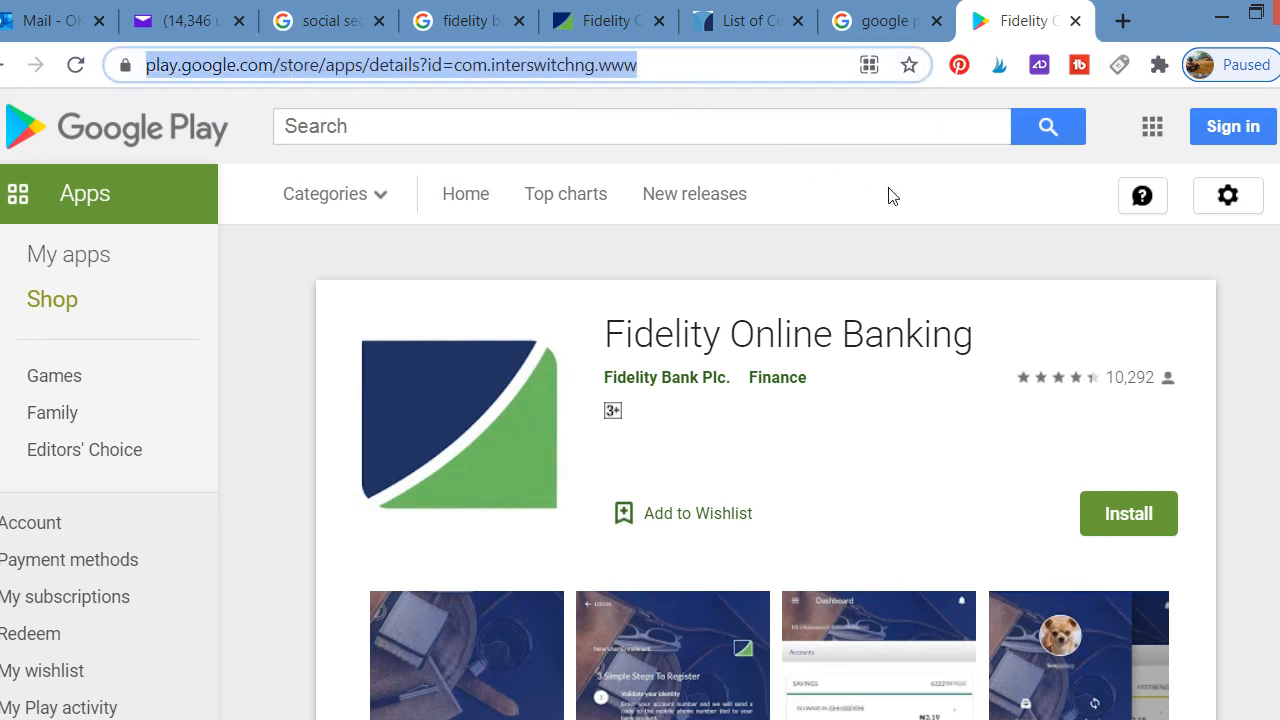
mouse_move(1277, 320)
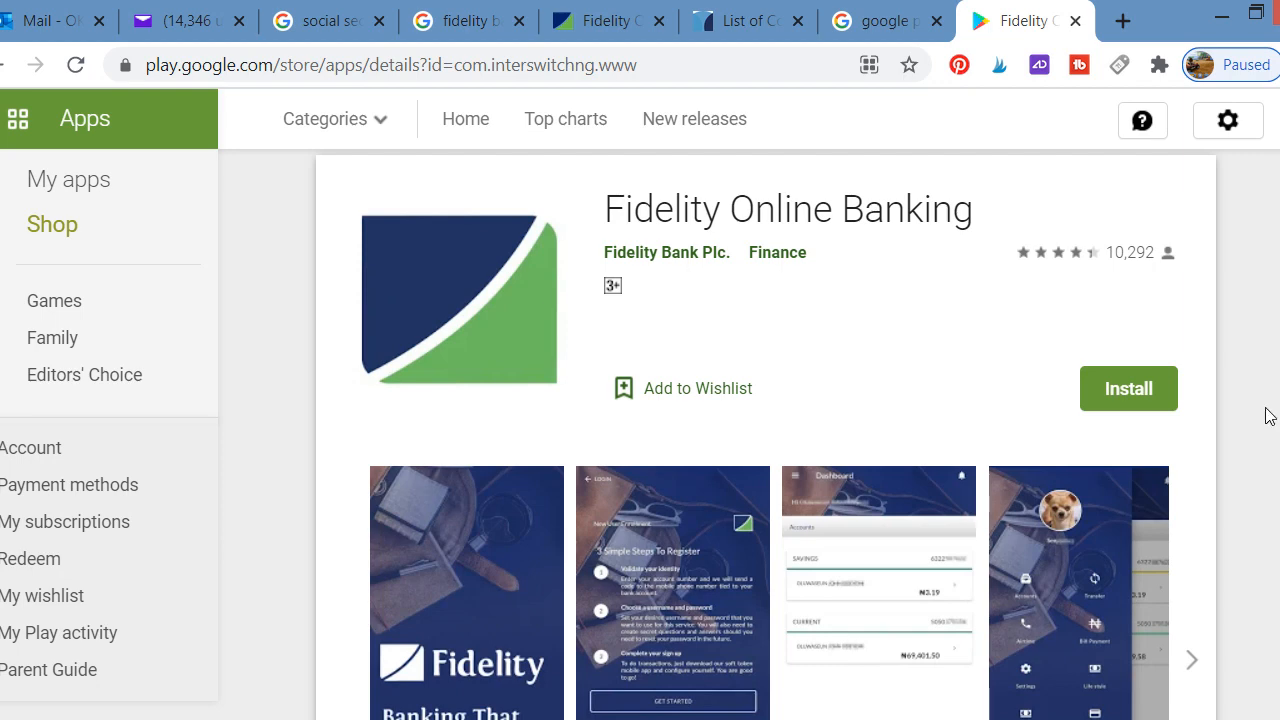
mouse_move(1253, 389)
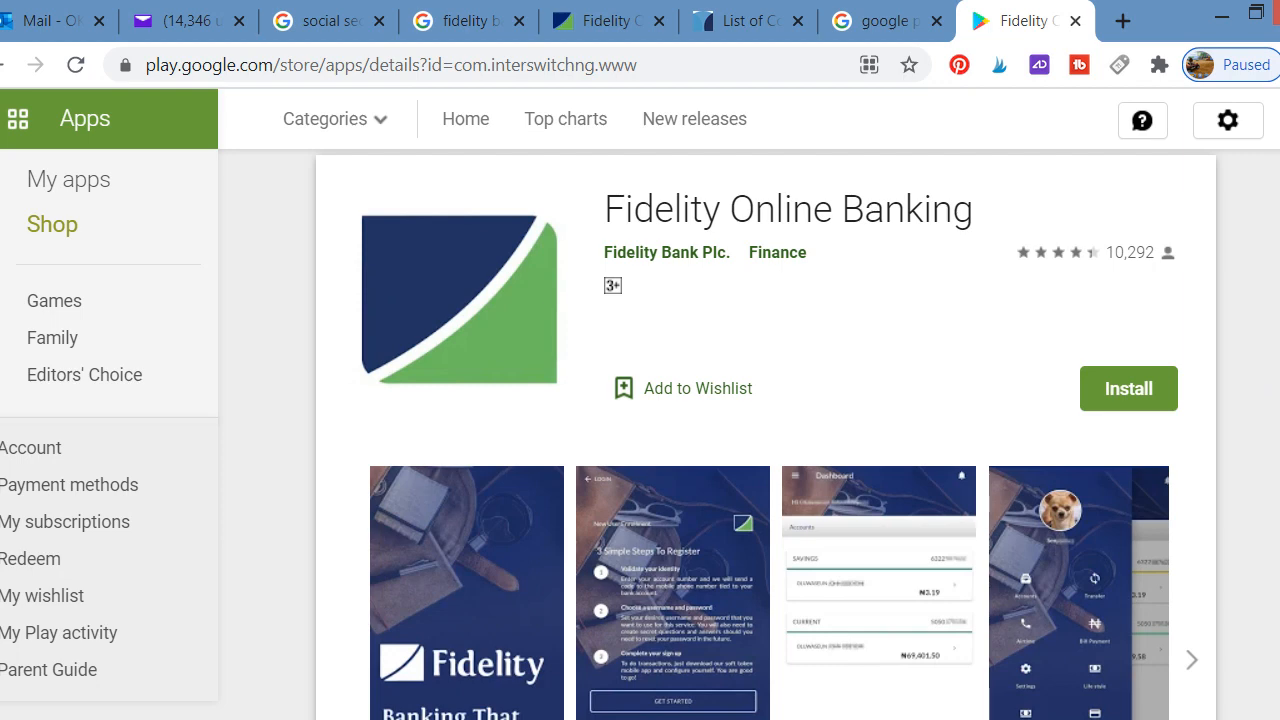
mouse_move(1002, 396)
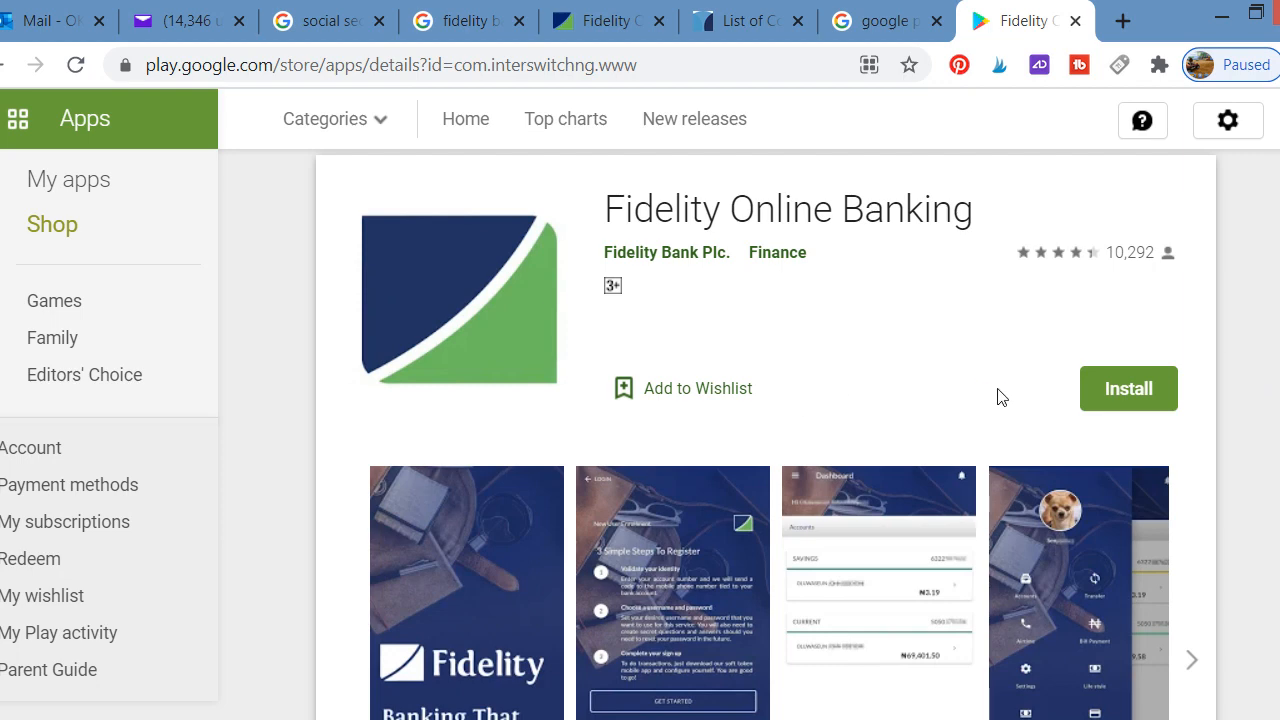
mouse_move(229, 147)
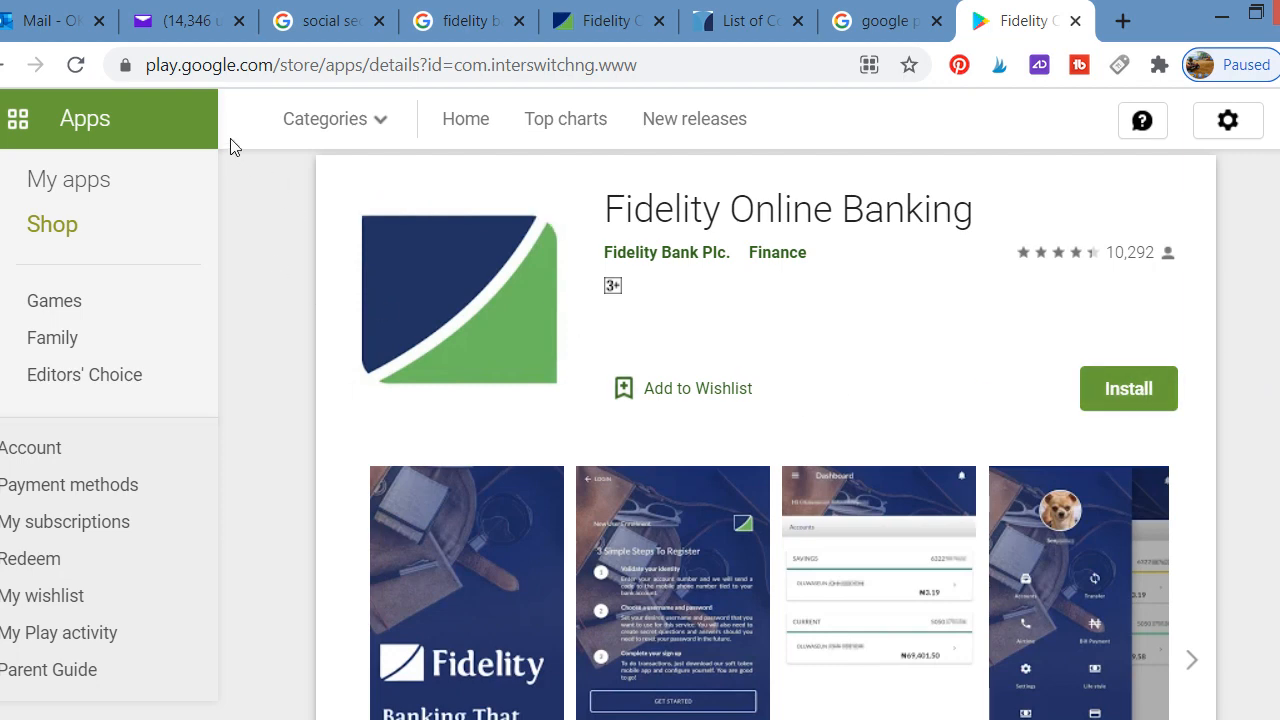
mouse_move(1128, 388)
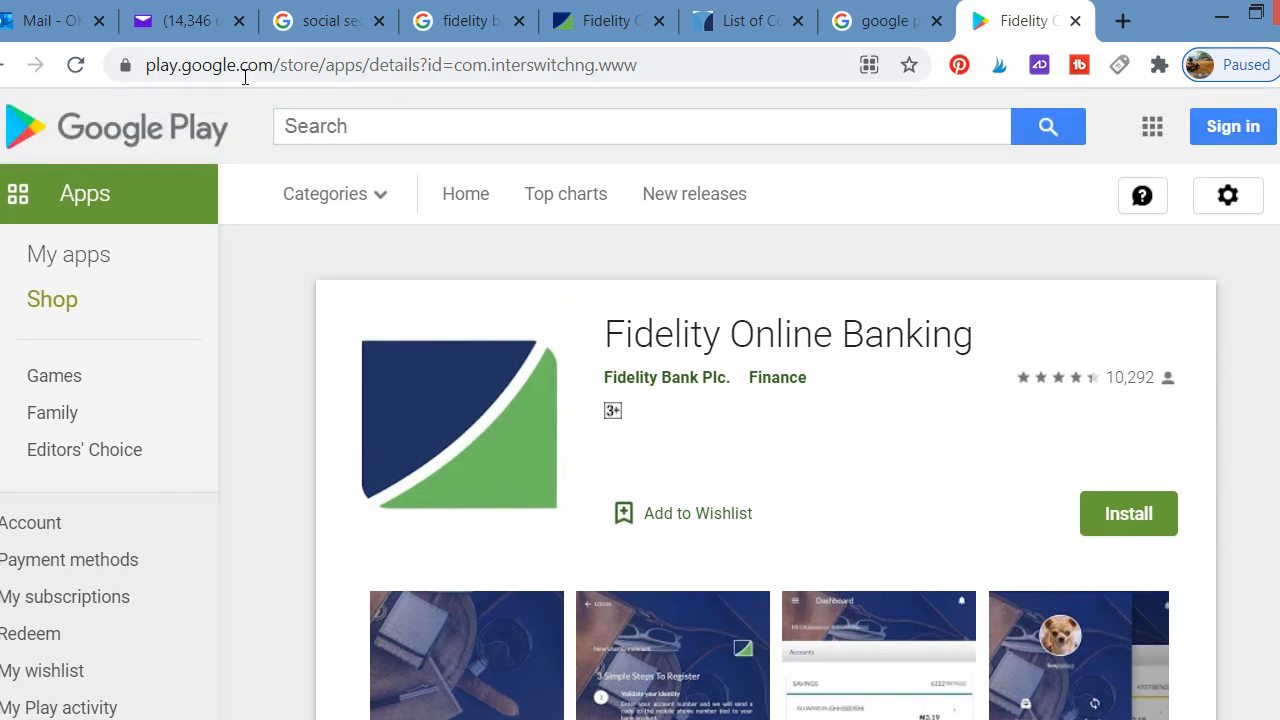
double_click(200, 64)
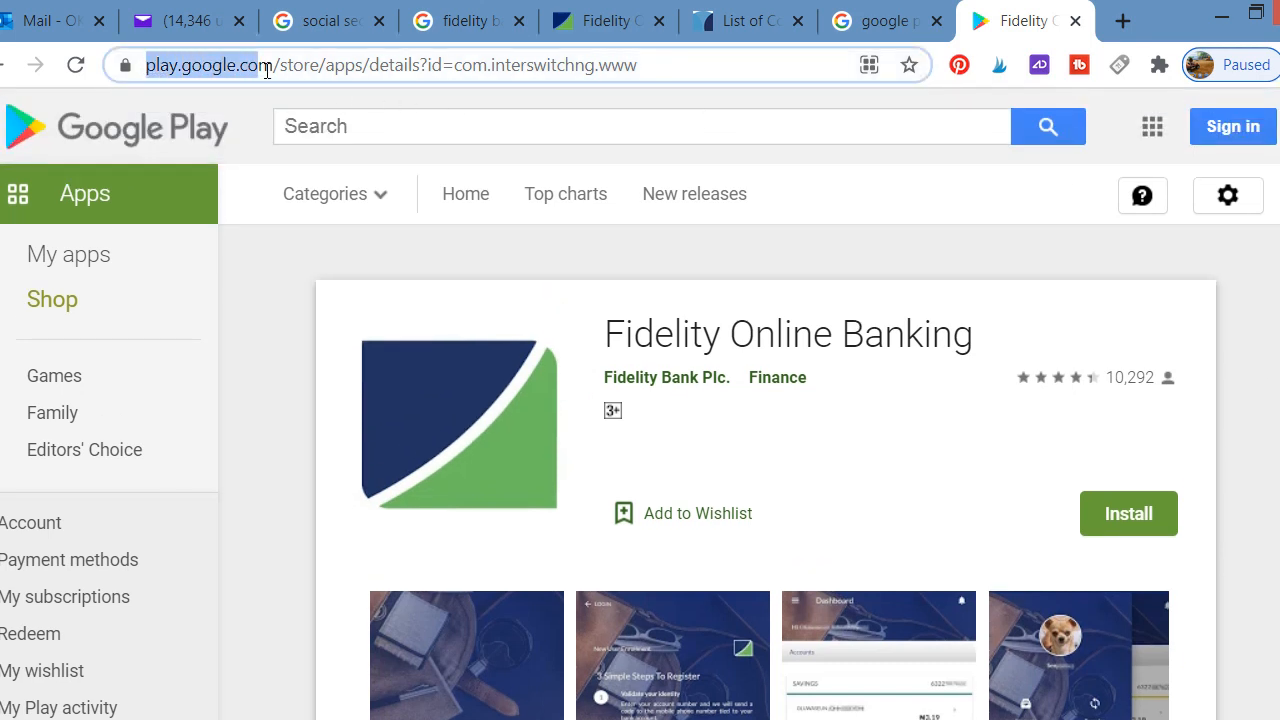
click(640, 126)
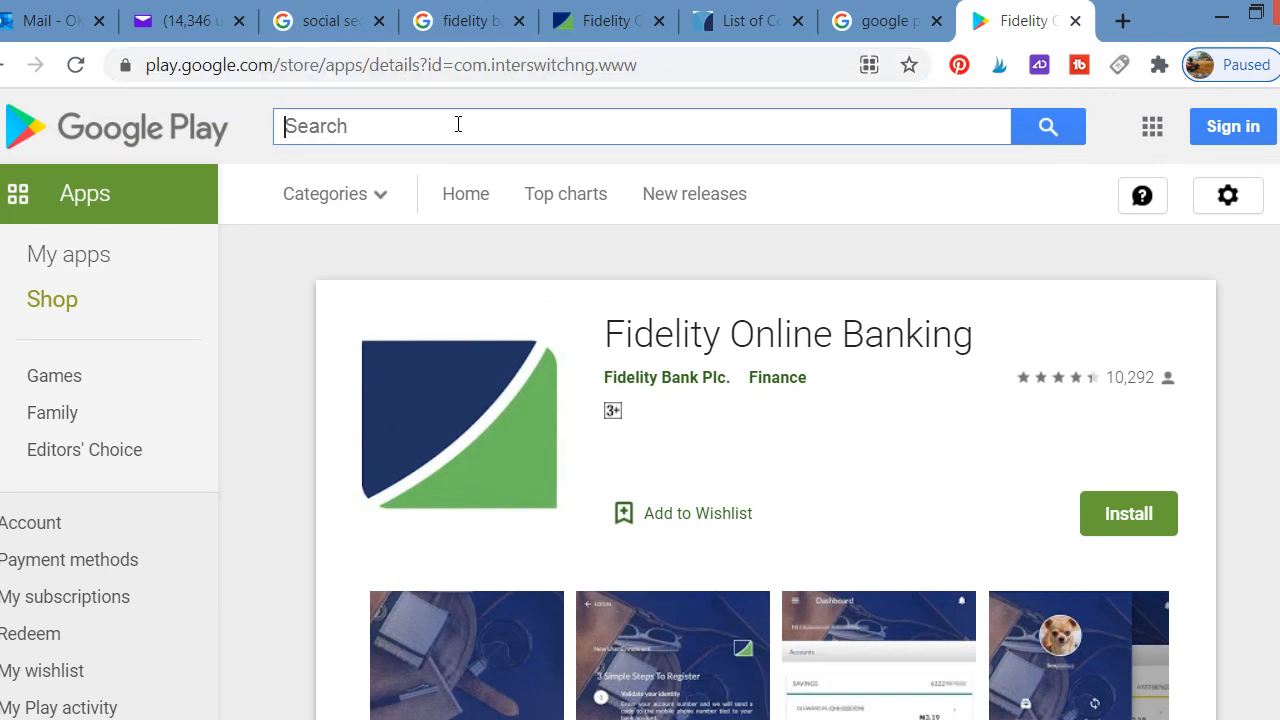
text(fide)
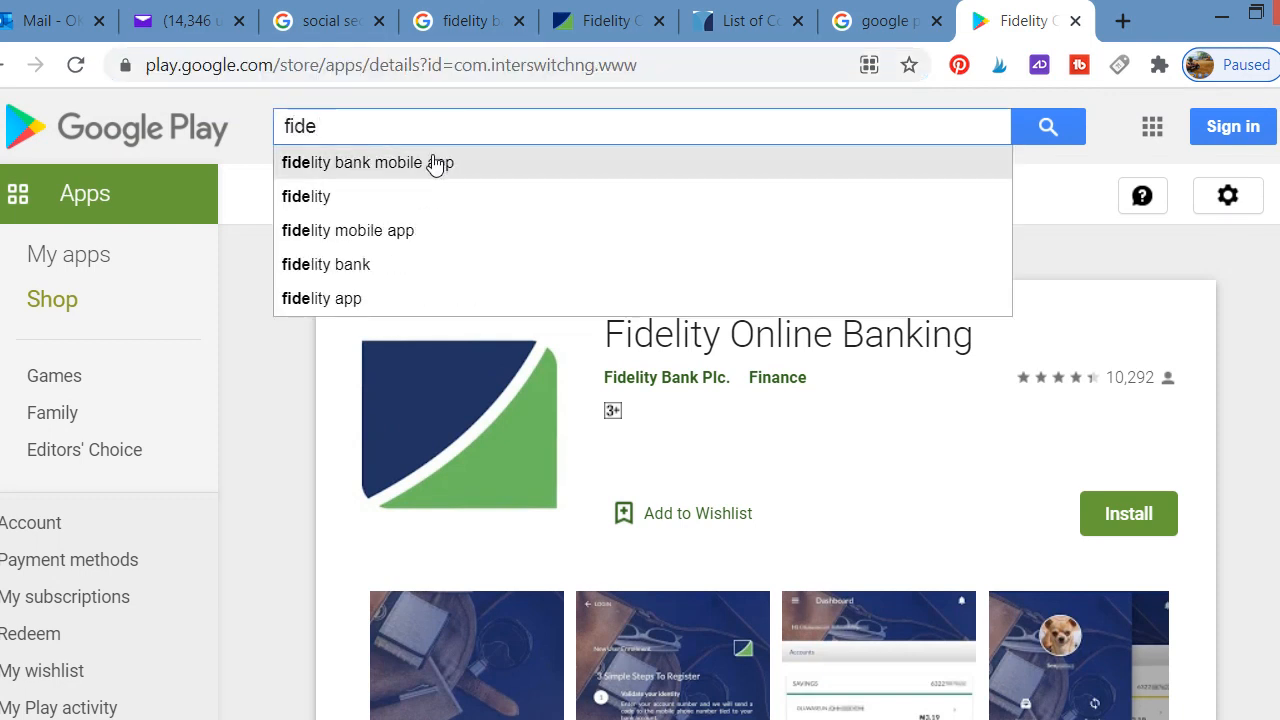
click(367, 162)
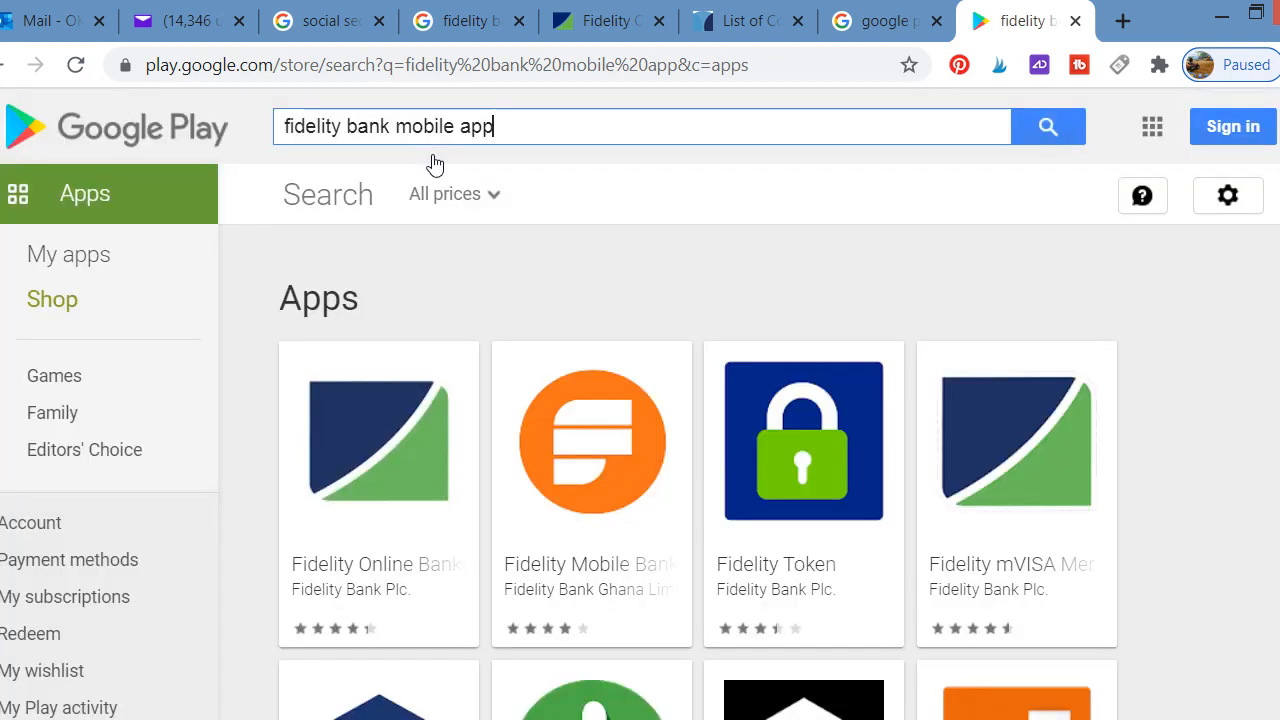
scroll(down, 3)
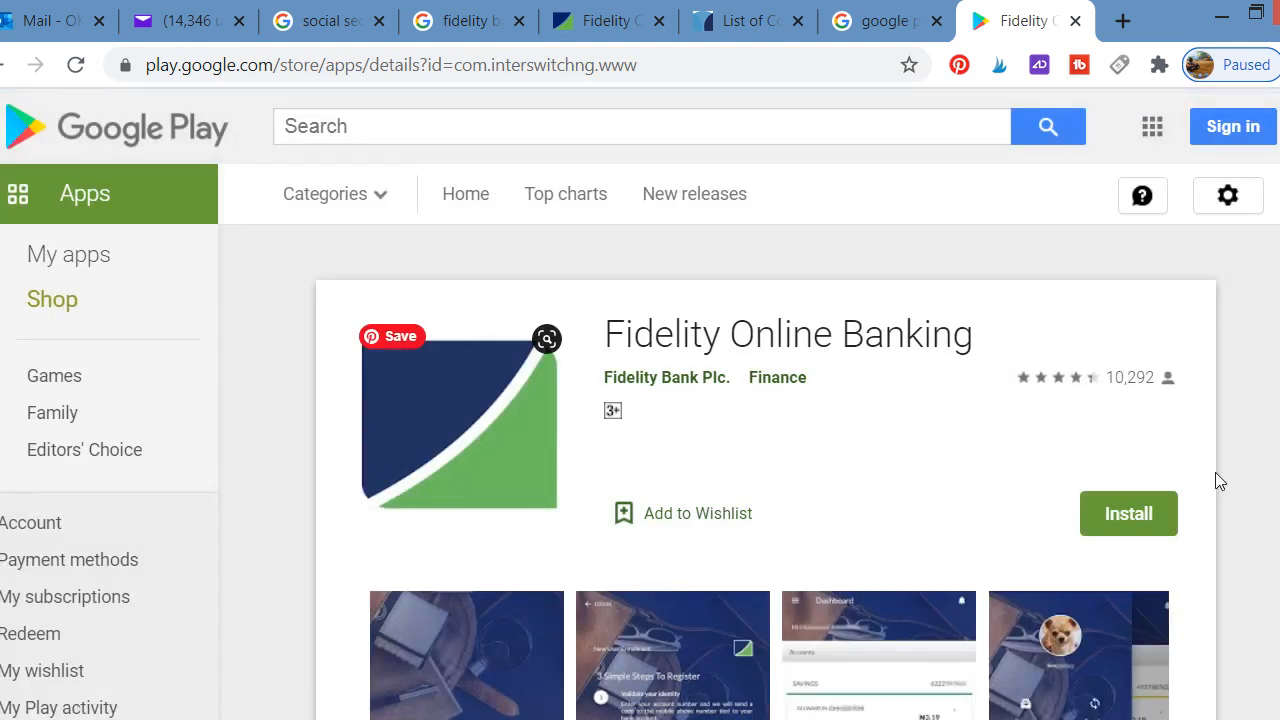
scroll(down, 3)
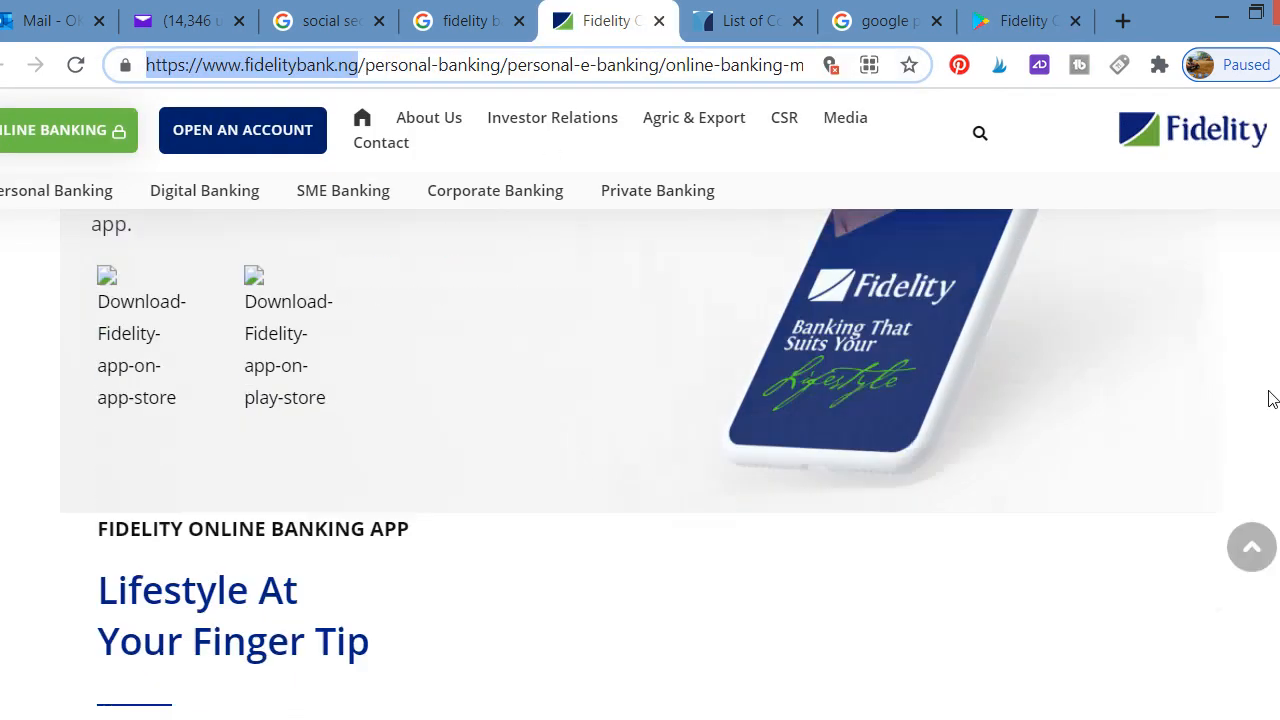
Step: Scroll to the 24/7 account access sentence, highlight it, then clear the highlight
scroll(down, 3)
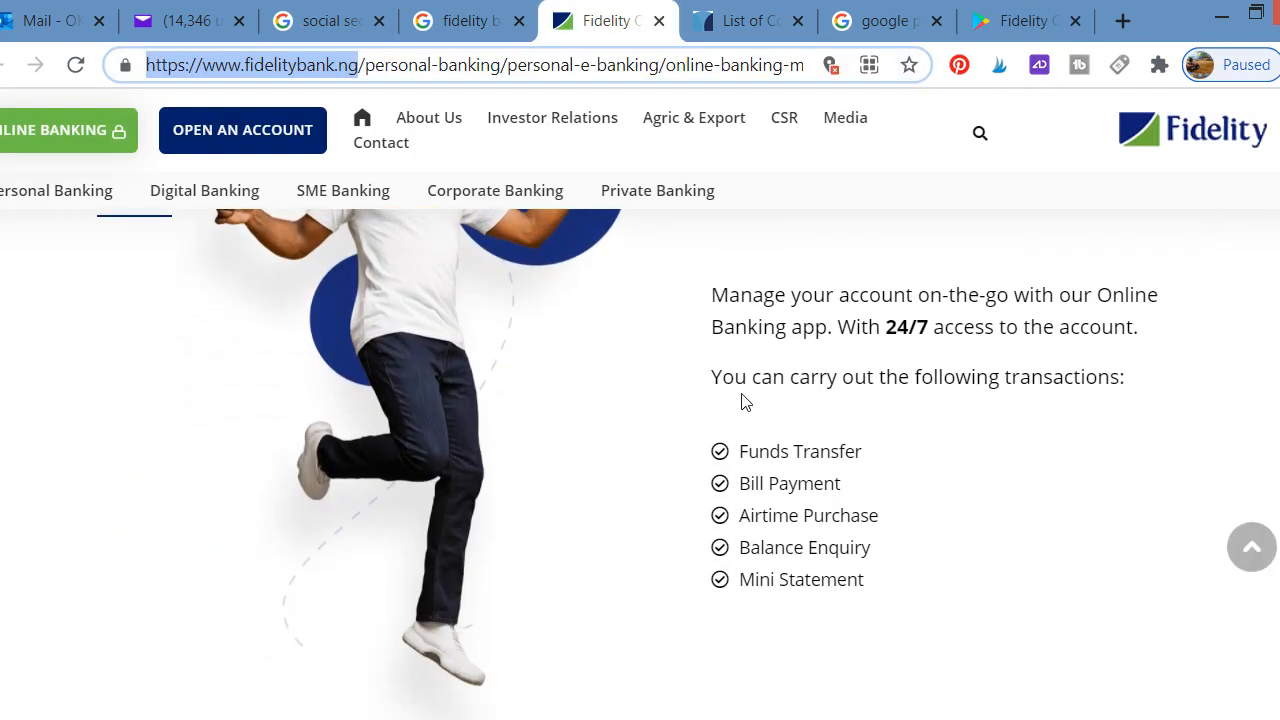
double_click(723, 294)
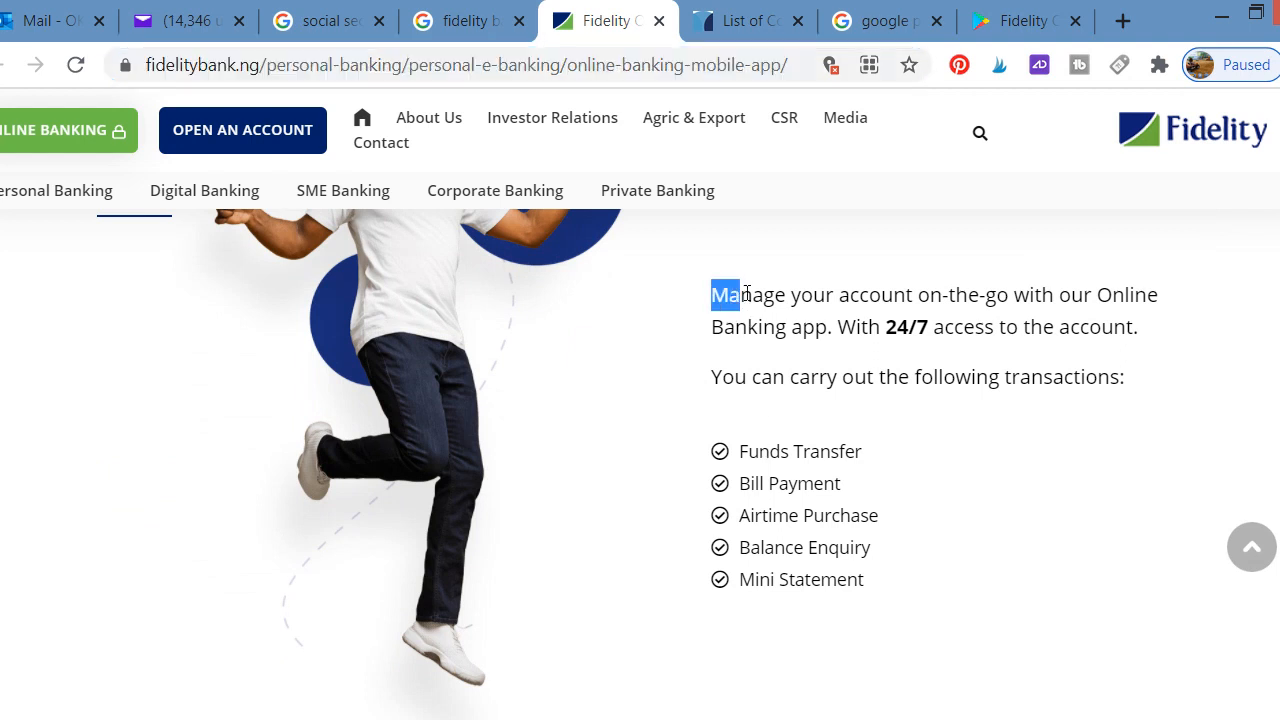
drag(712, 294, 1128, 326)
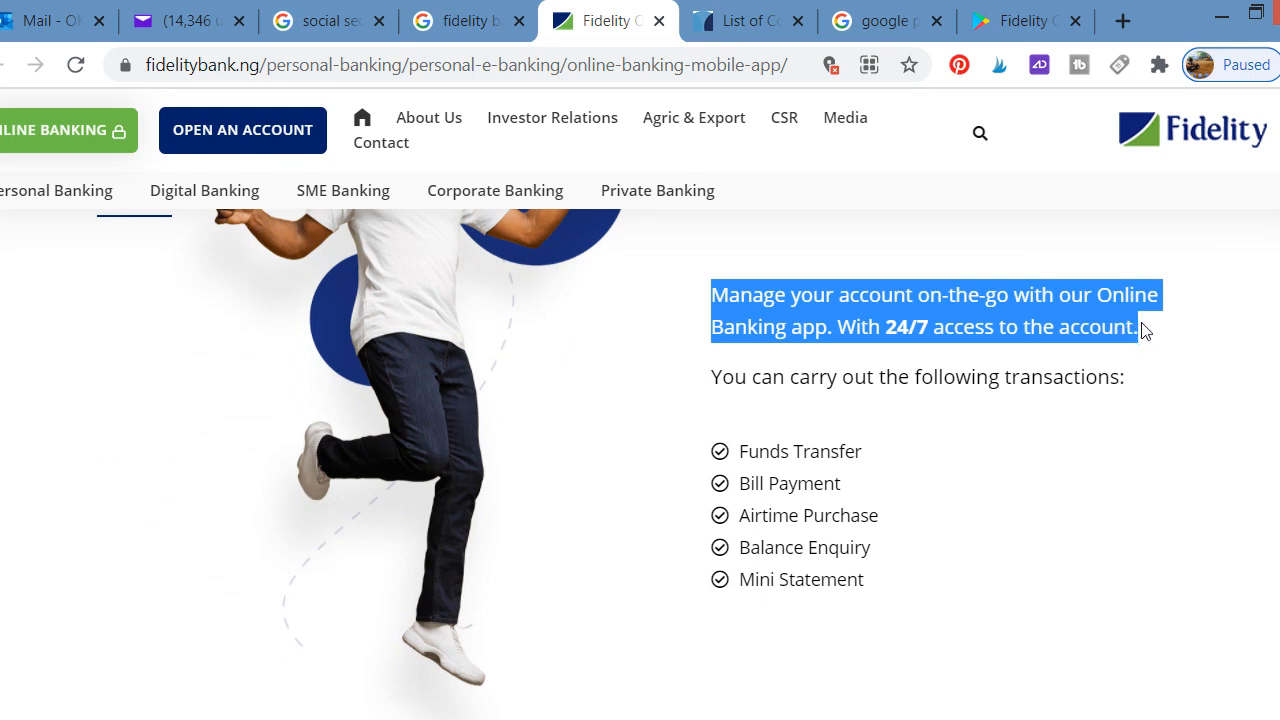
mouse_move(1163, 382)
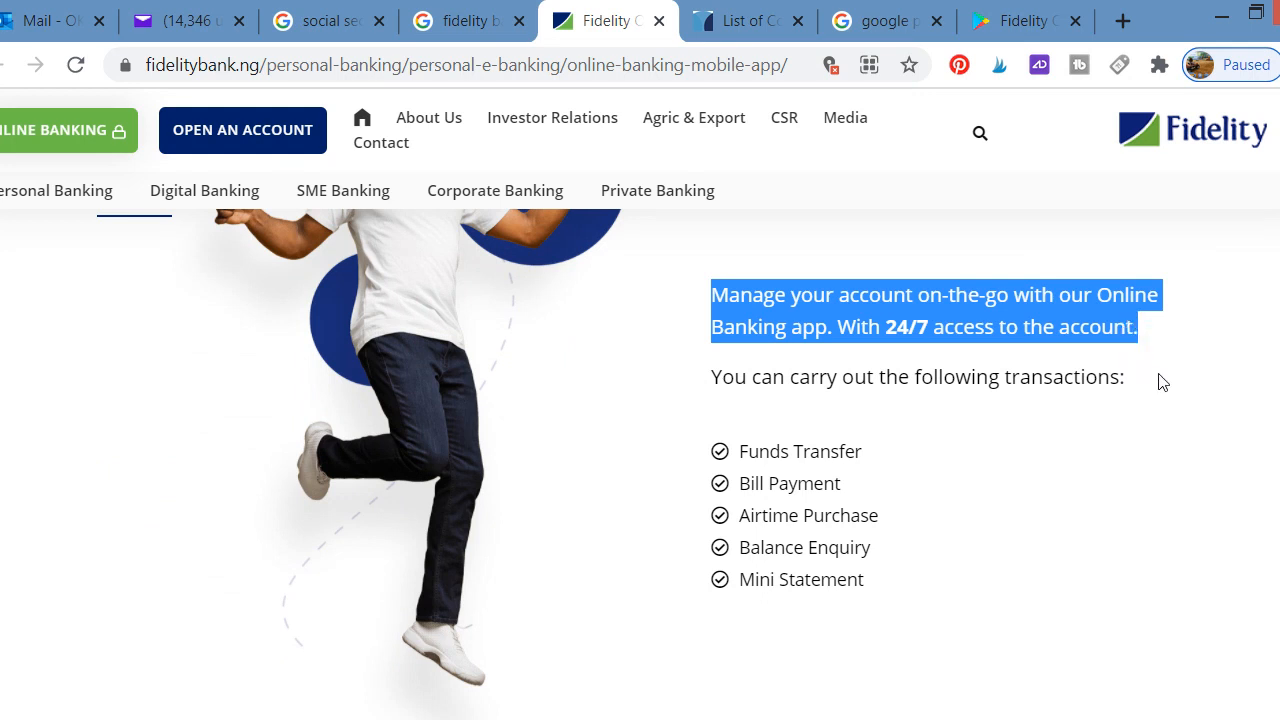
click(1160, 381)
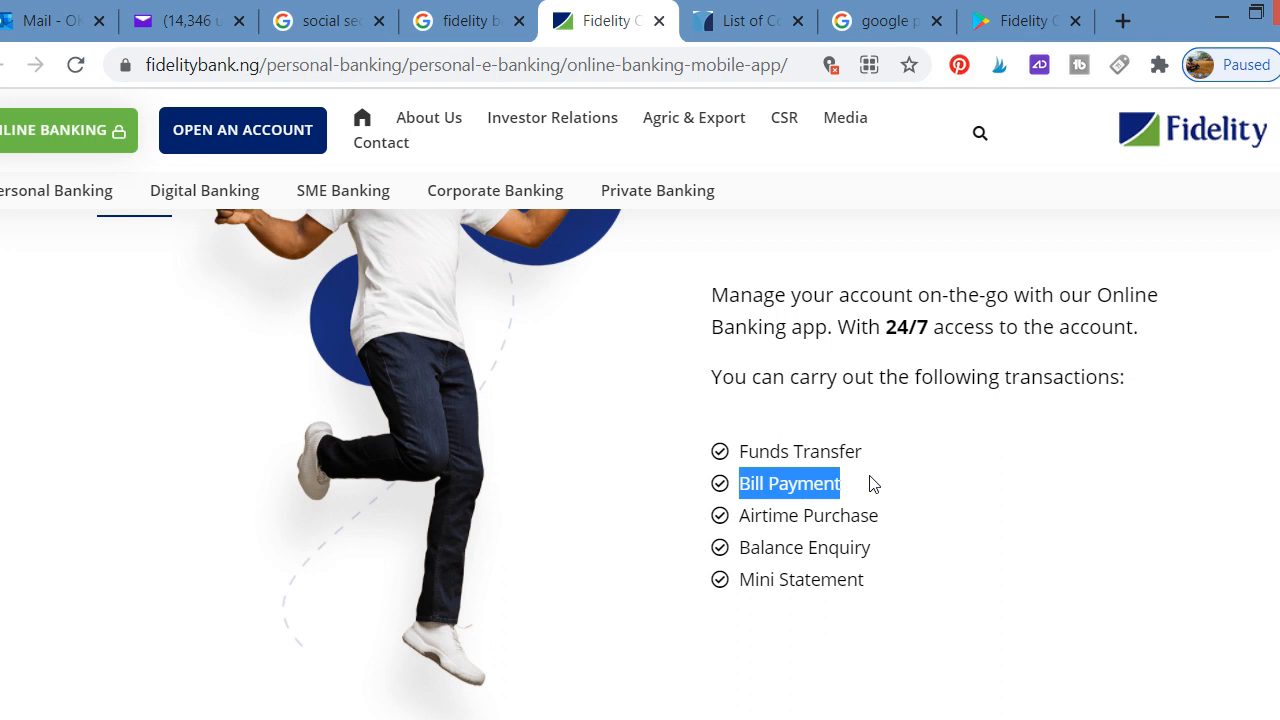
mouse_move(865, 486)
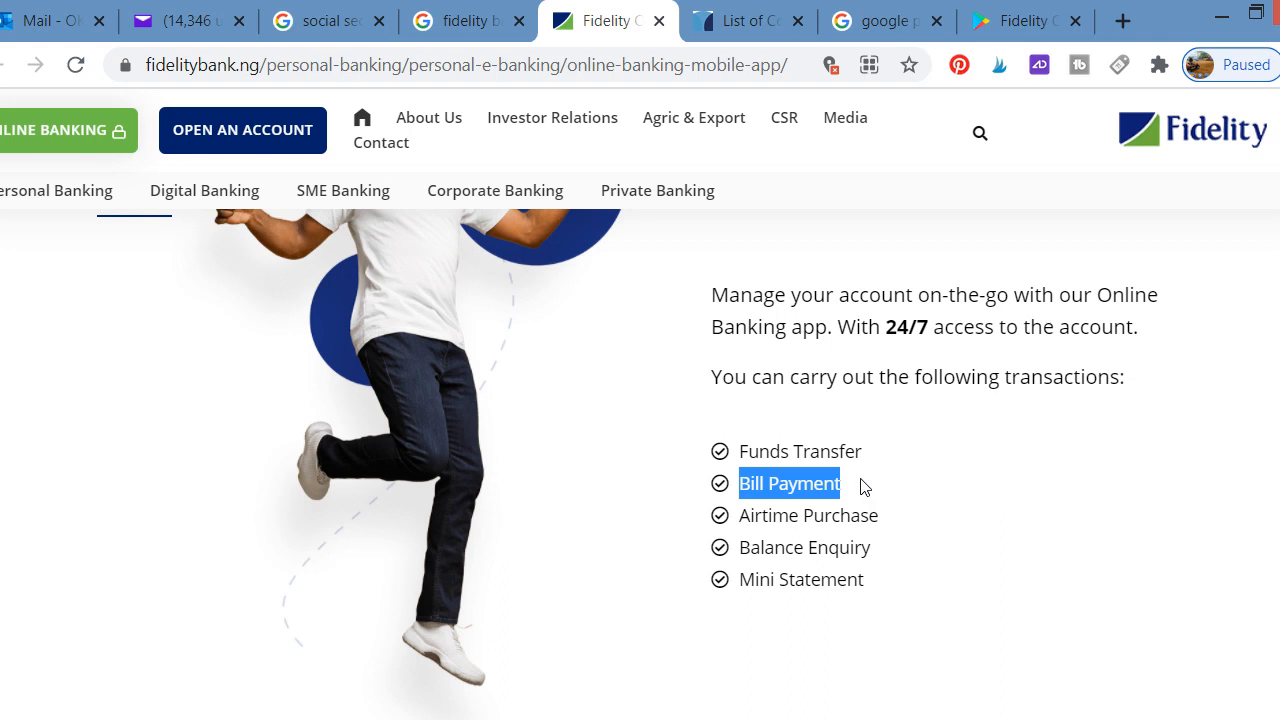
mouse_move(855, 490)
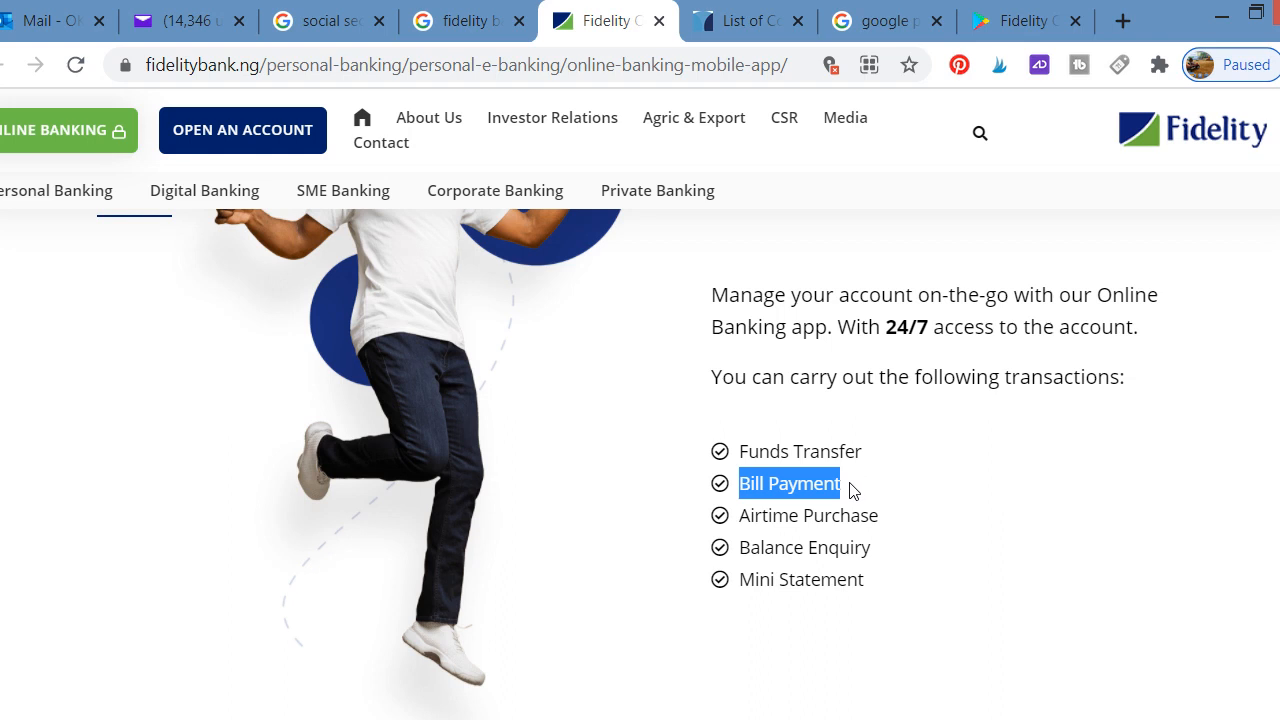
mouse_move(852, 495)
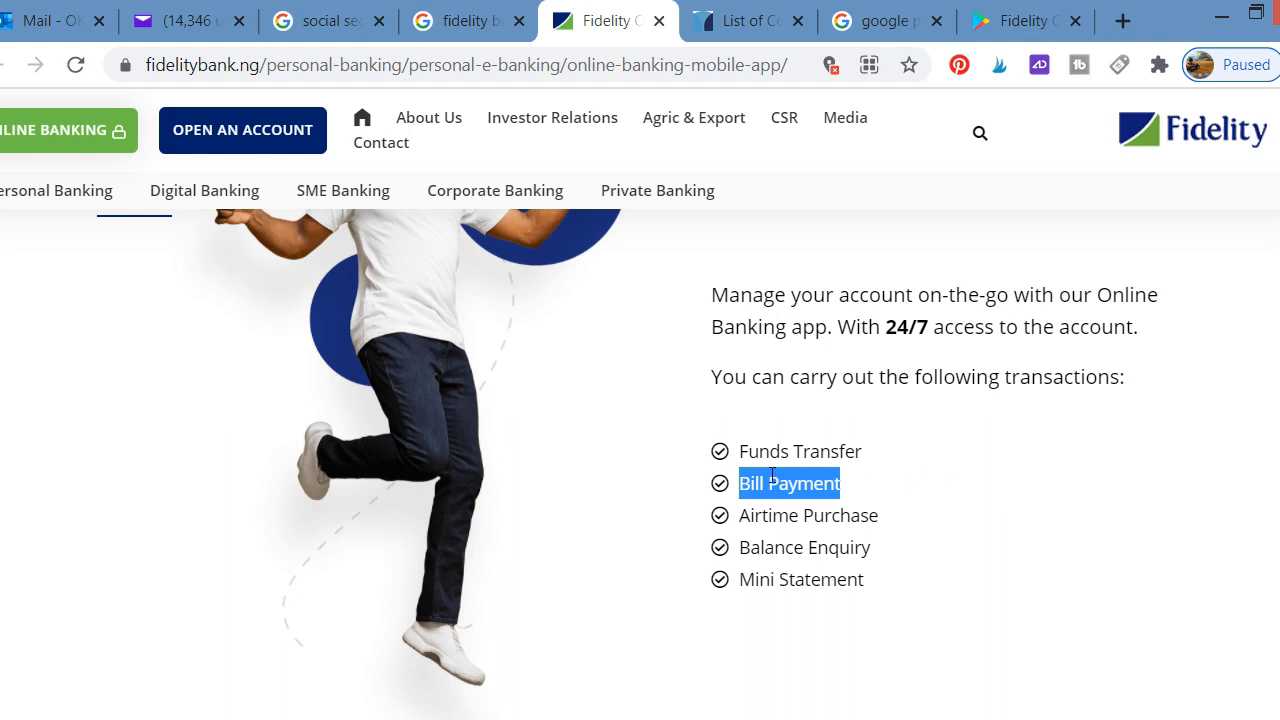
mouse_move(871, 456)
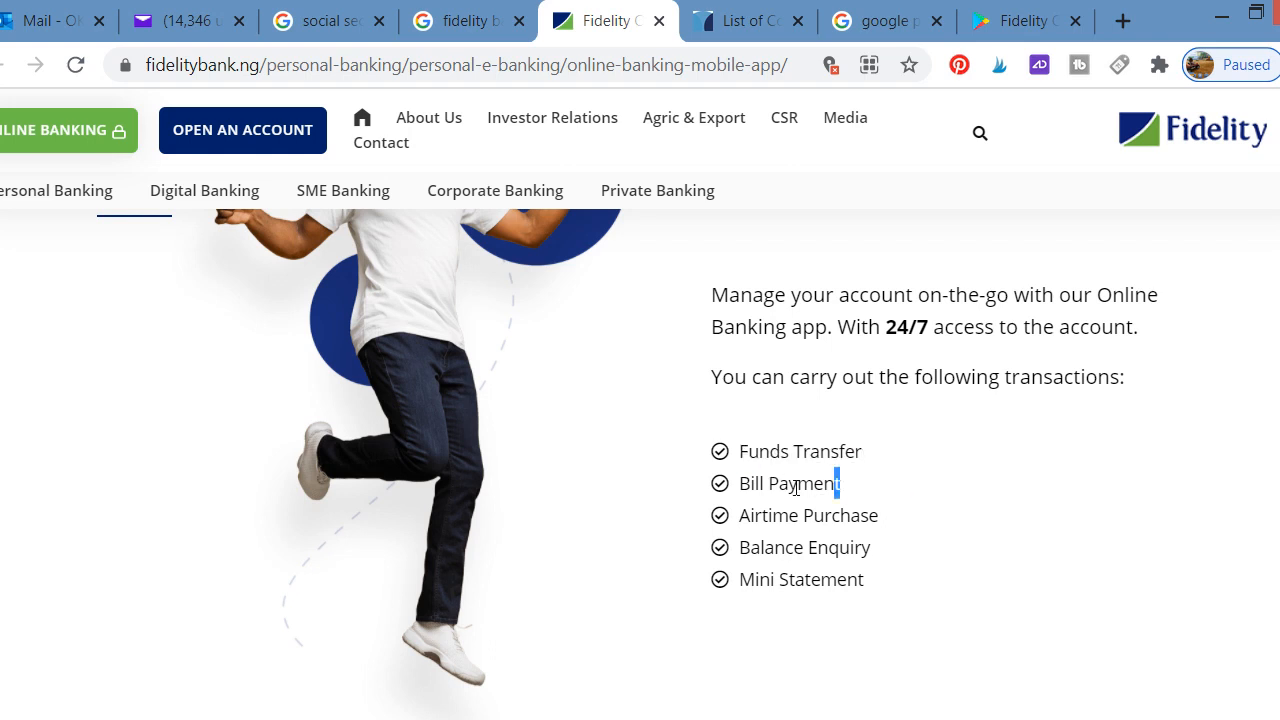
double_click(788, 483)
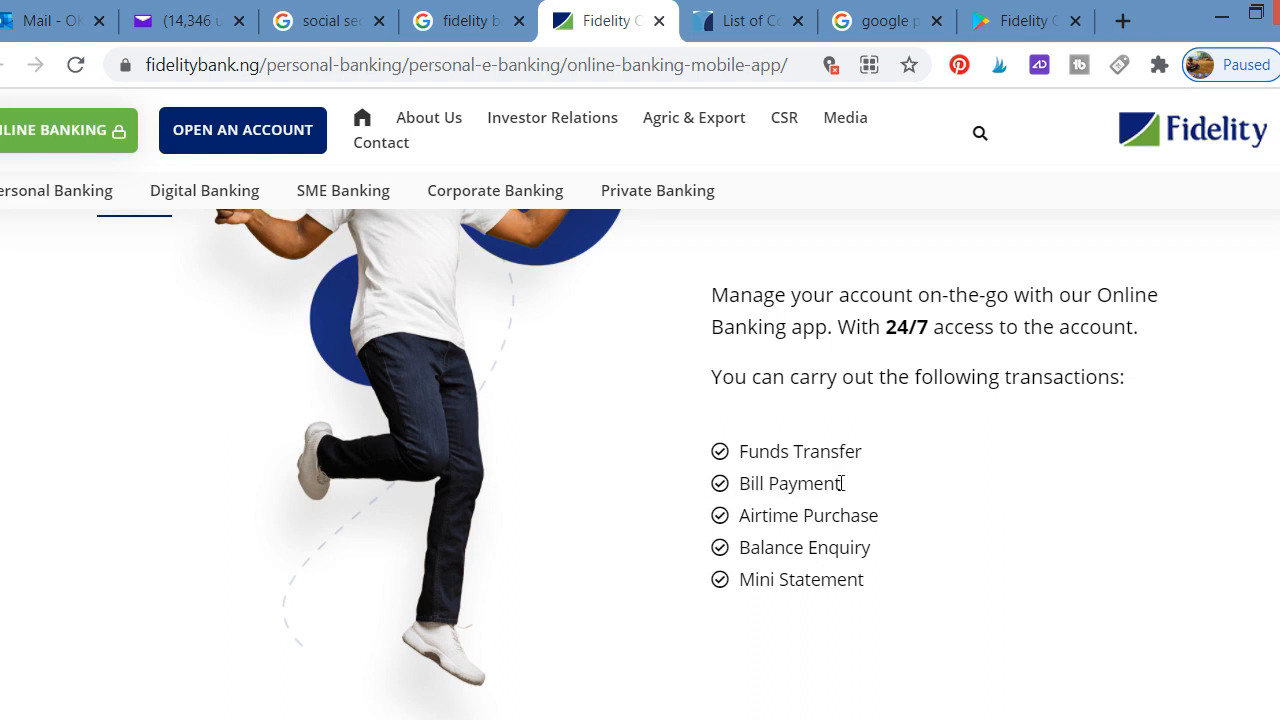
mouse_move(846, 492)
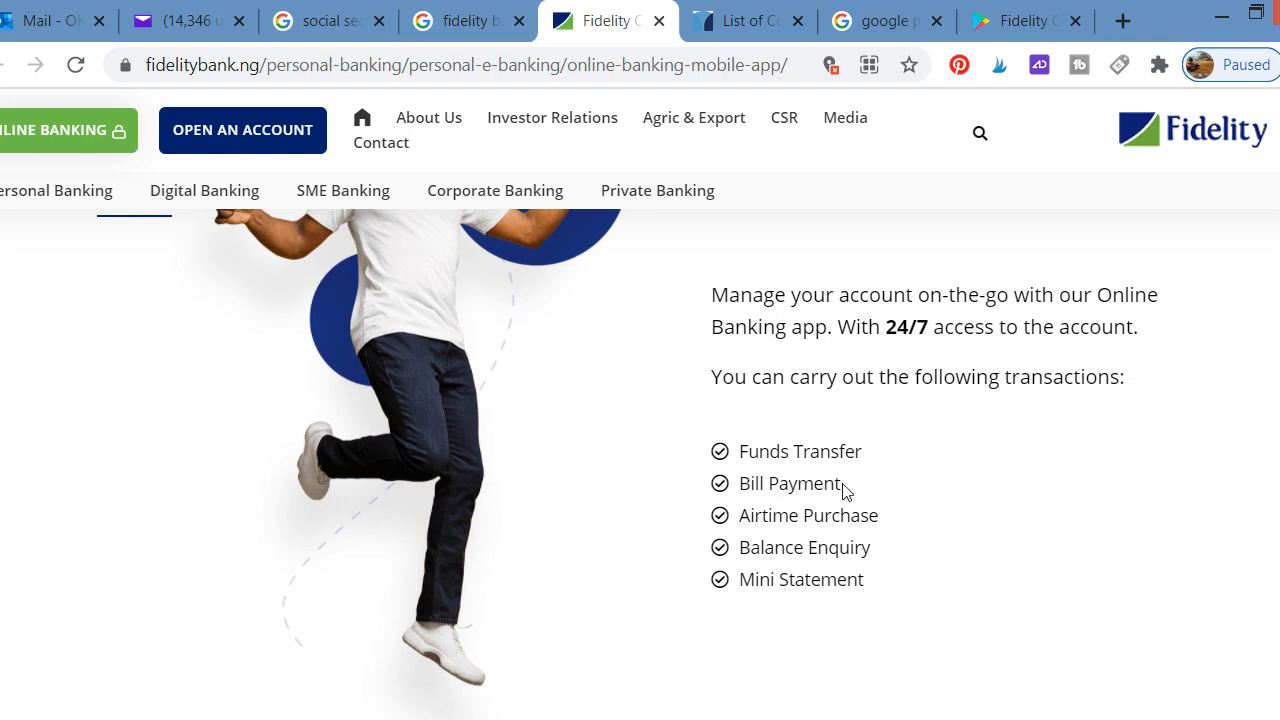
mouse_move(891, 514)
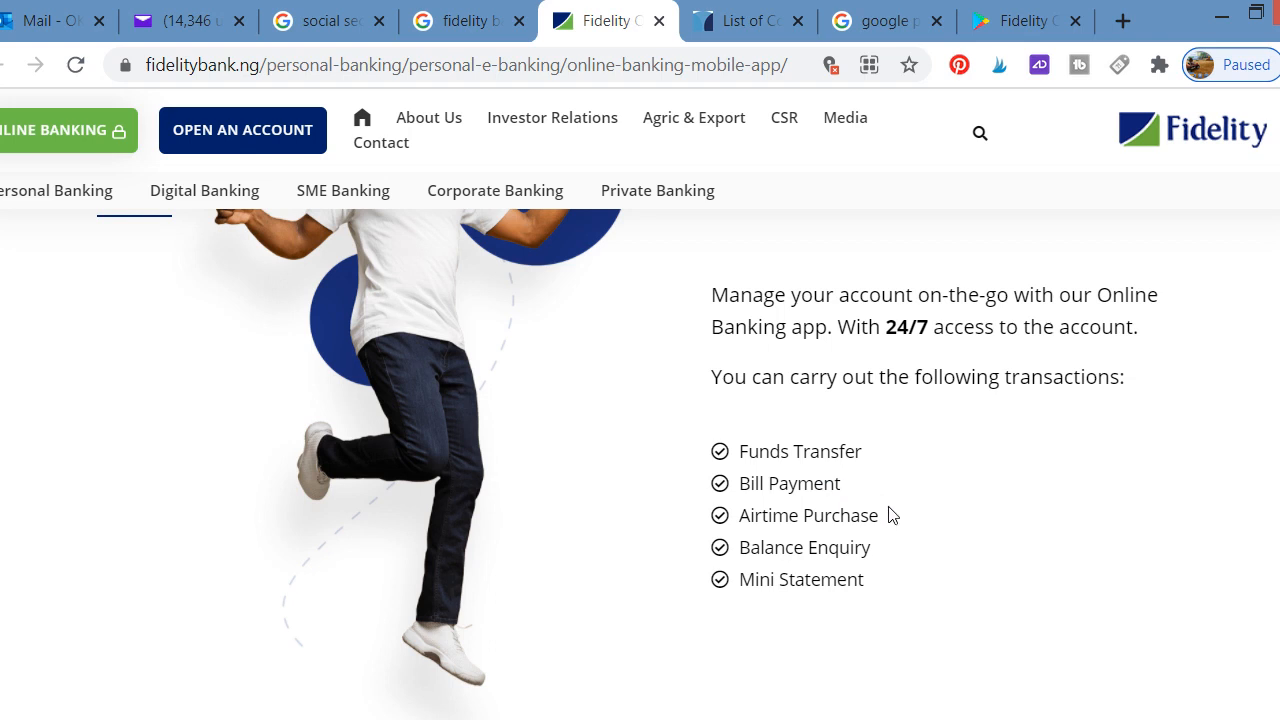
double_click(810, 515)
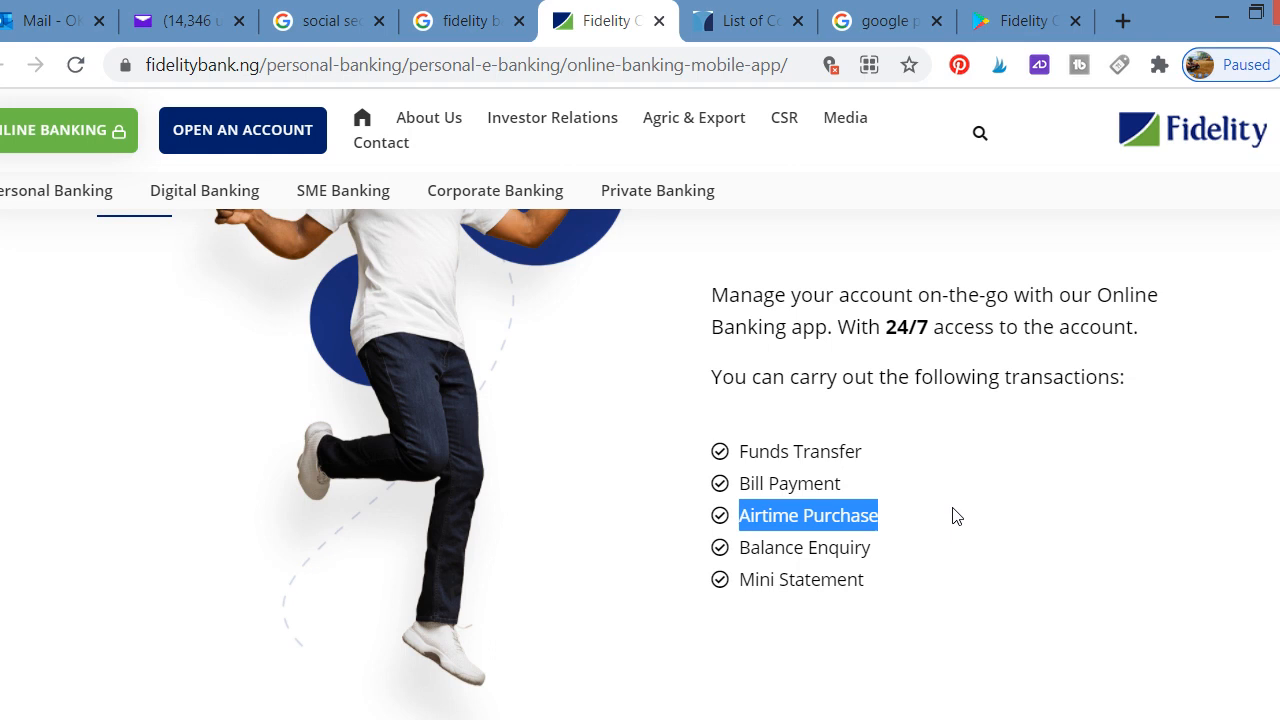
mouse_move(947, 513)
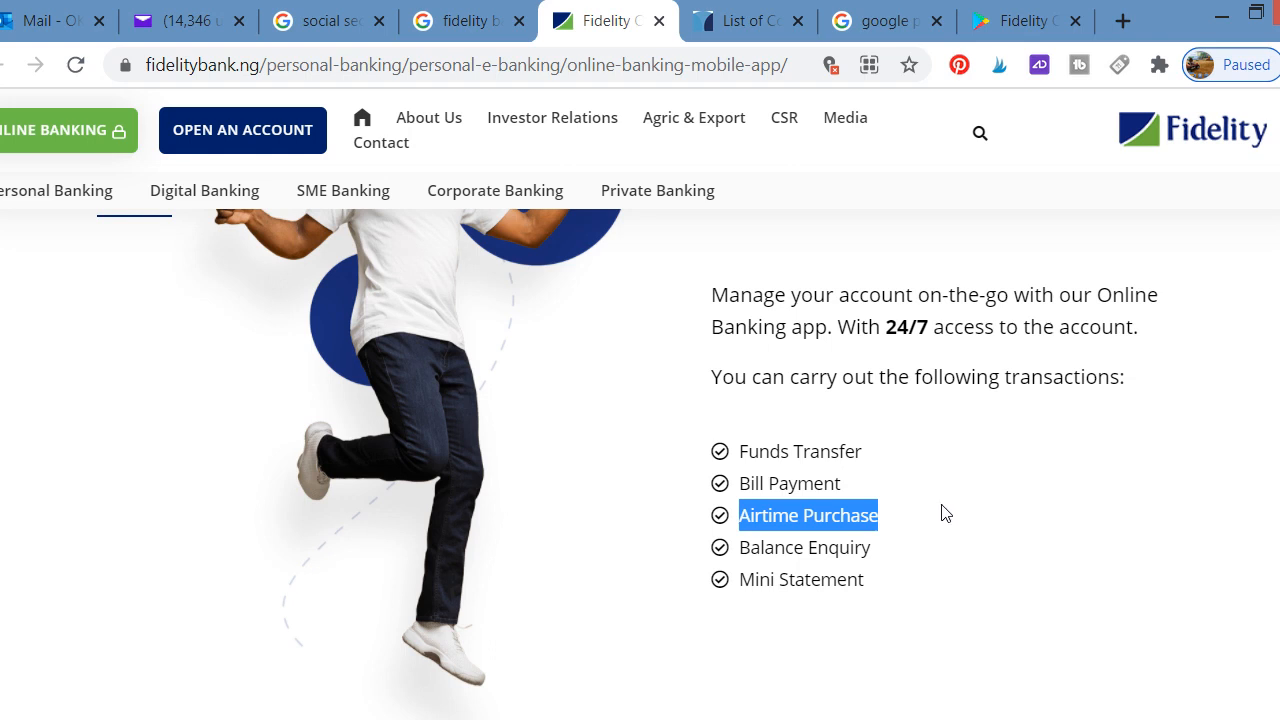
mouse_move(943, 508)
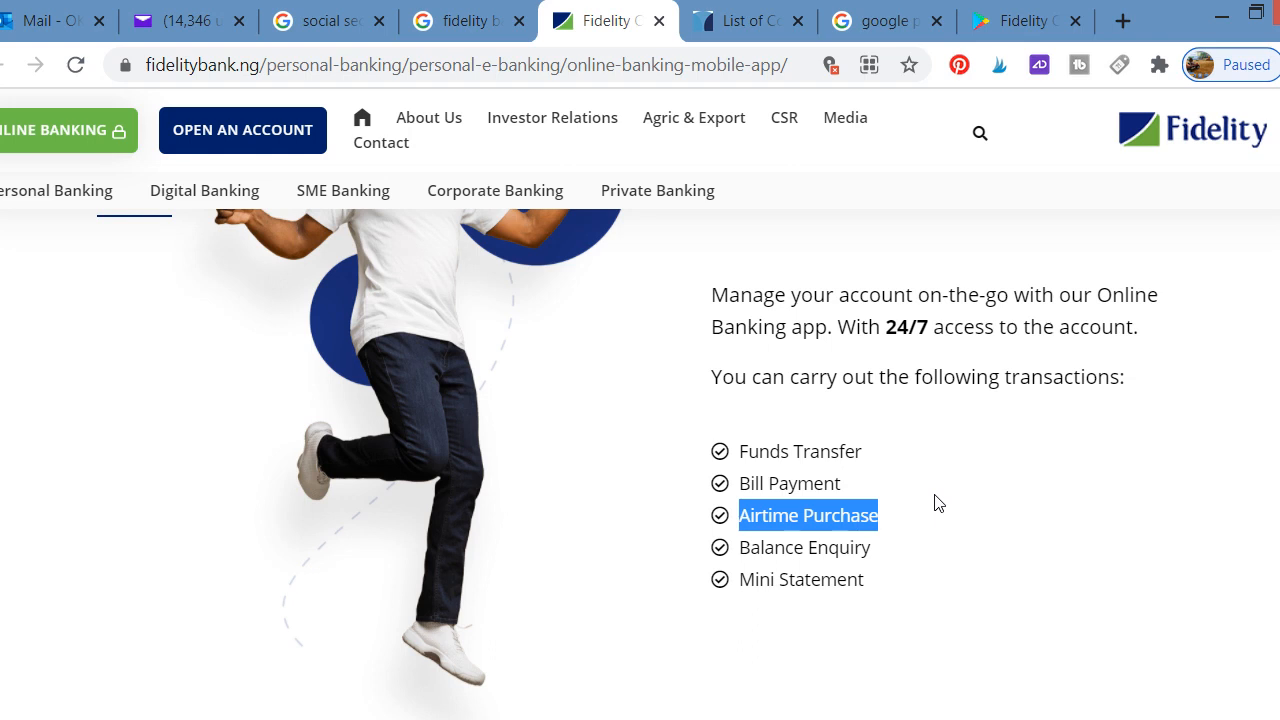
scroll(down, 3)
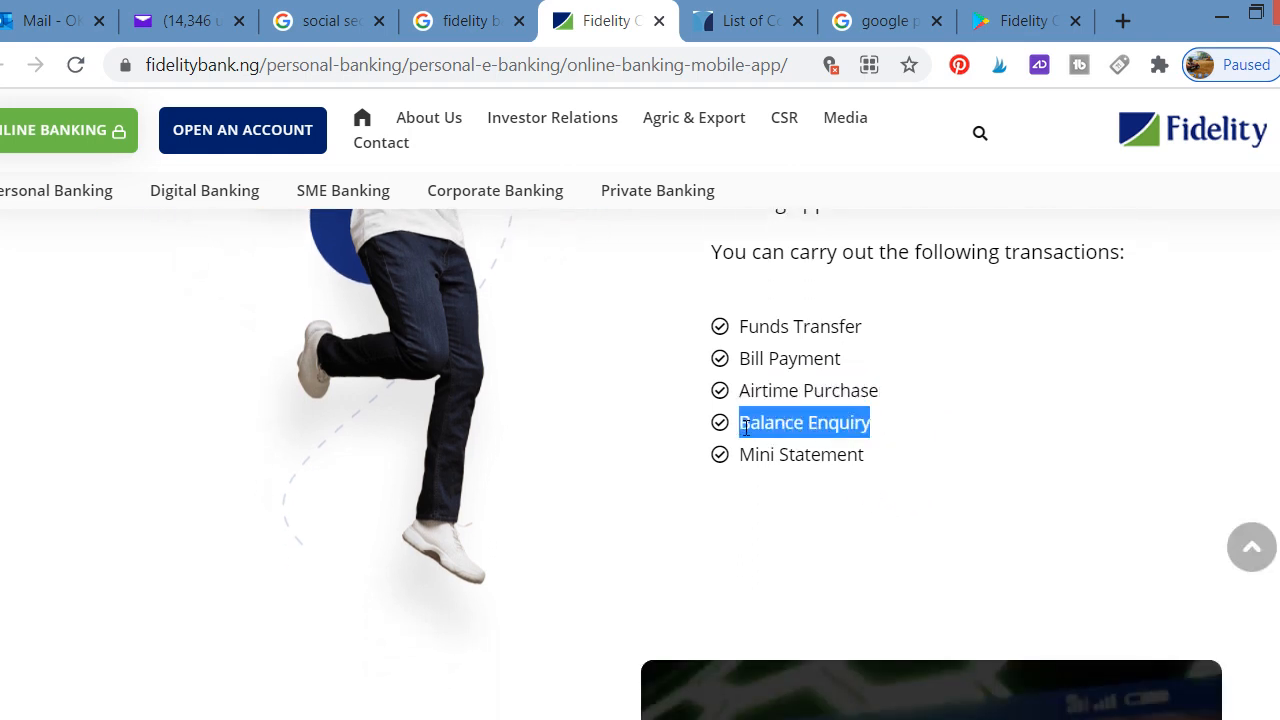
mouse_move(889, 443)
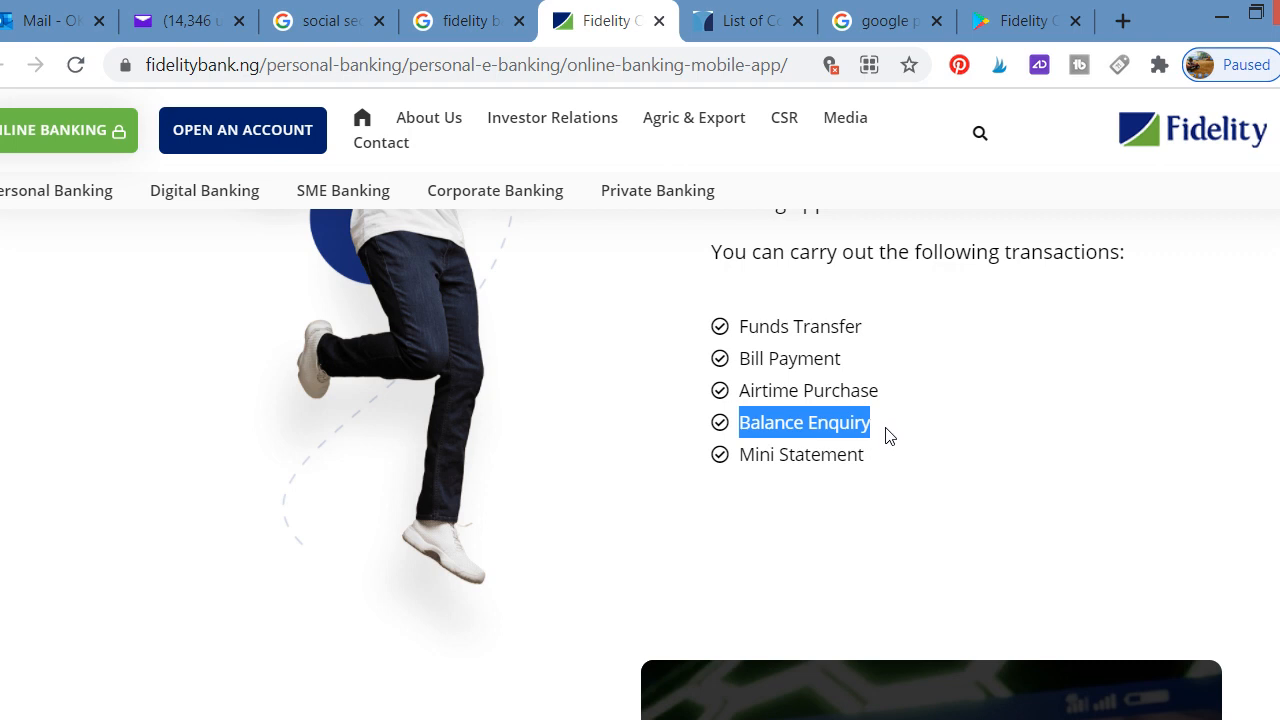
mouse_move(875, 458)
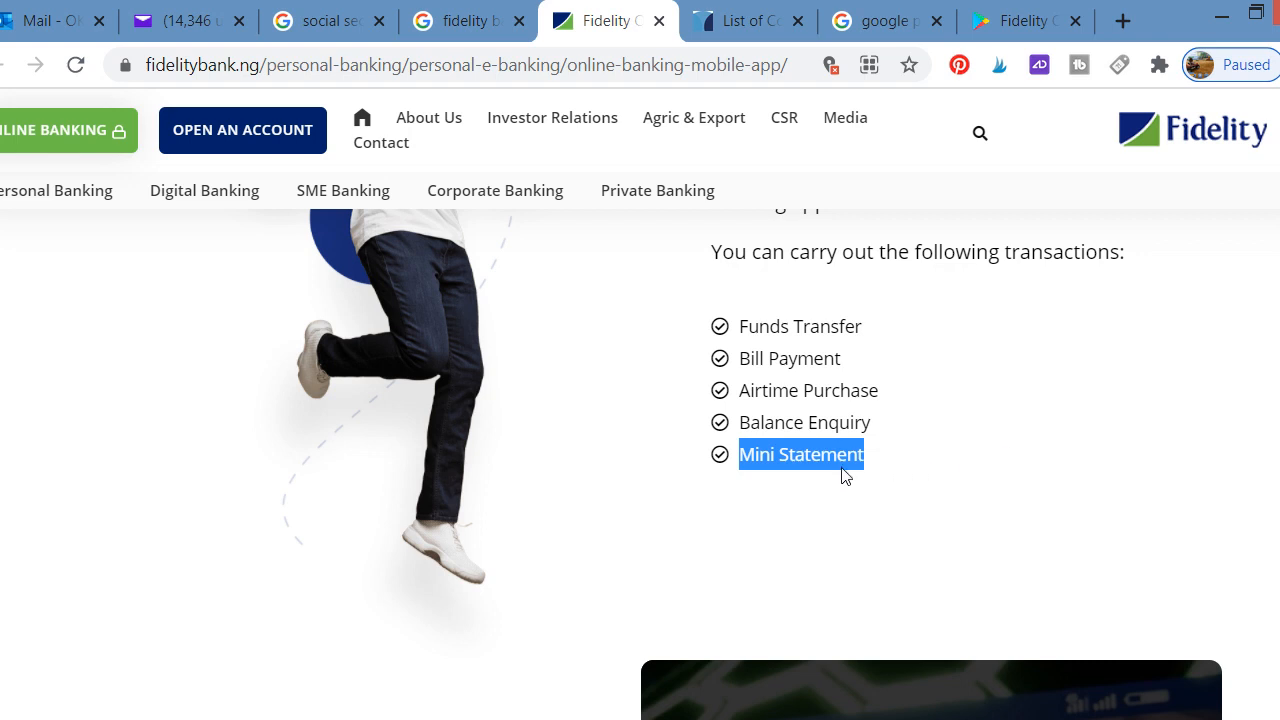
mouse_move(888, 473)
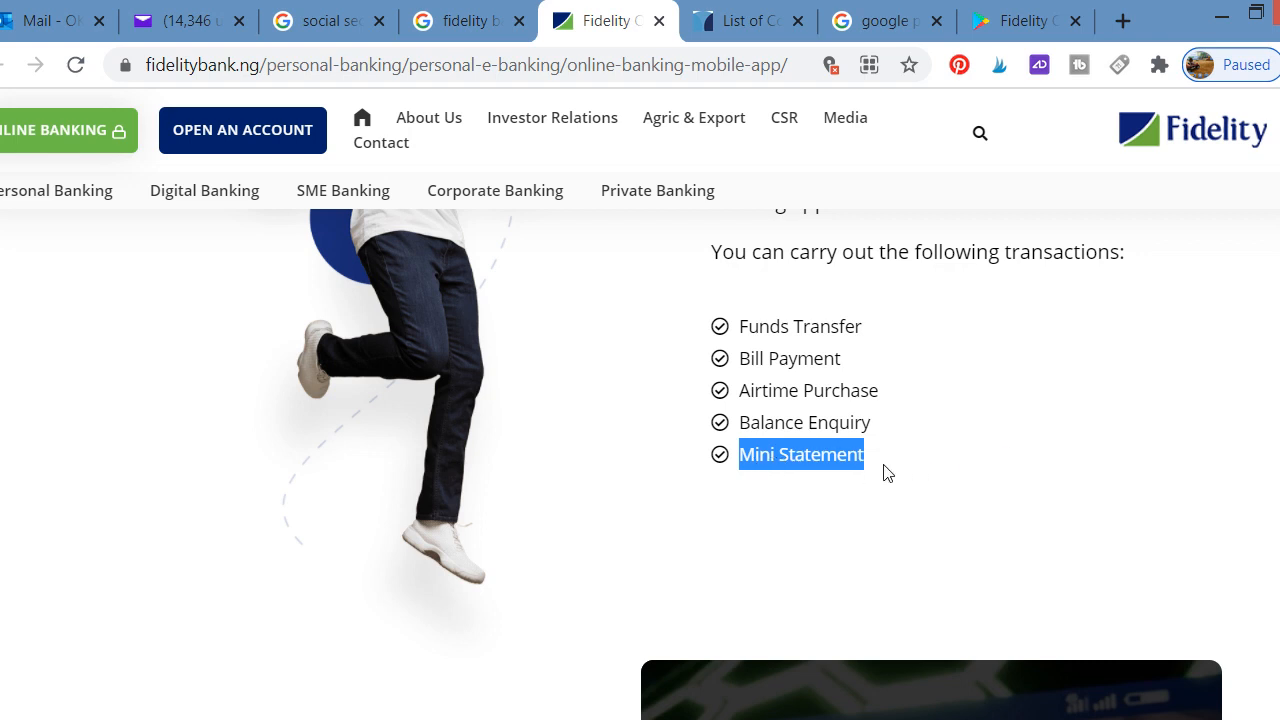
mouse_move(1079, 453)
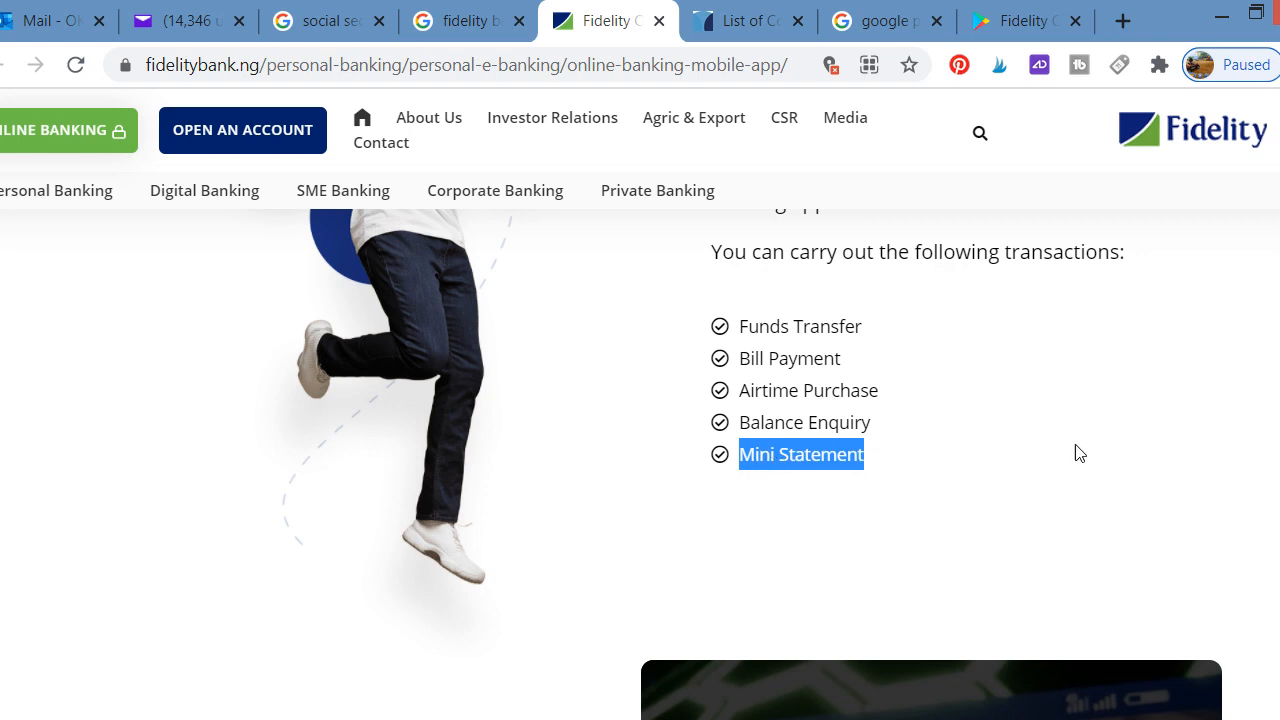
mouse_move(895, 467)
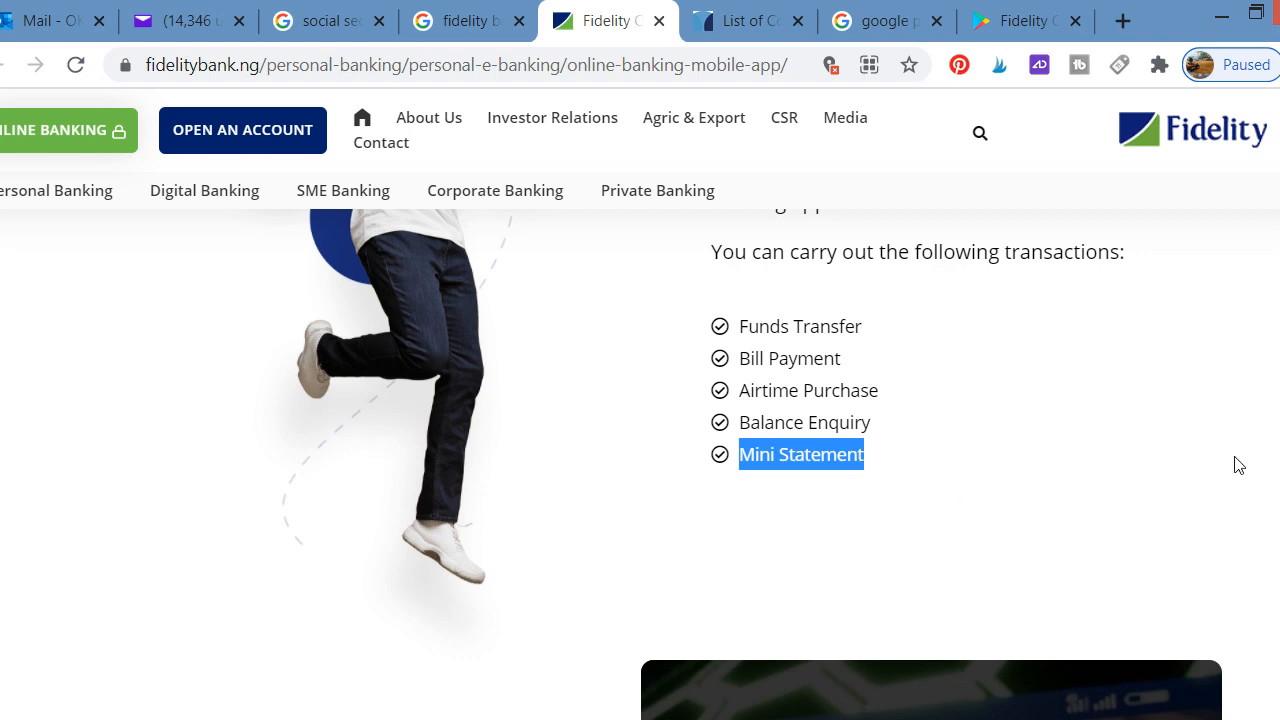
mouse_move(1205, 468)
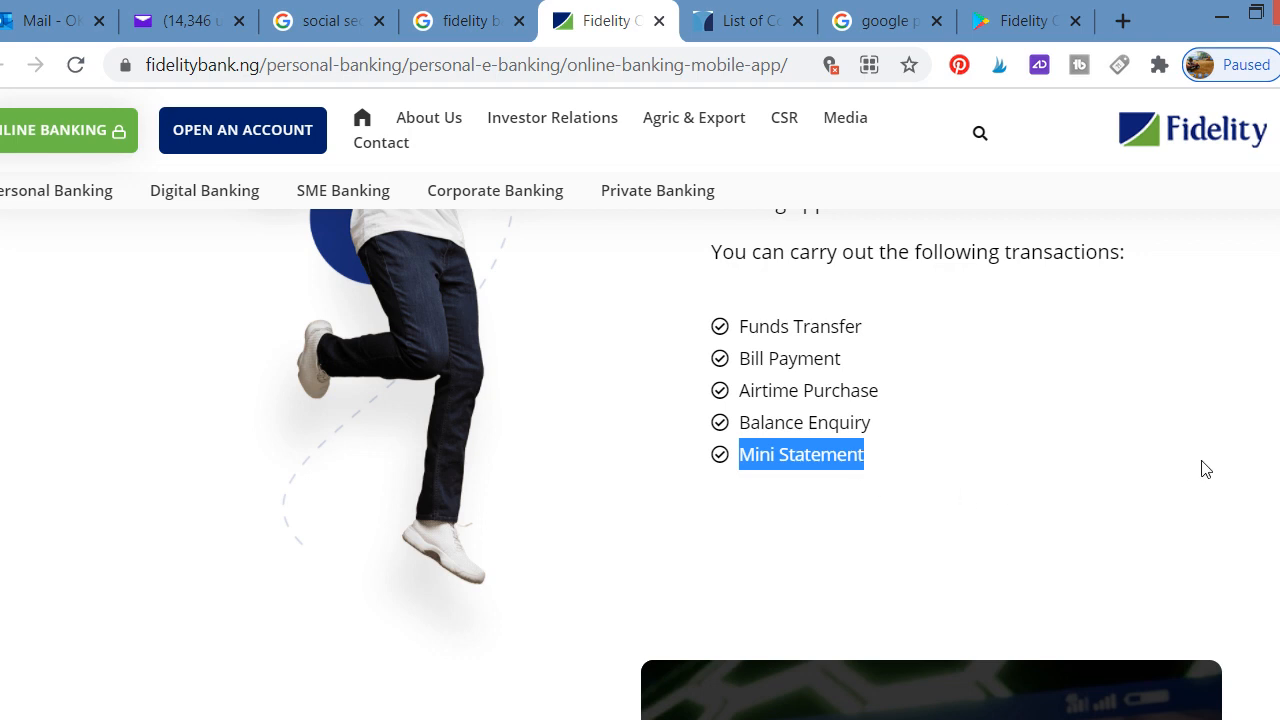
mouse_move(1214, 458)
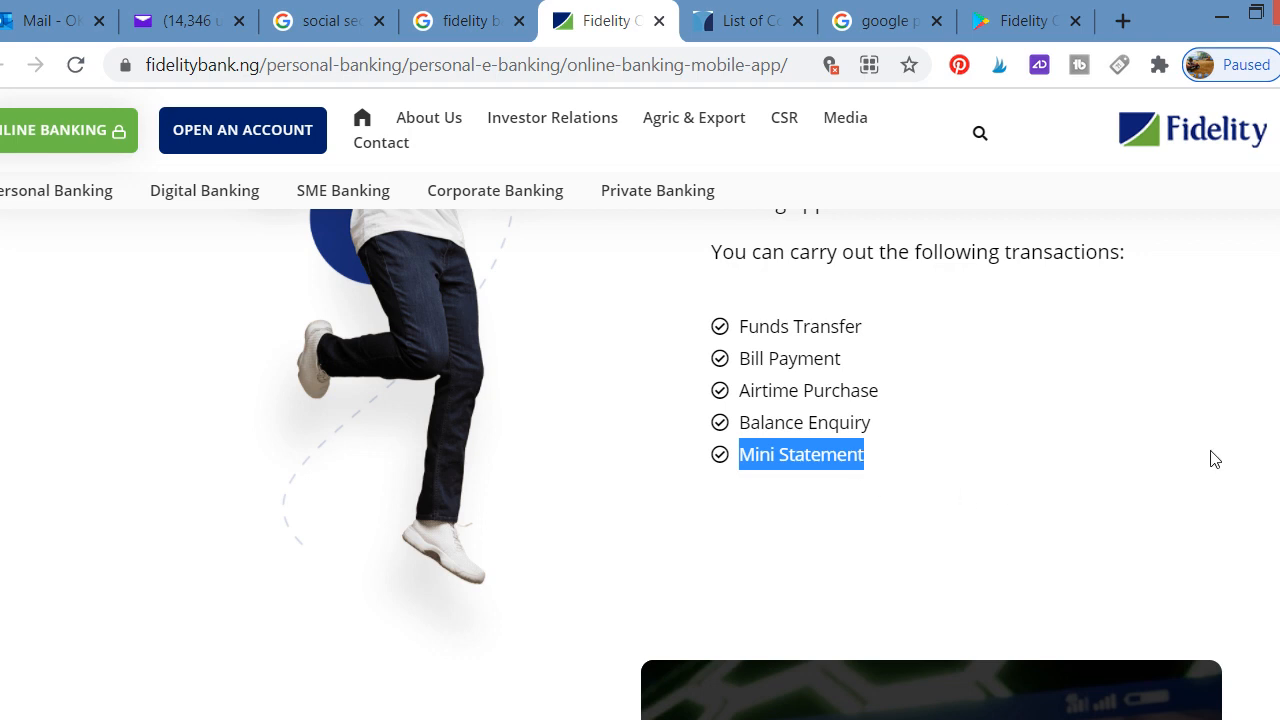
mouse_move(990, 505)
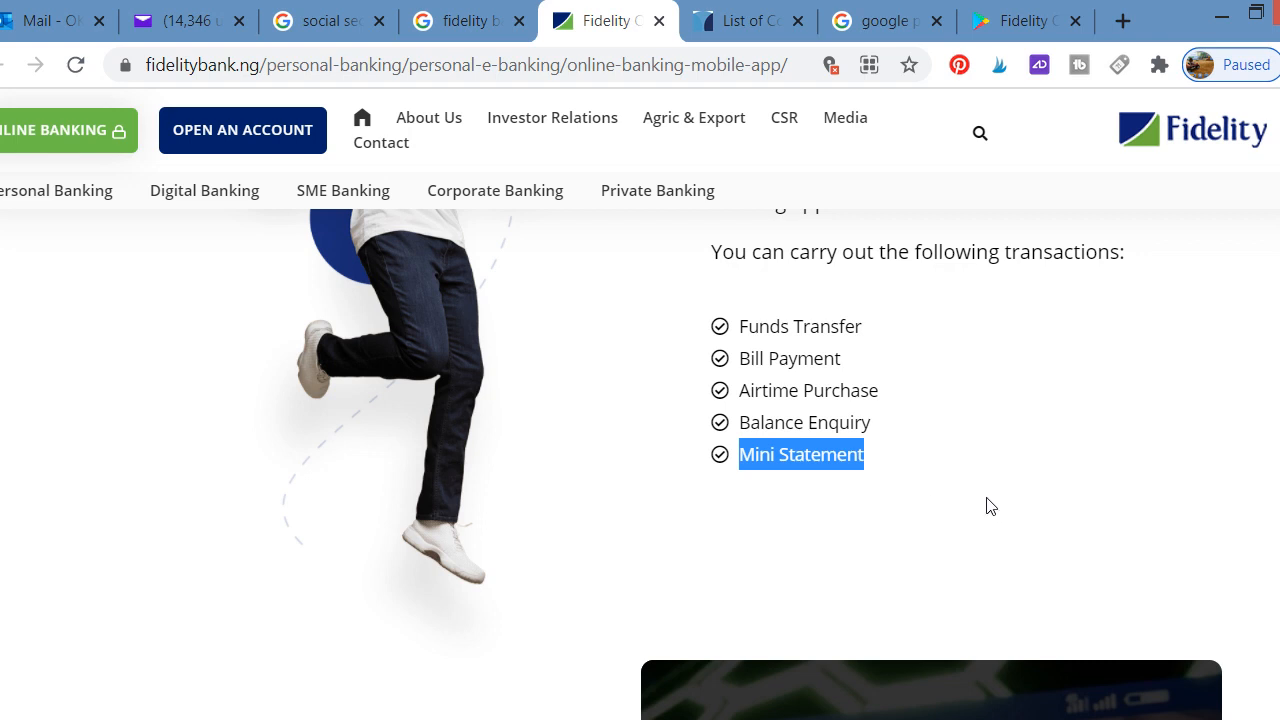
mouse_move(905, 432)
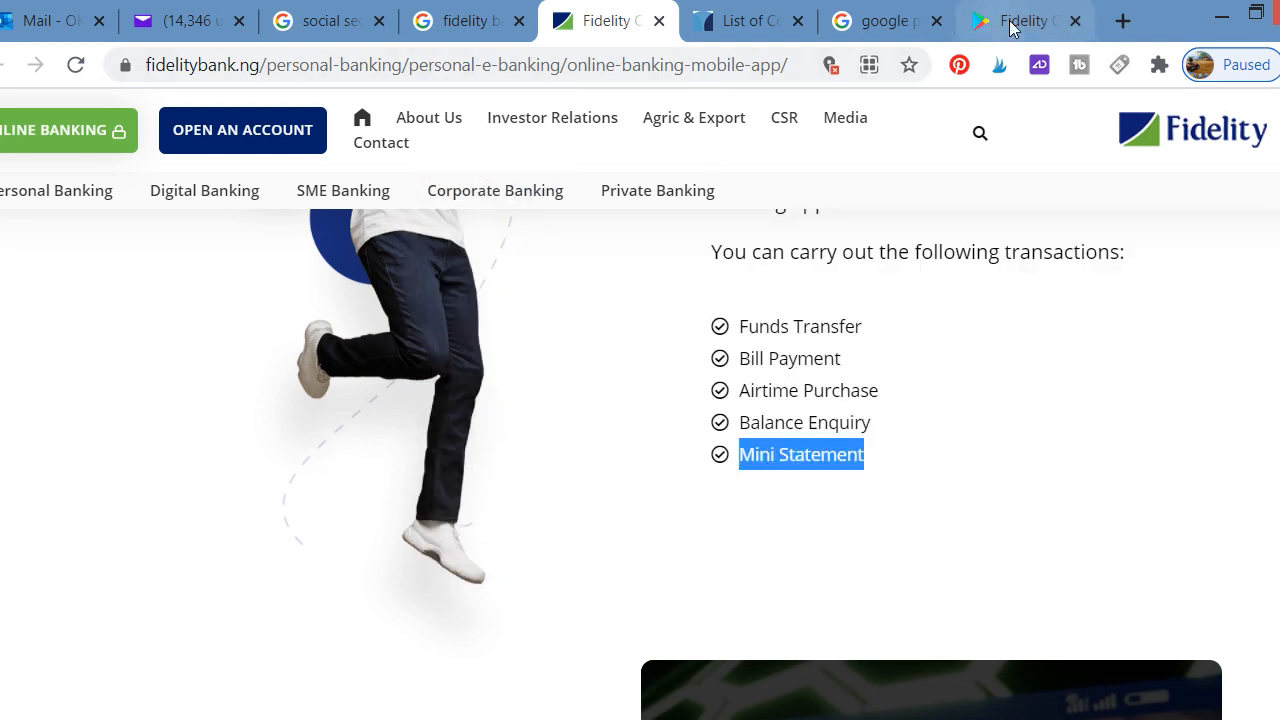
Step: Return to the Fidelity Online Banking Play listing and view its 4.4 rating breakdown
click(1025, 20)
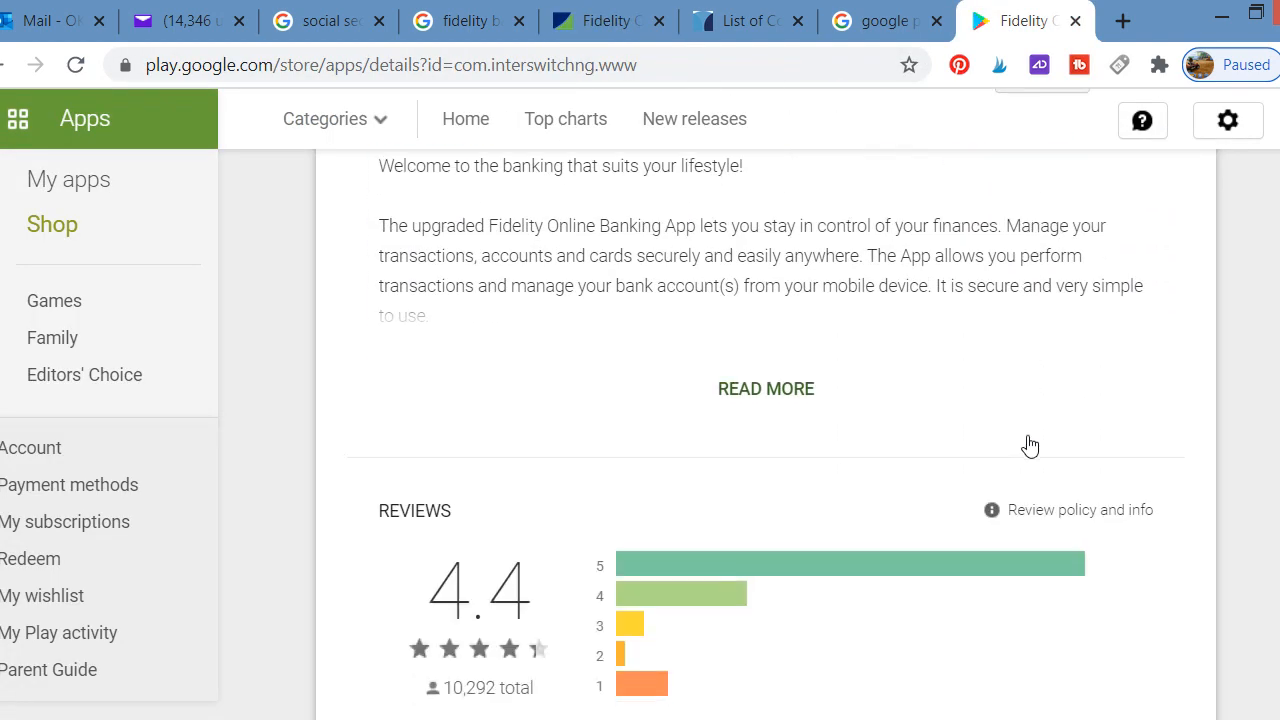
scroll(down, 3)
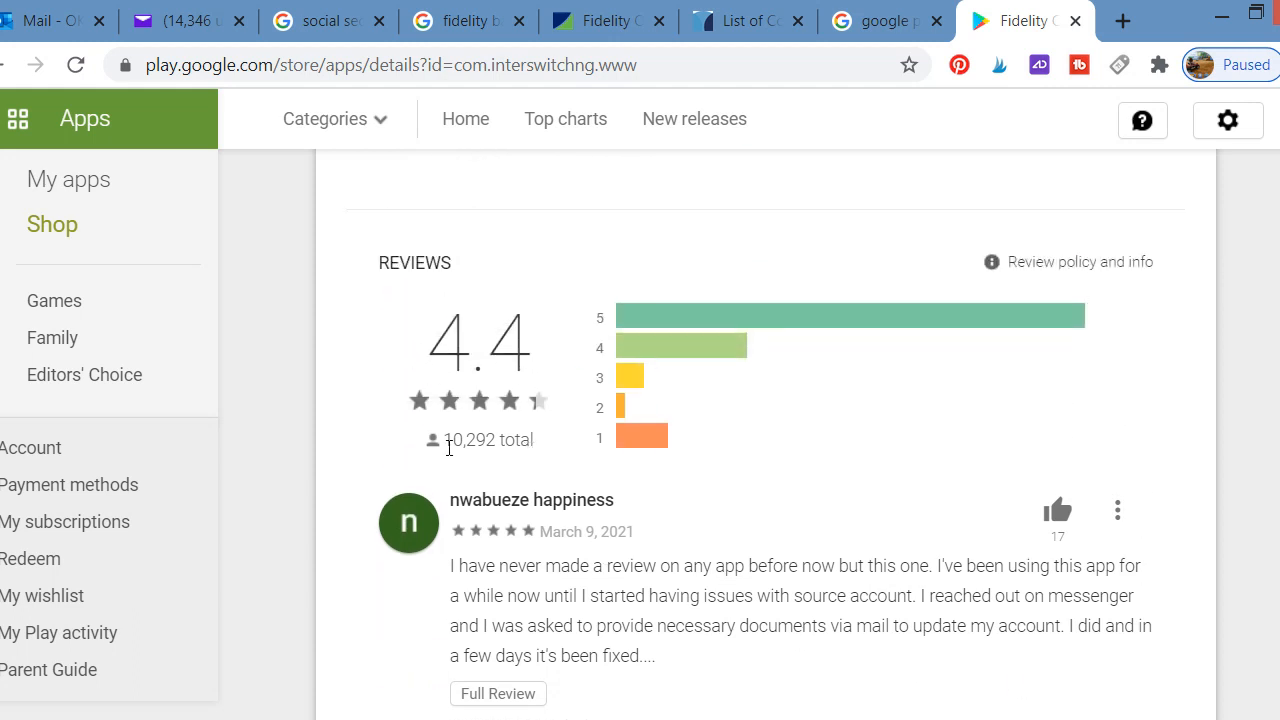
mouse_move(513, 462)
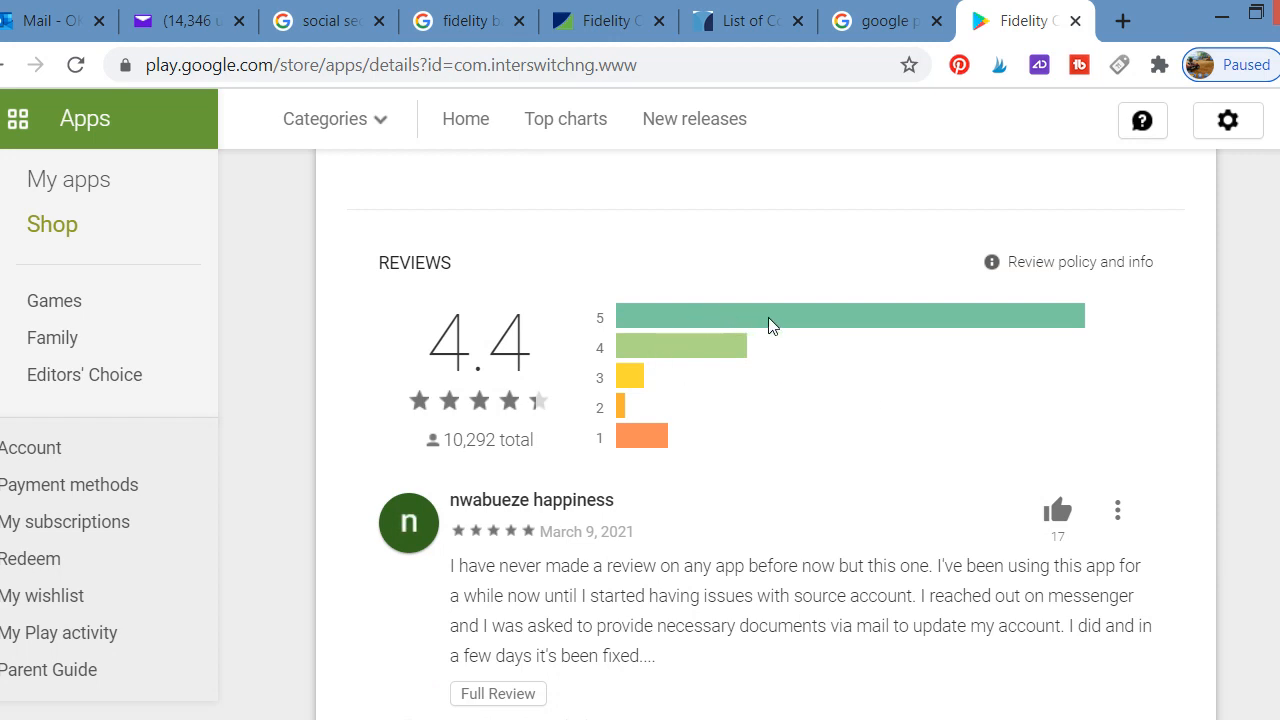
mouse_move(700, 343)
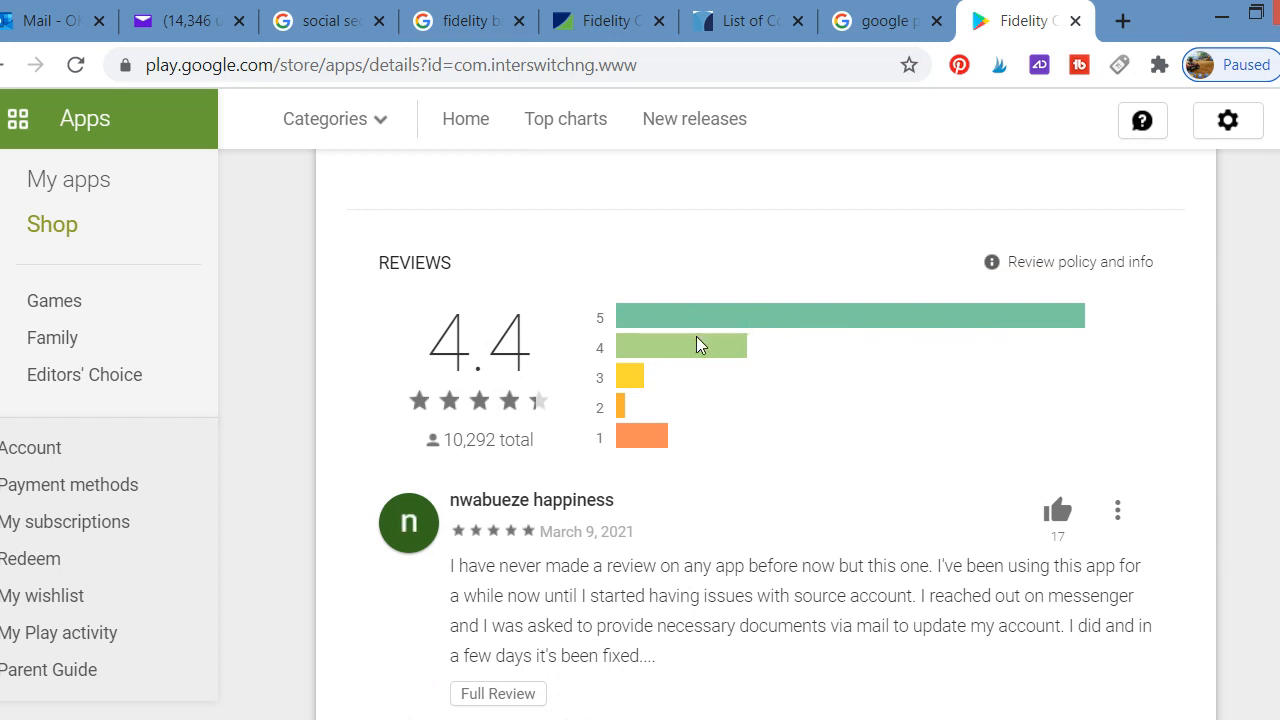
mouse_move(712, 399)
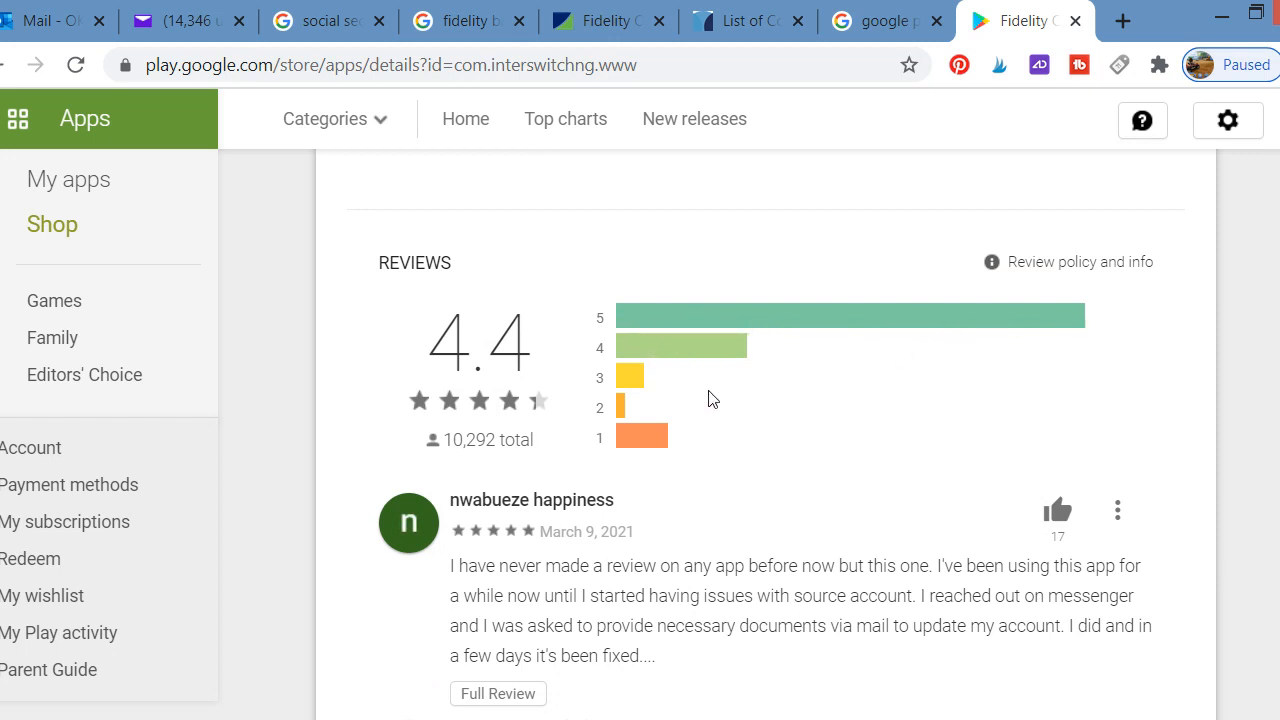
scroll(up, 3)
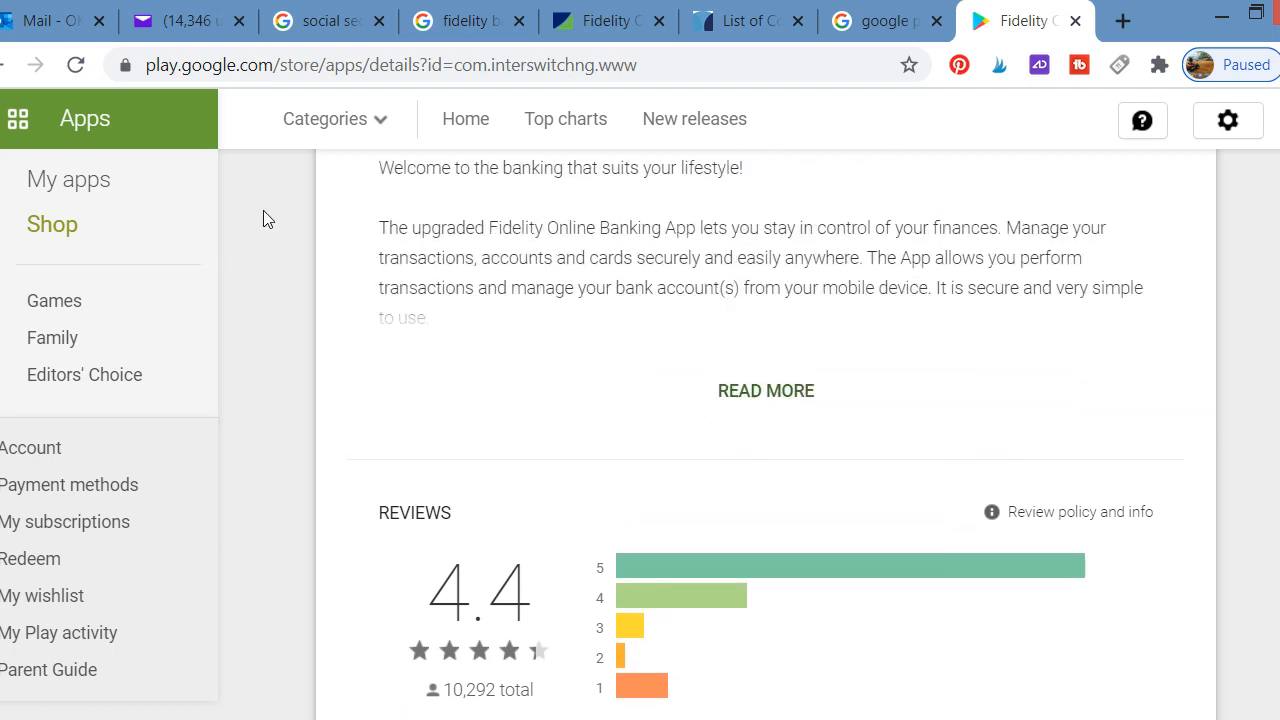
mouse_move(600, 20)
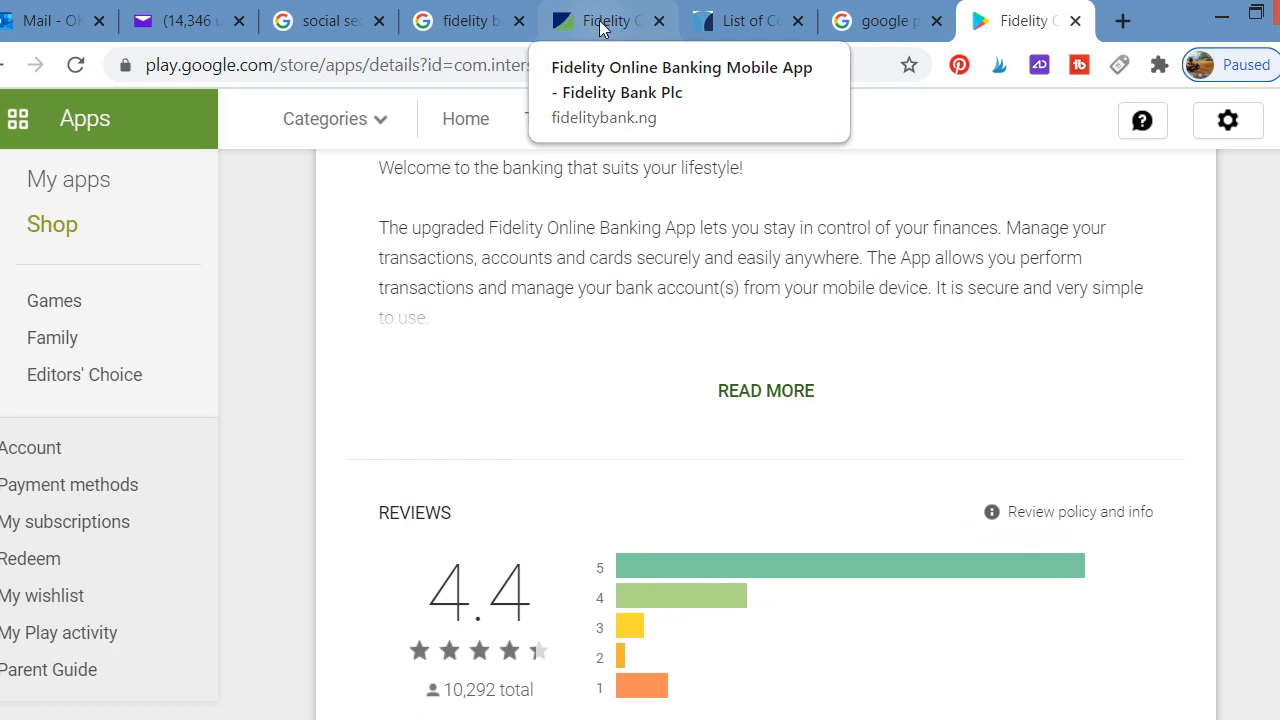
mouse_move(605, 28)
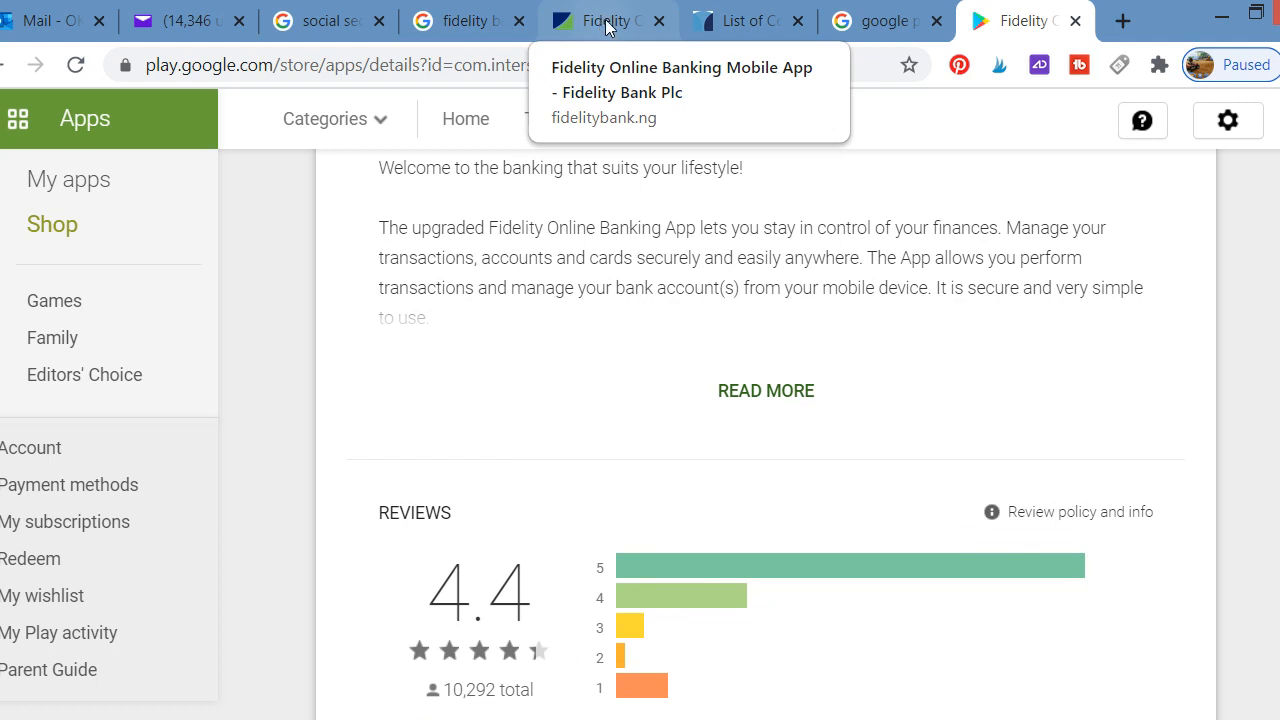
mouse_move(911, 312)
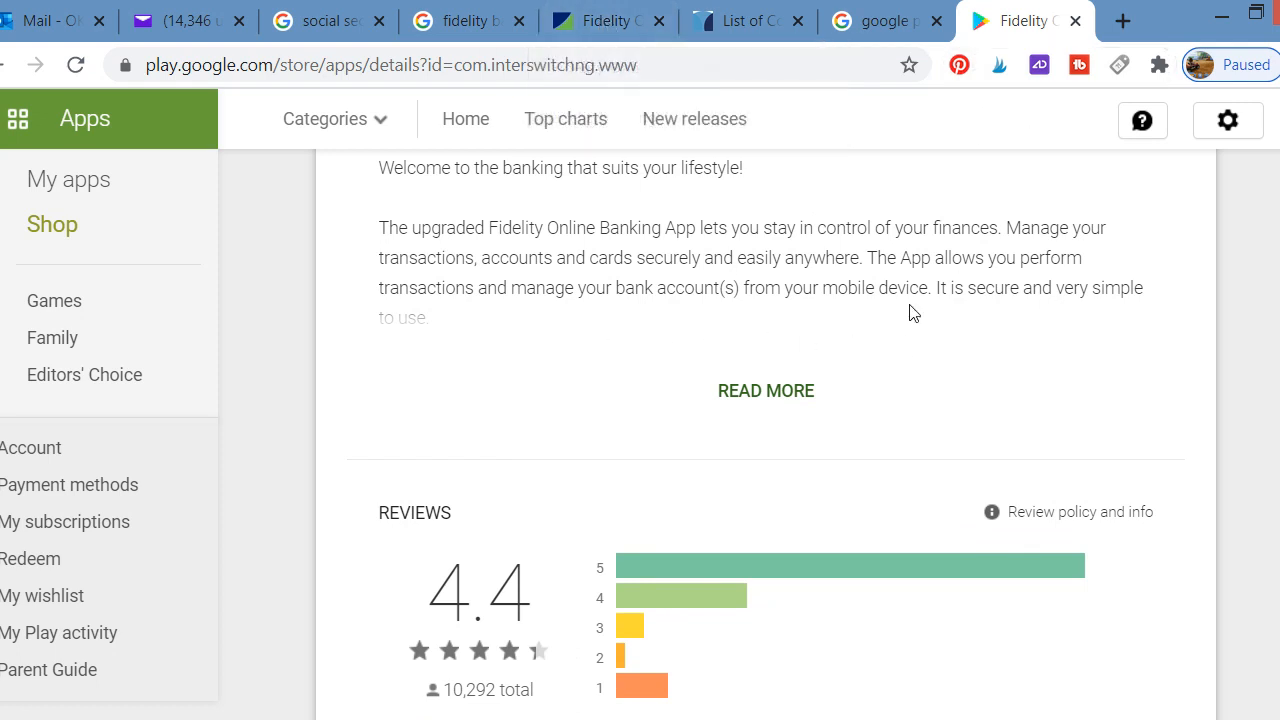
scroll(down, 3)
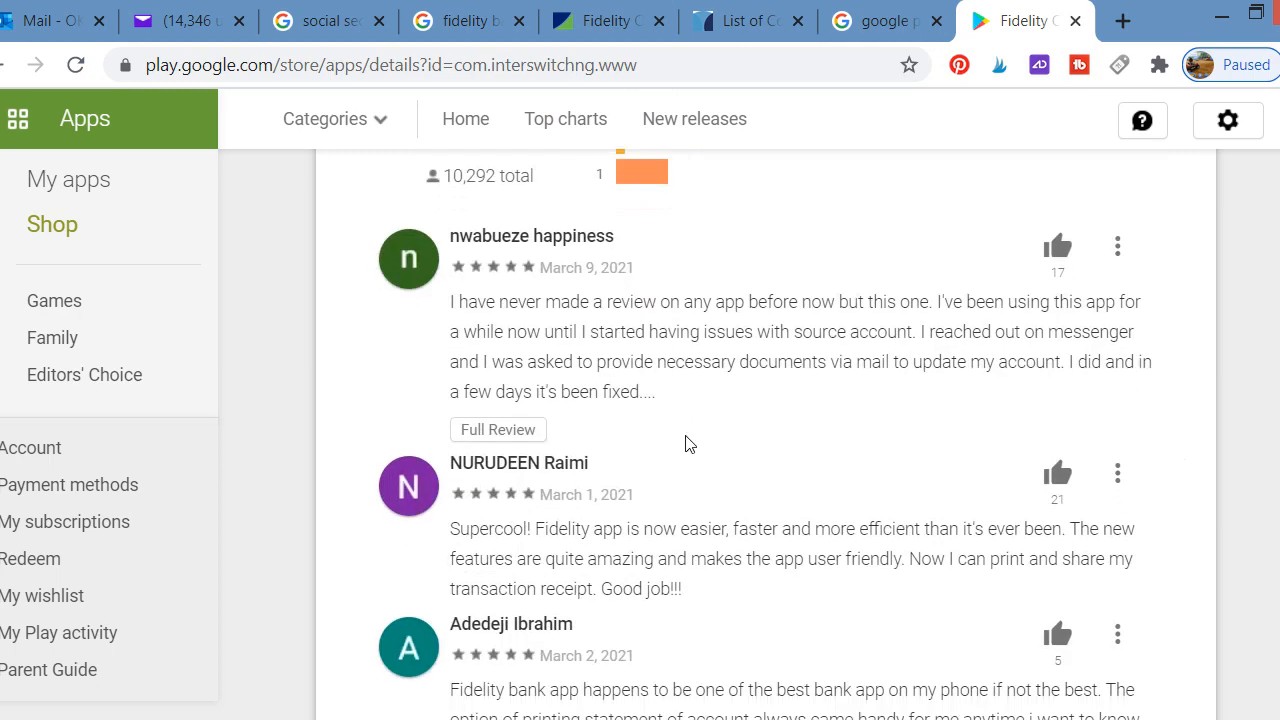
scroll(down, 3)
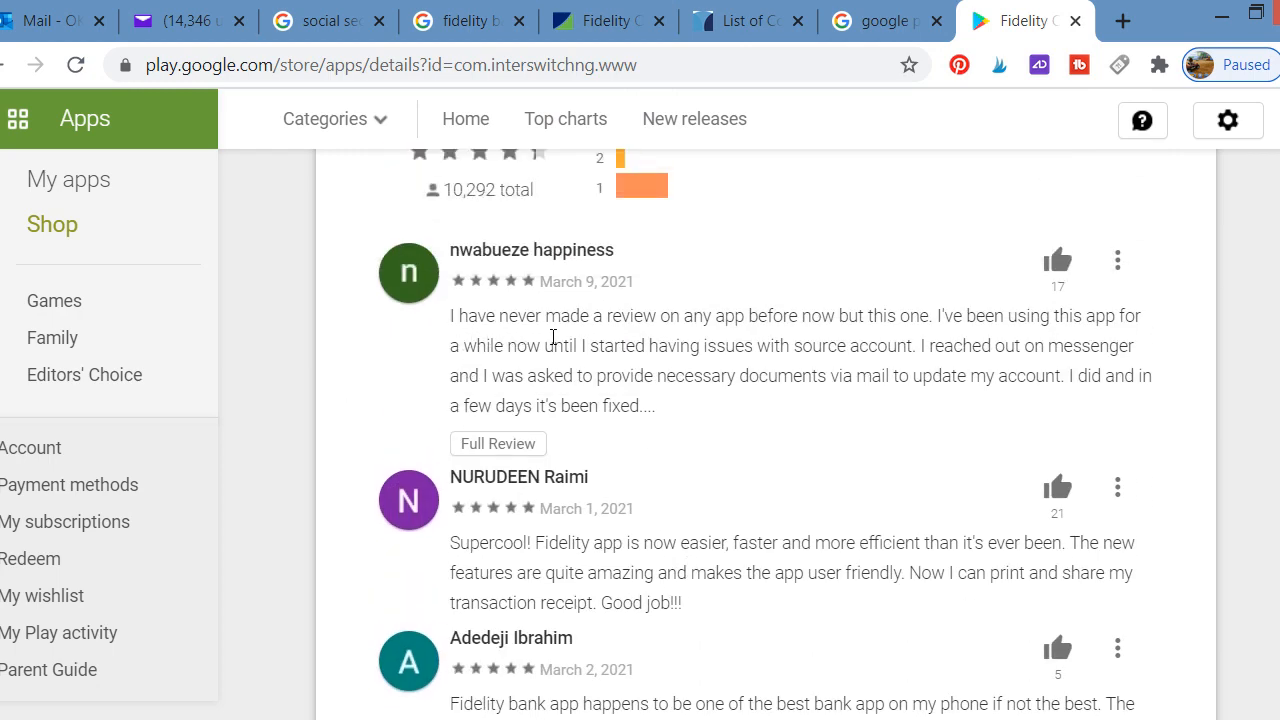
mouse_move(779, 338)
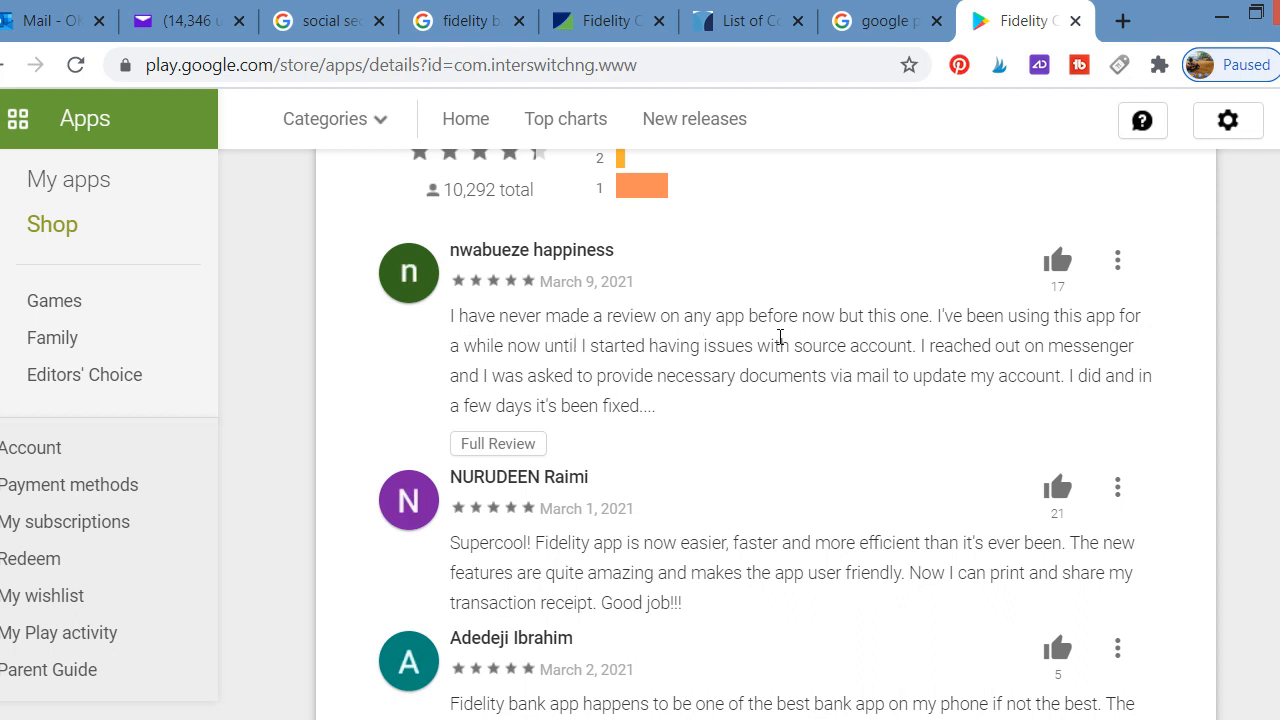
mouse_move(920, 338)
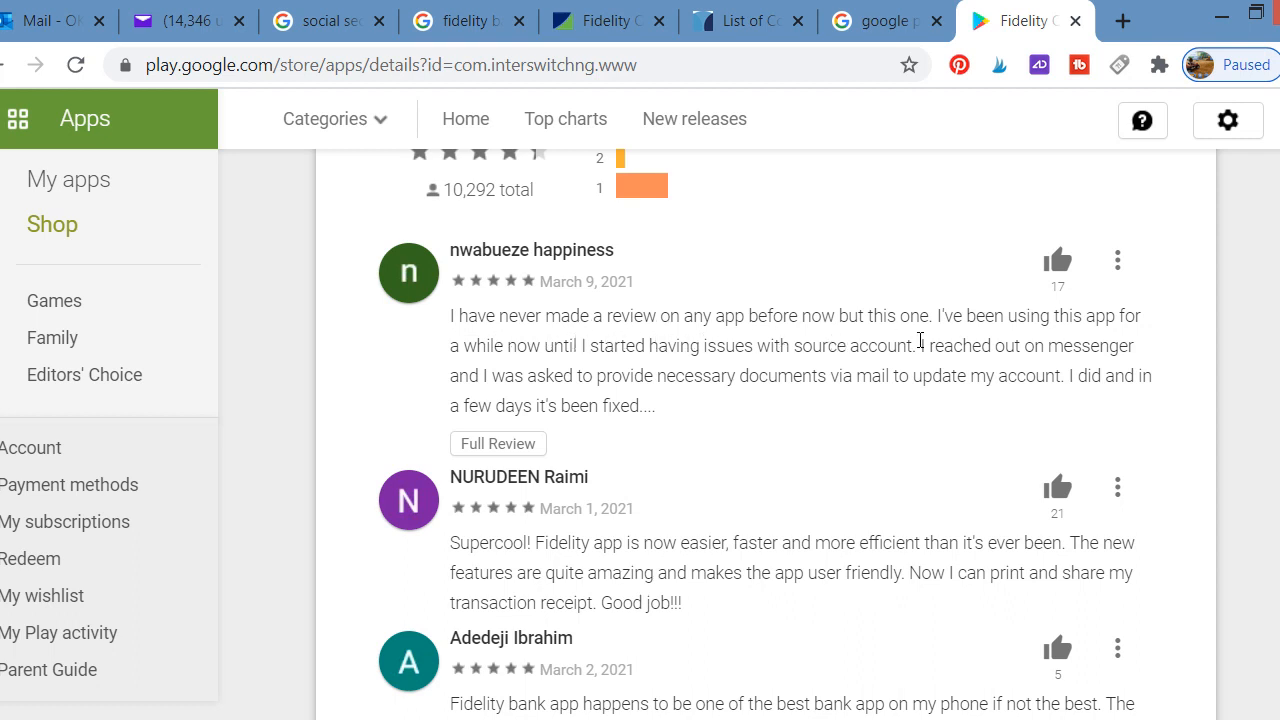
mouse_move(532, 385)
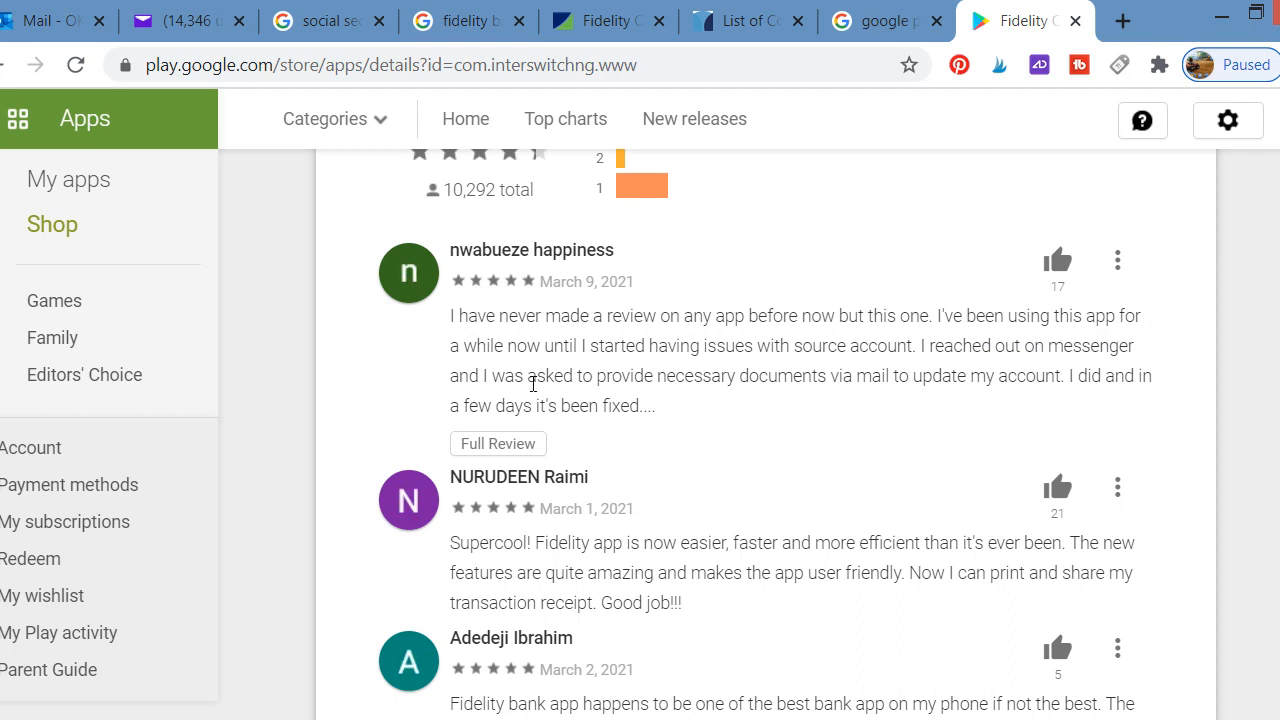
mouse_move(842, 372)
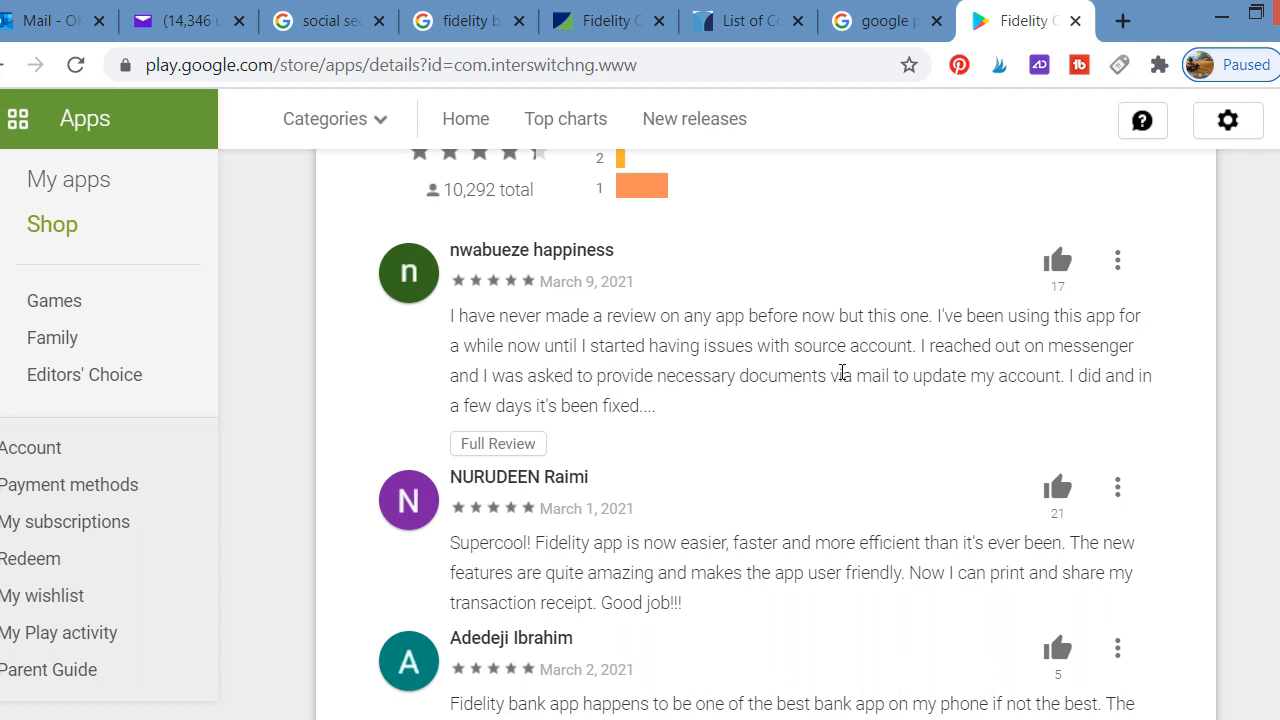
mouse_move(935, 368)
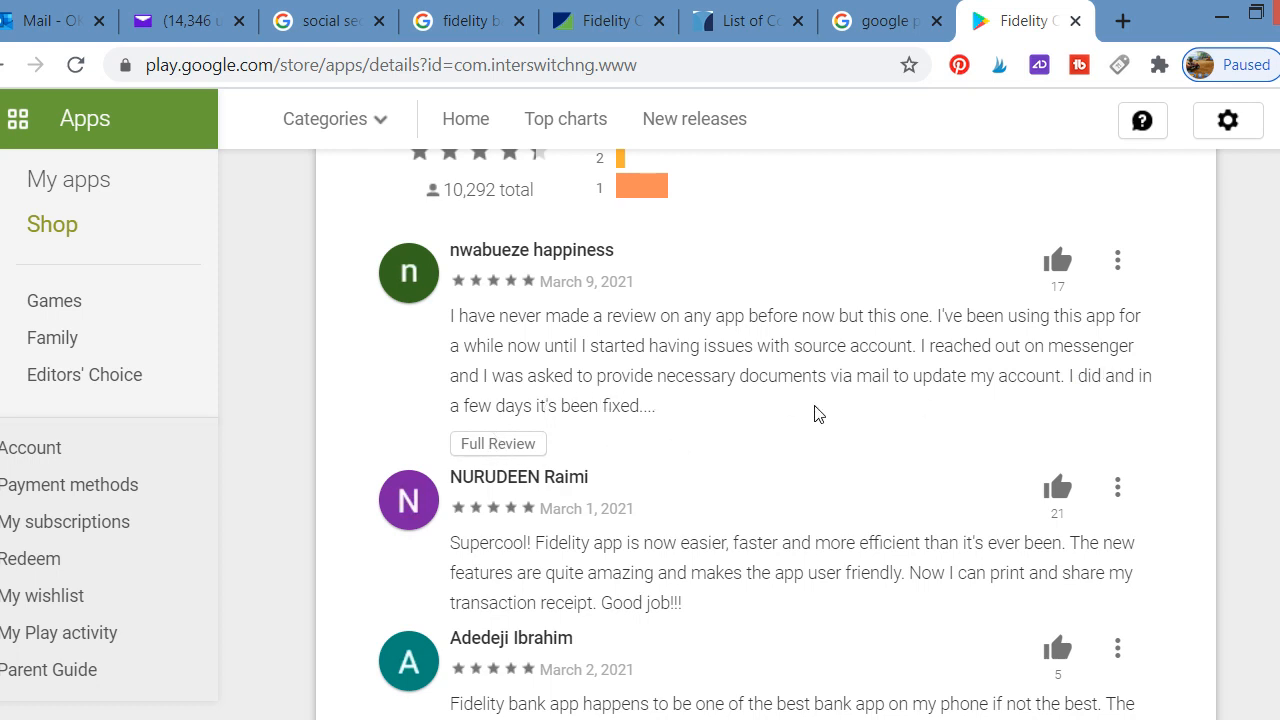
mouse_move(1048, 410)
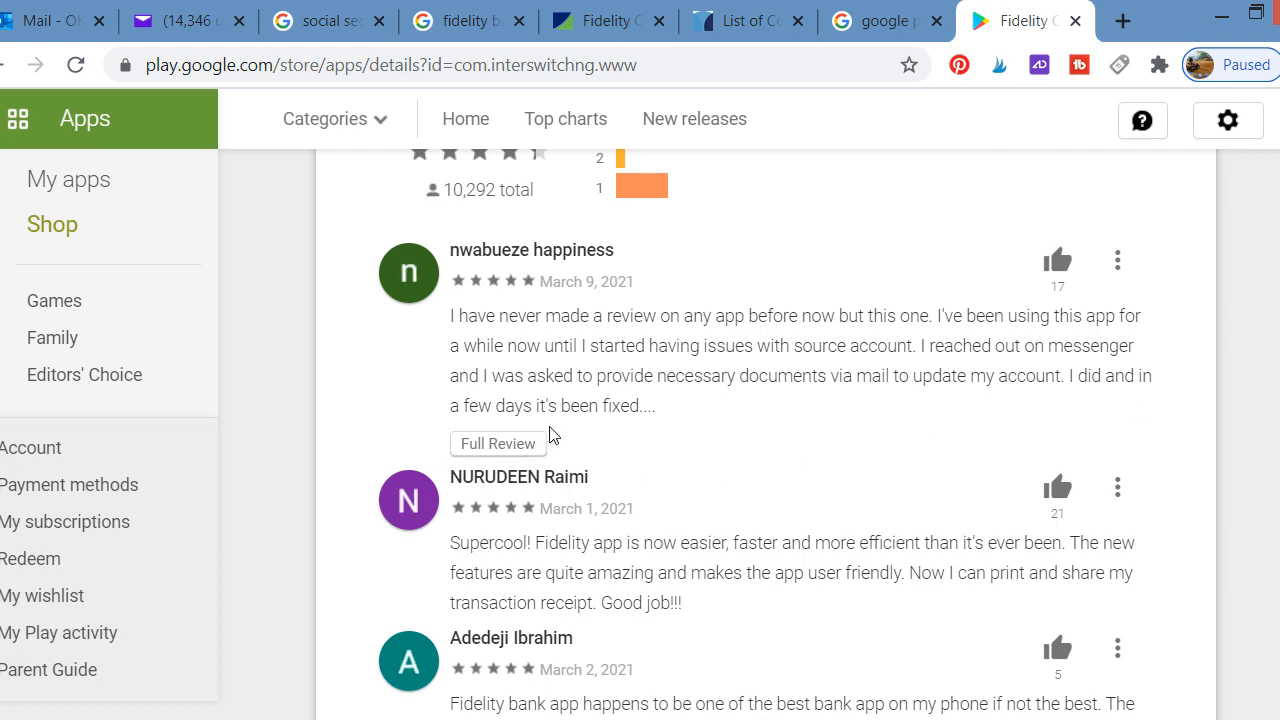
mouse_move(662, 431)
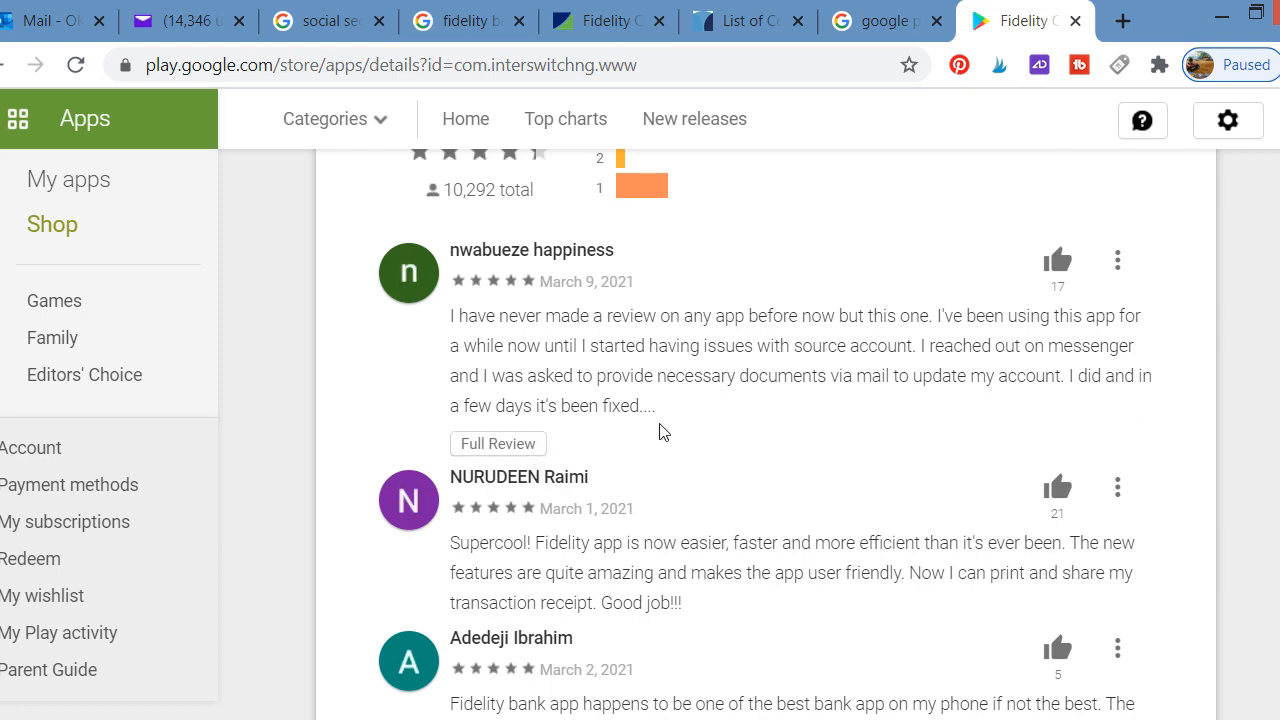
mouse_move(700, 470)
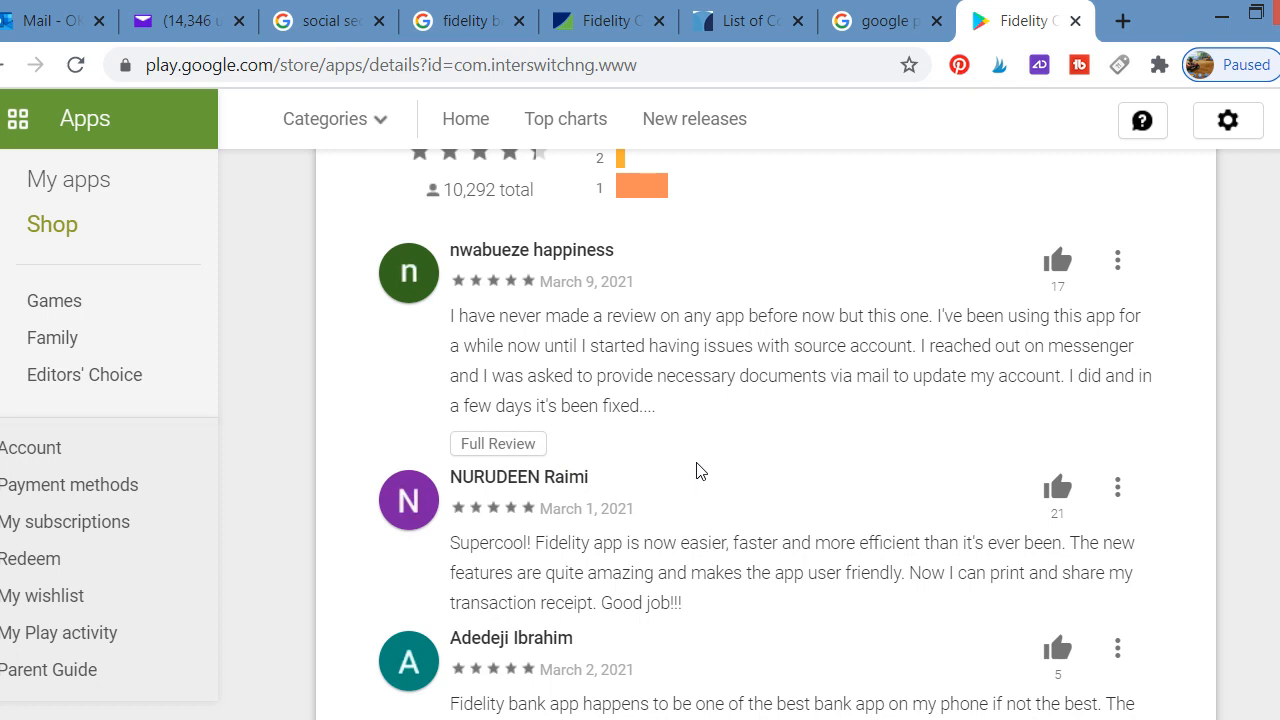
mouse_move(675, 428)
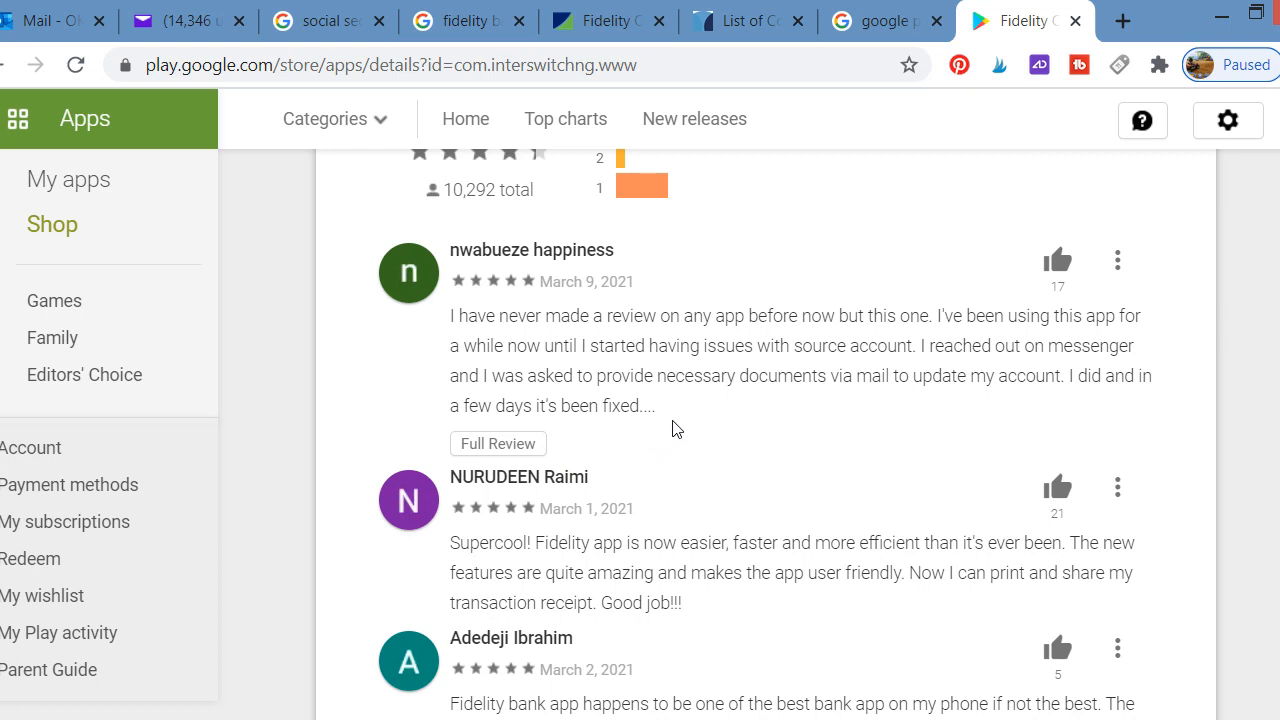
mouse_move(660, 405)
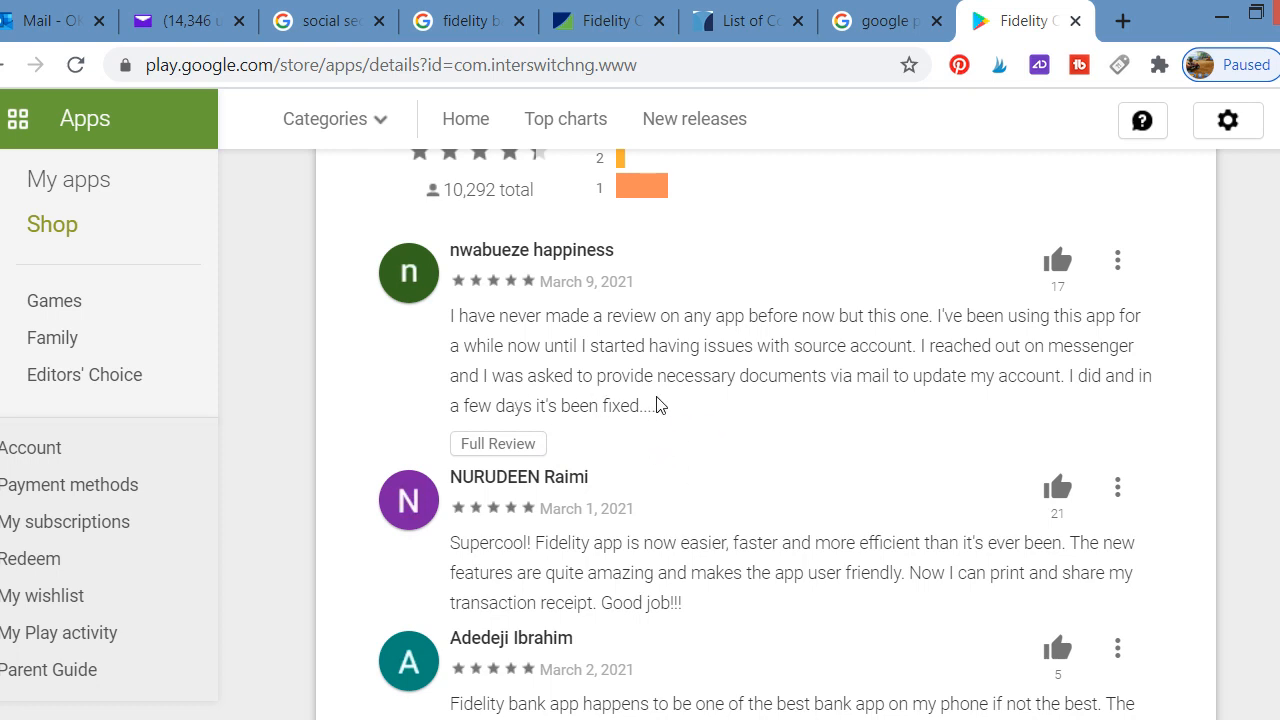
mouse_move(651, 402)
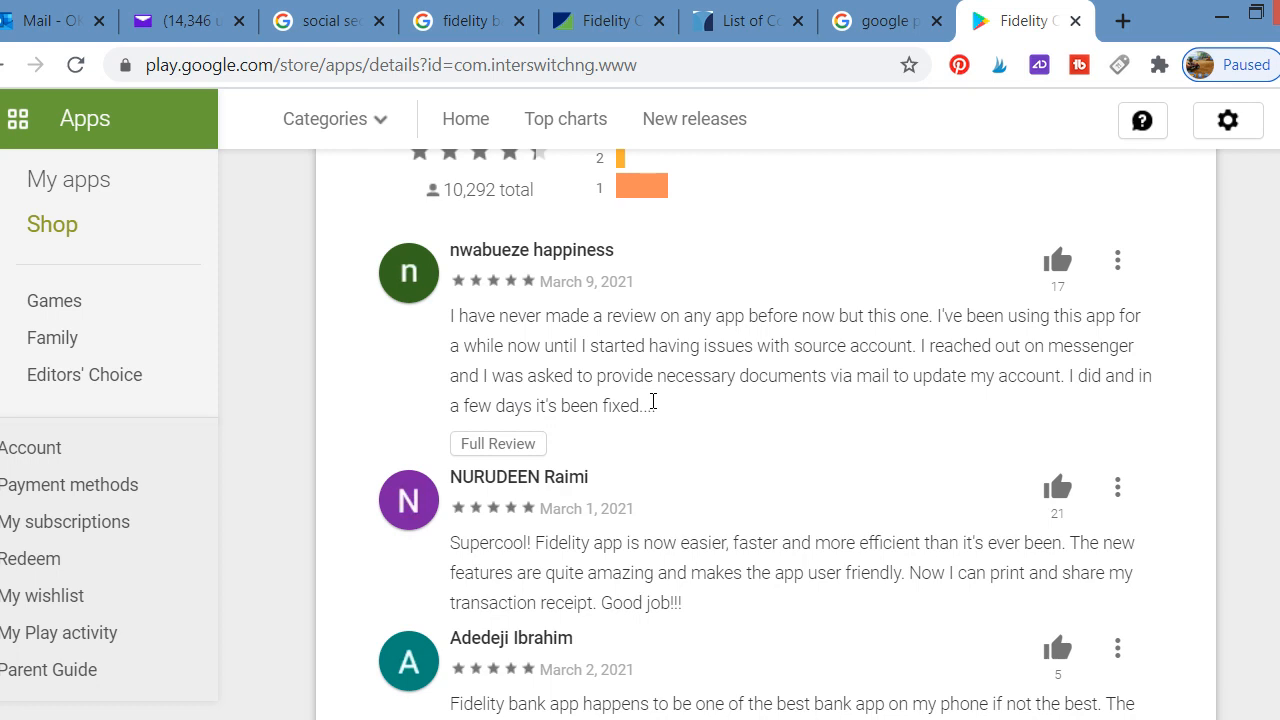
mouse_move(652, 402)
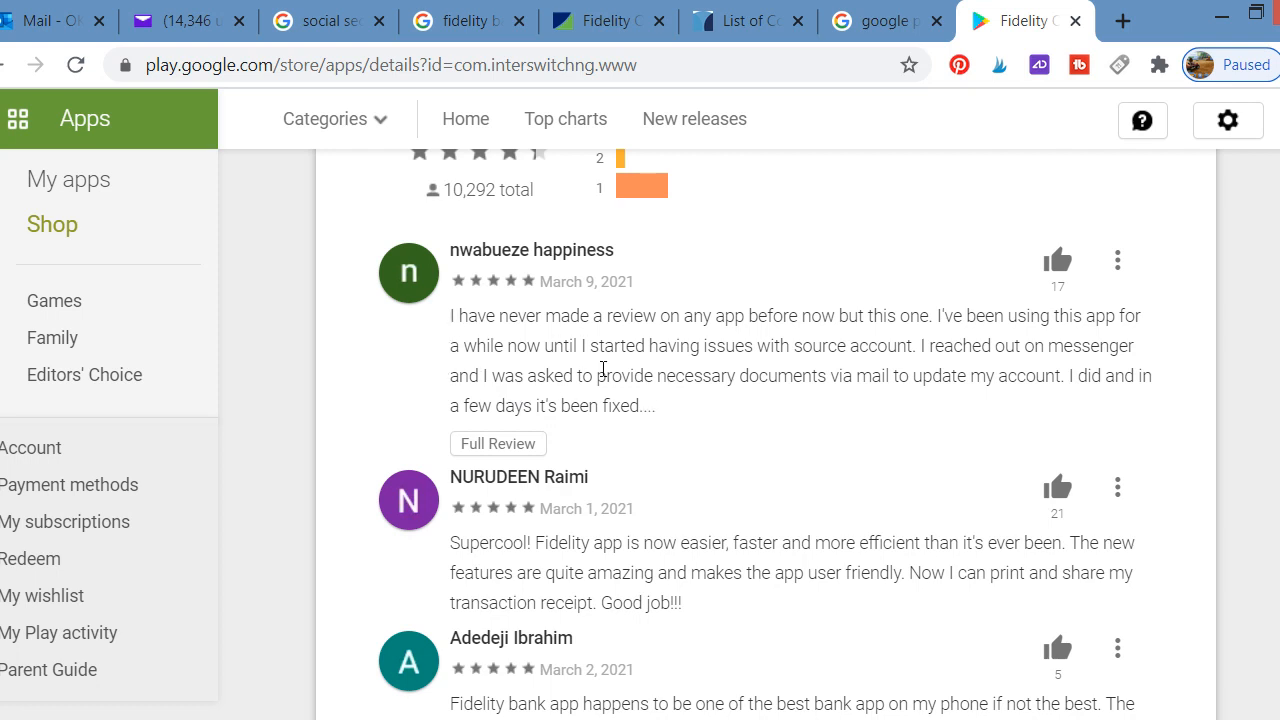
mouse_move(620, 260)
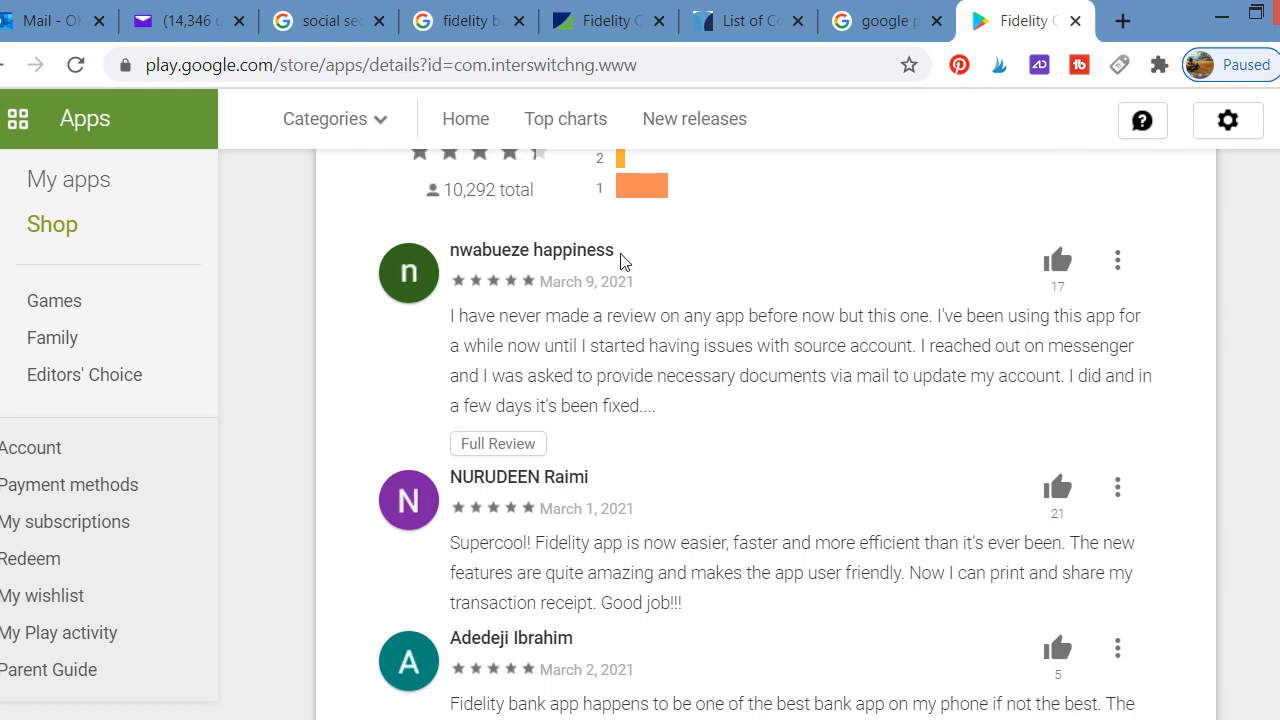
double_click(531, 249)
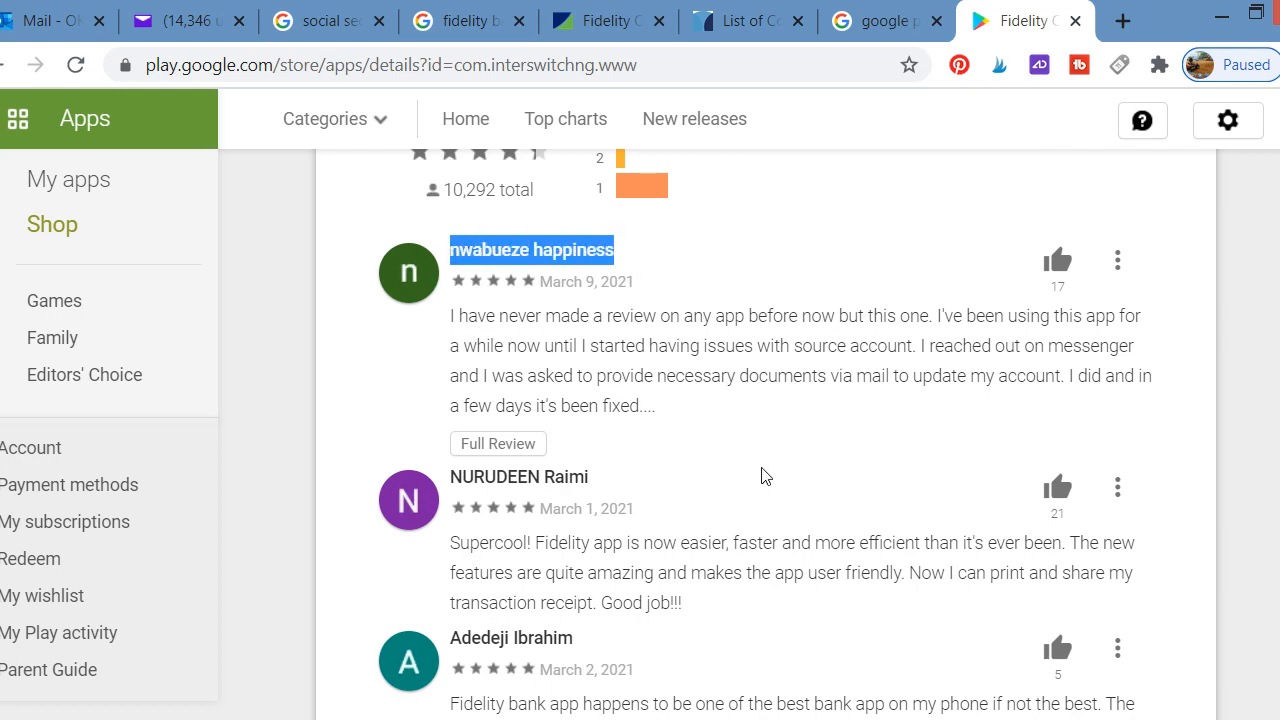
scroll(down, 3)
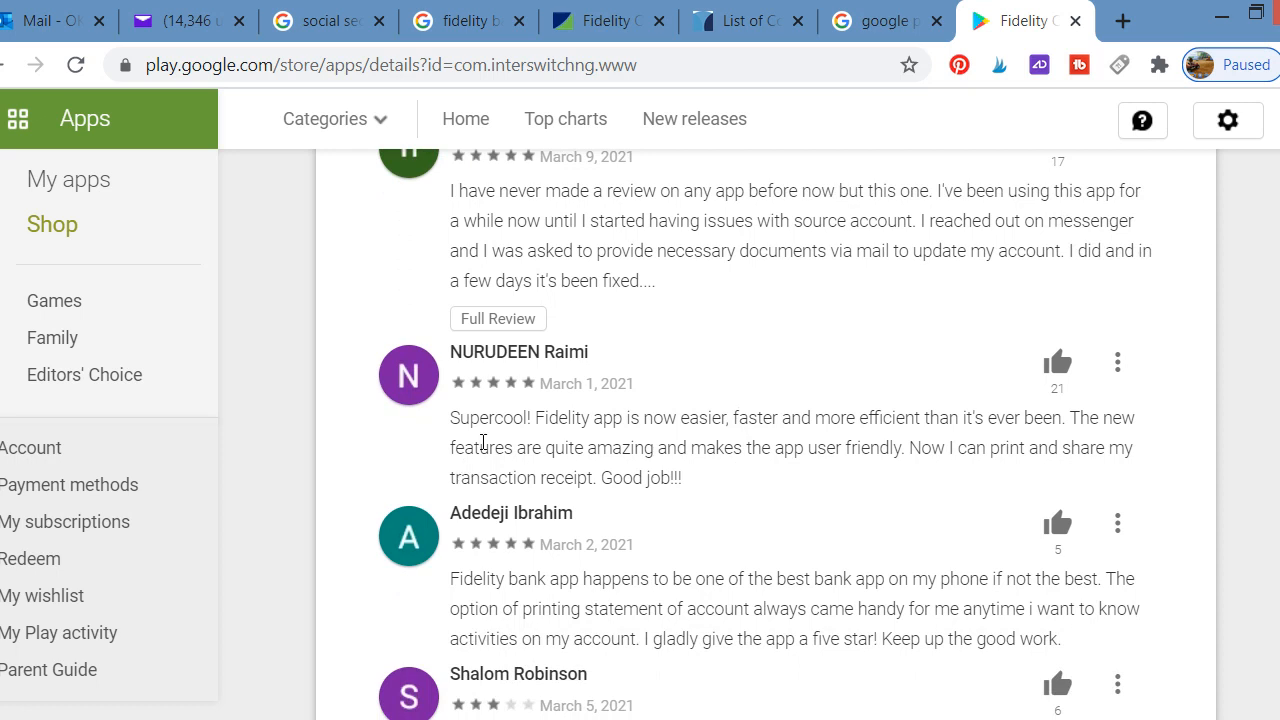
mouse_move(520, 440)
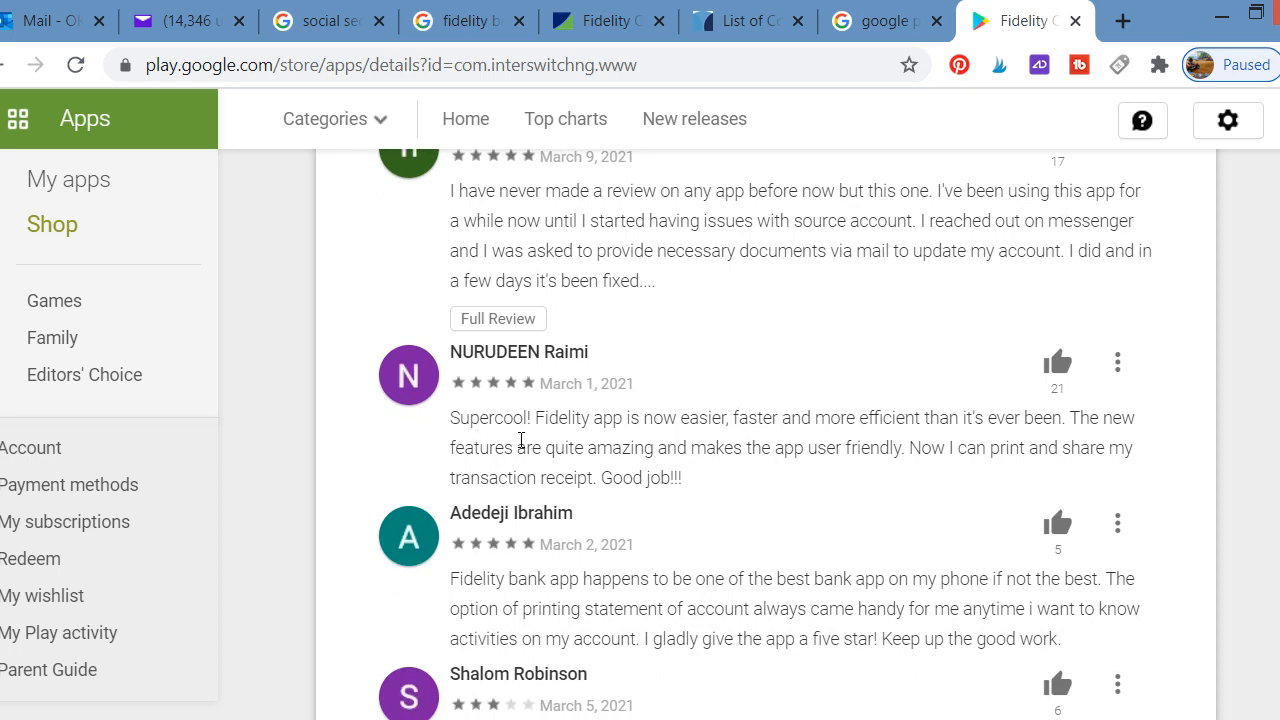
mouse_move(724, 438)
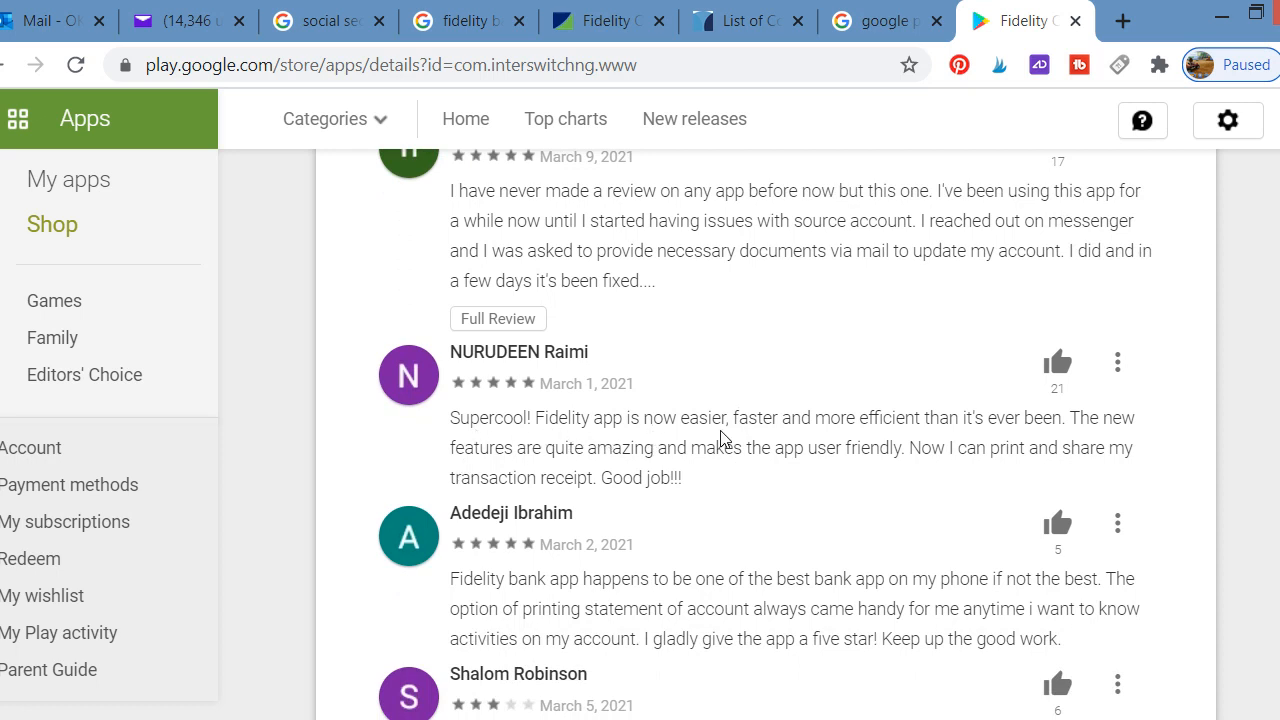
mouse_move(987, 428)
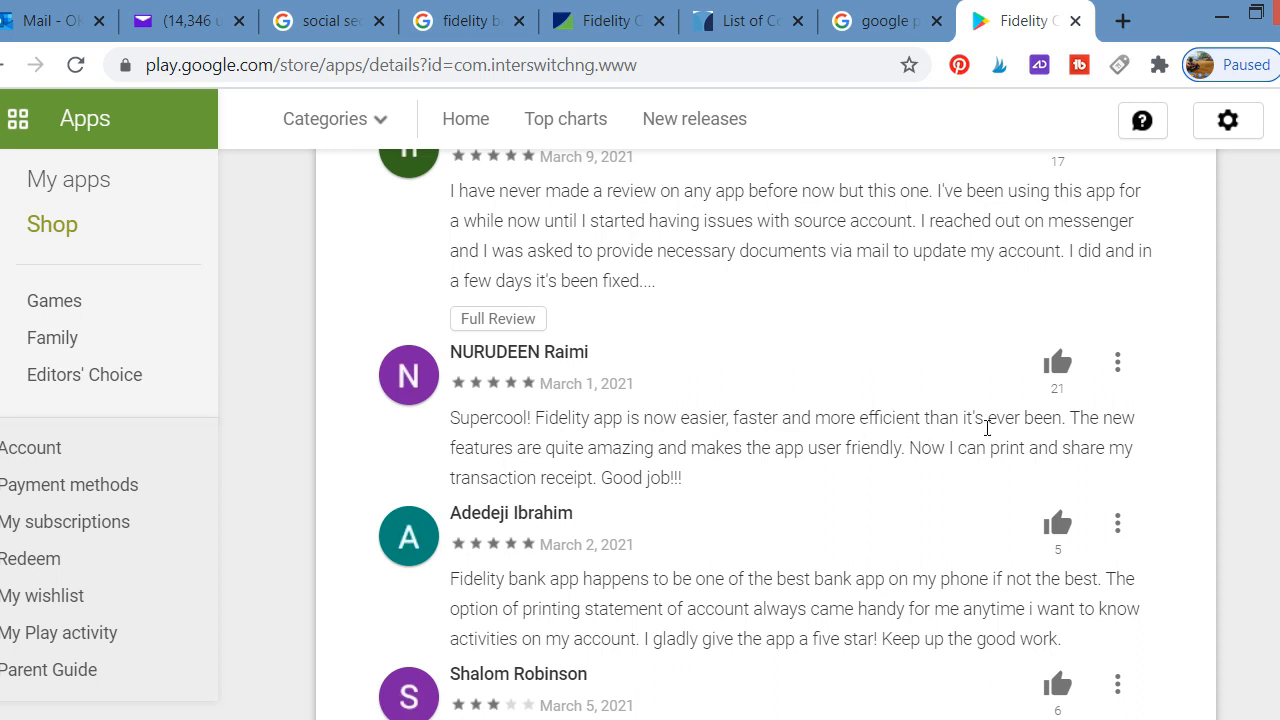
mouse_move(1120, 440)
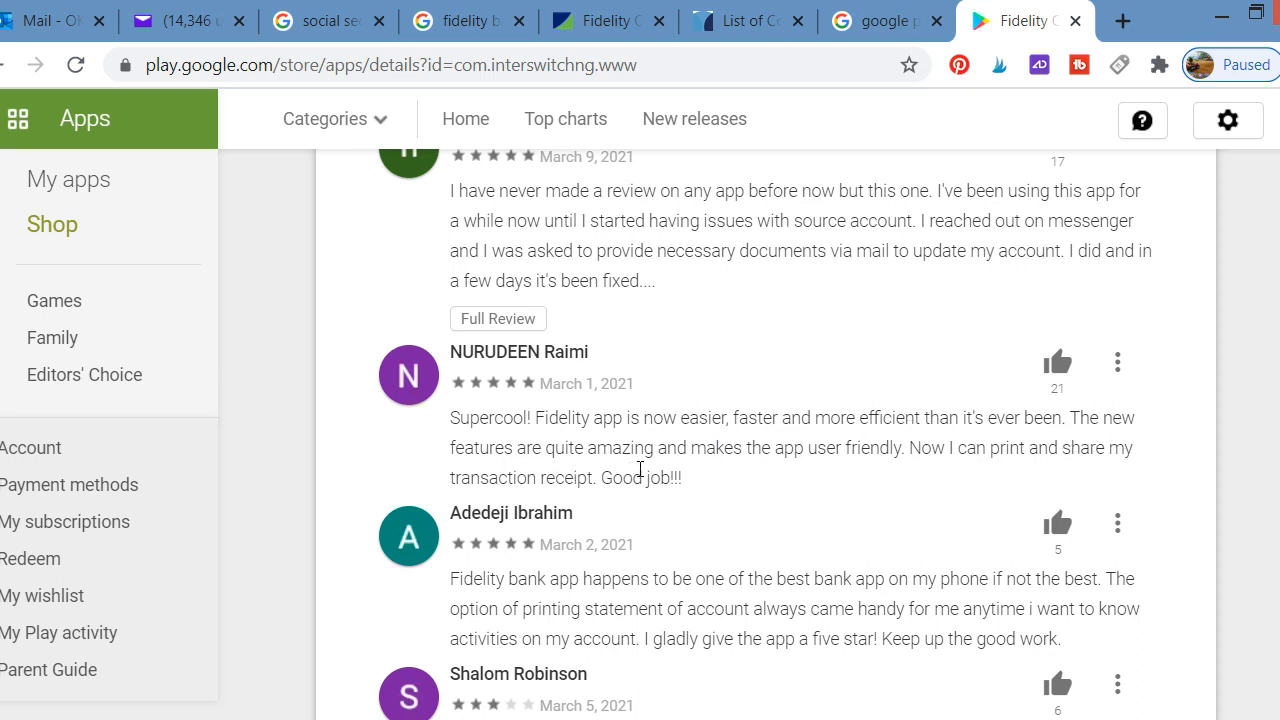
mouse_move(897, 472)
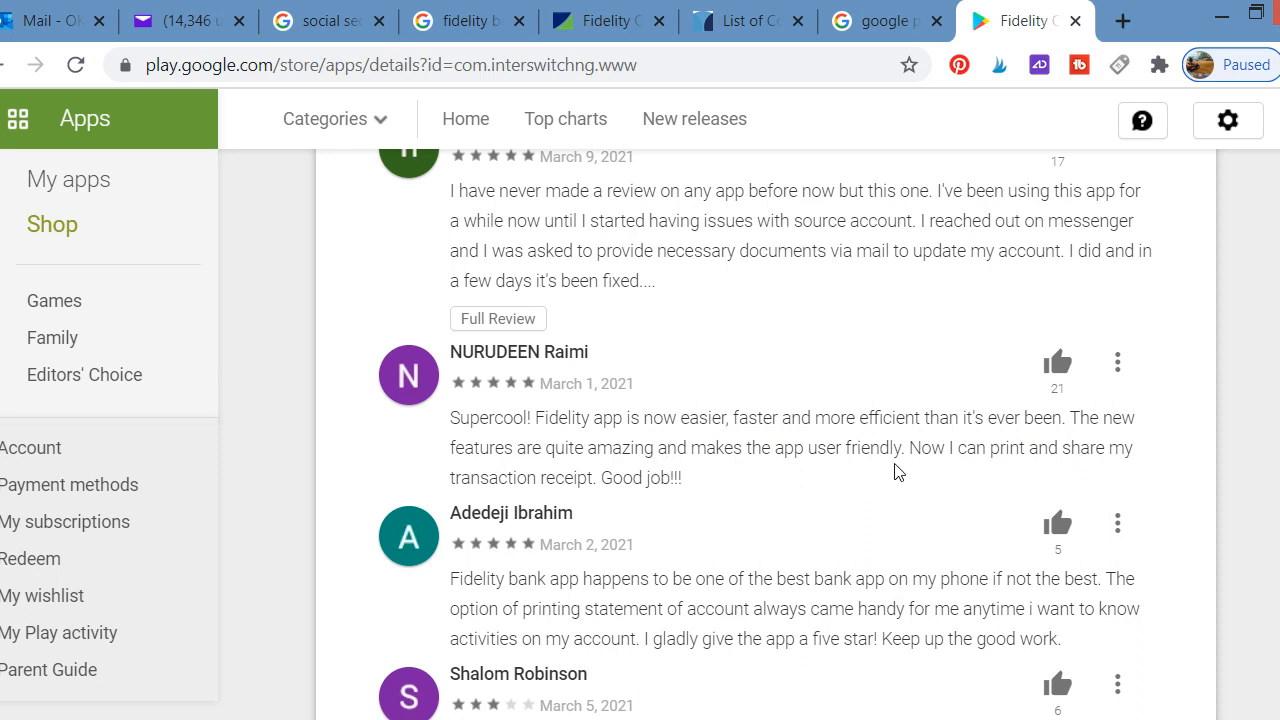
mouse_move(993, 489)
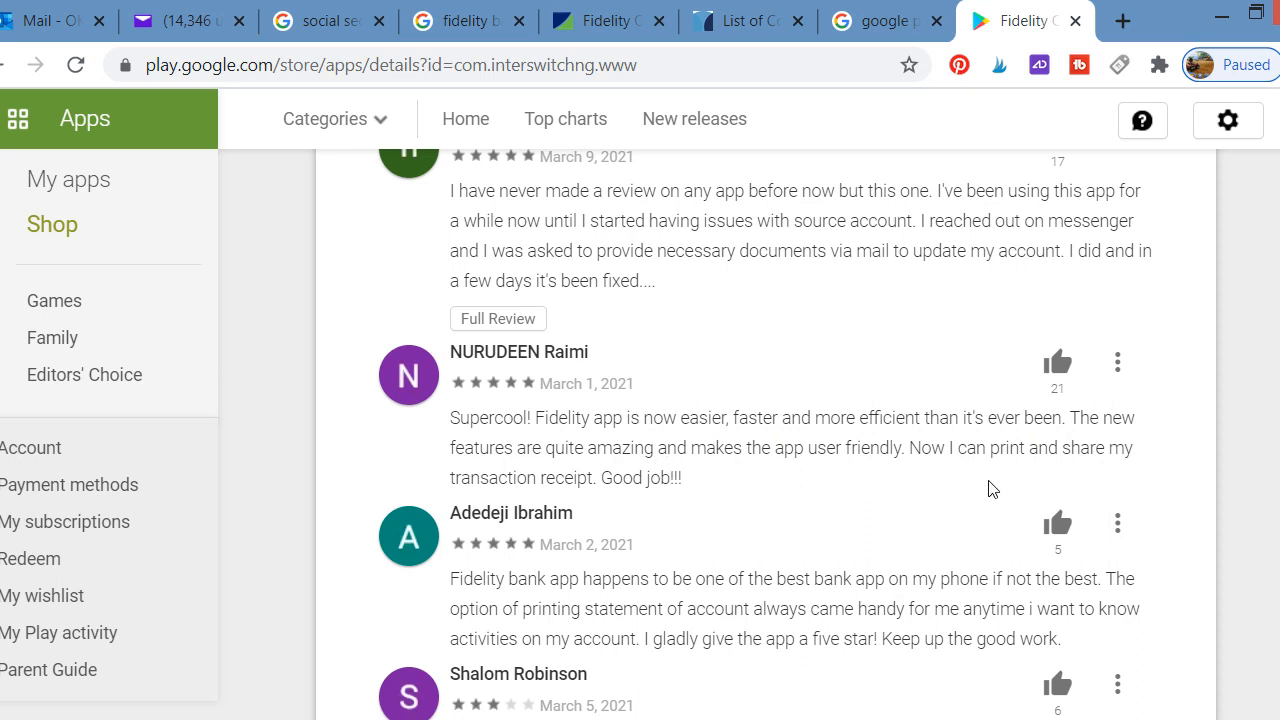
mouse_move(649, 500)
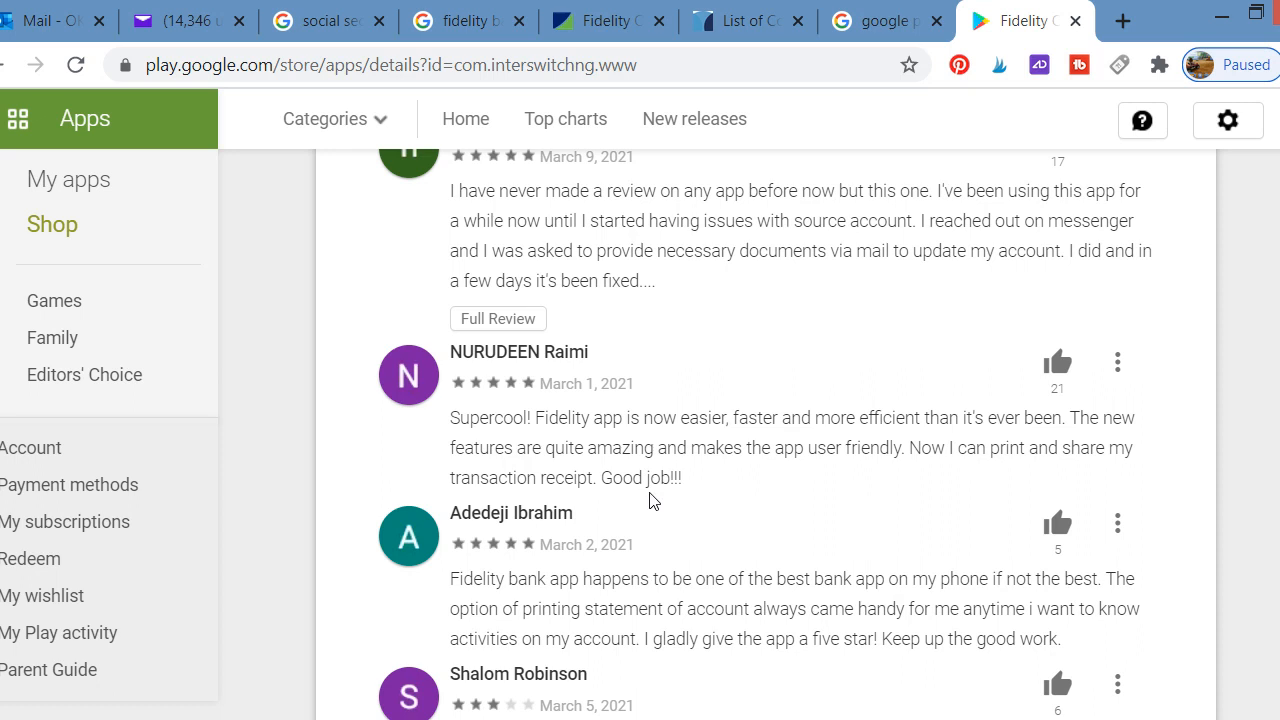
mouse_move(915, 485)
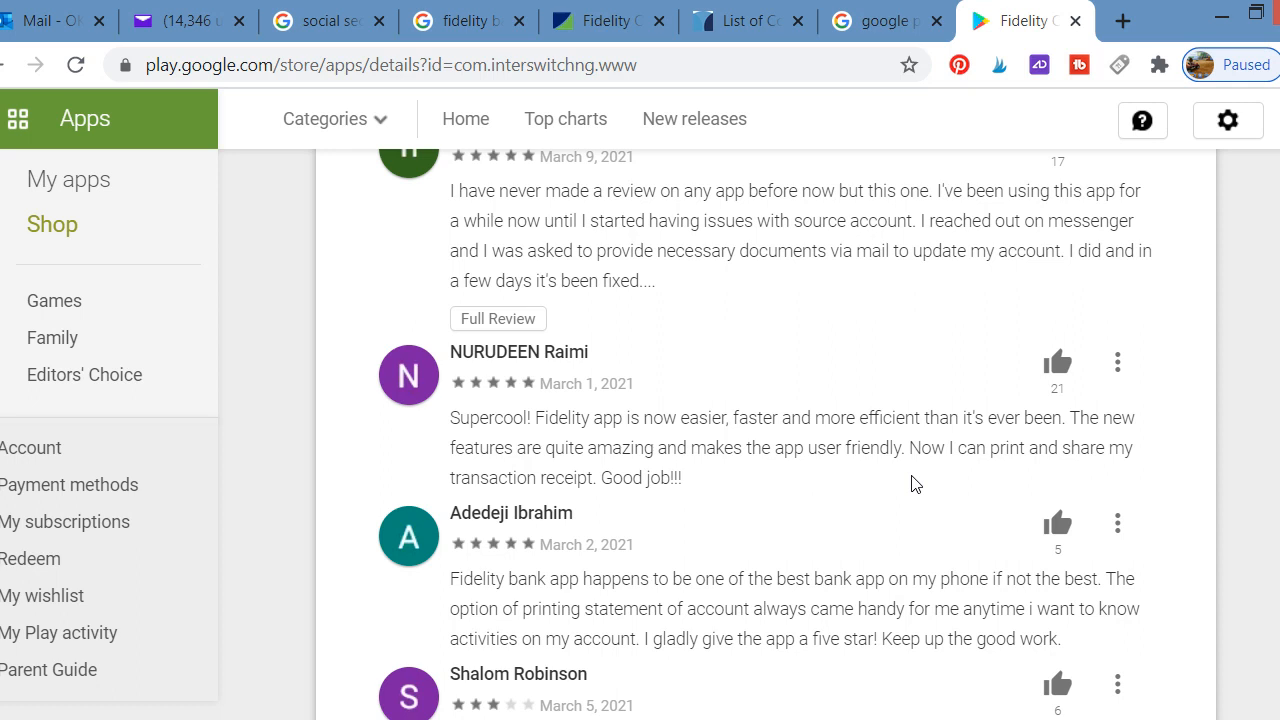
scroll(down, 3)
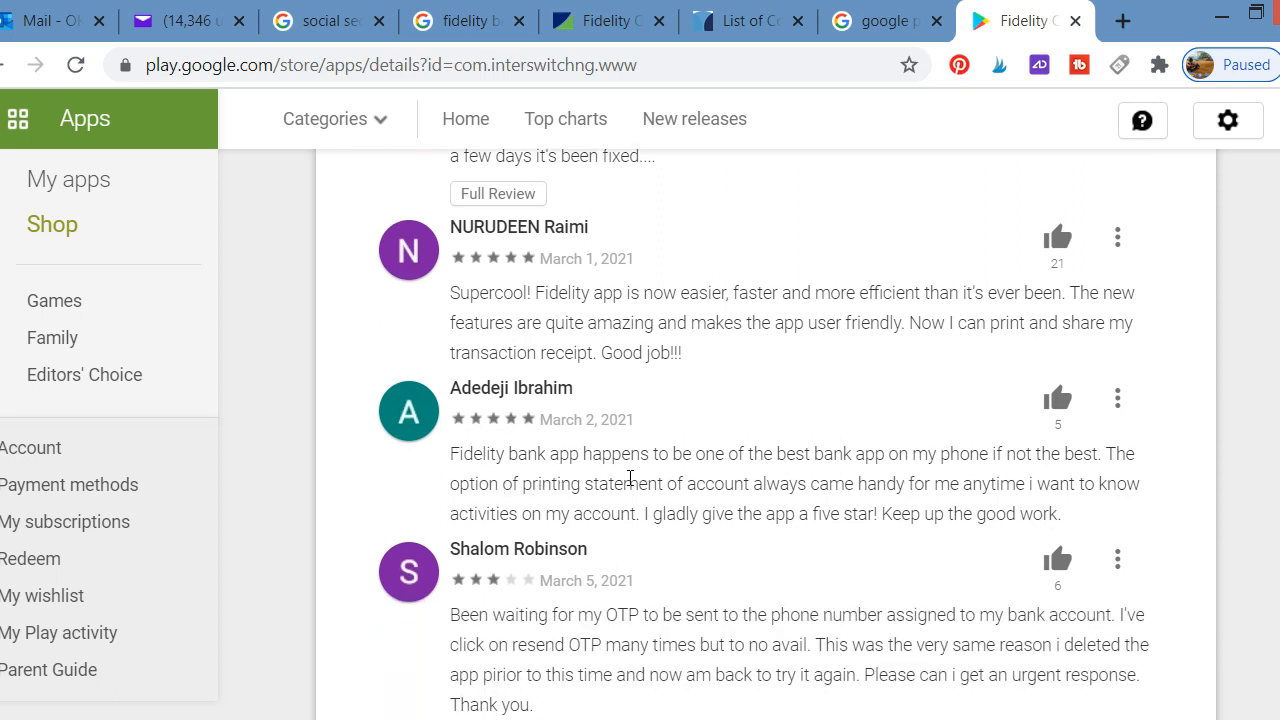
mouse_move(850, 475)
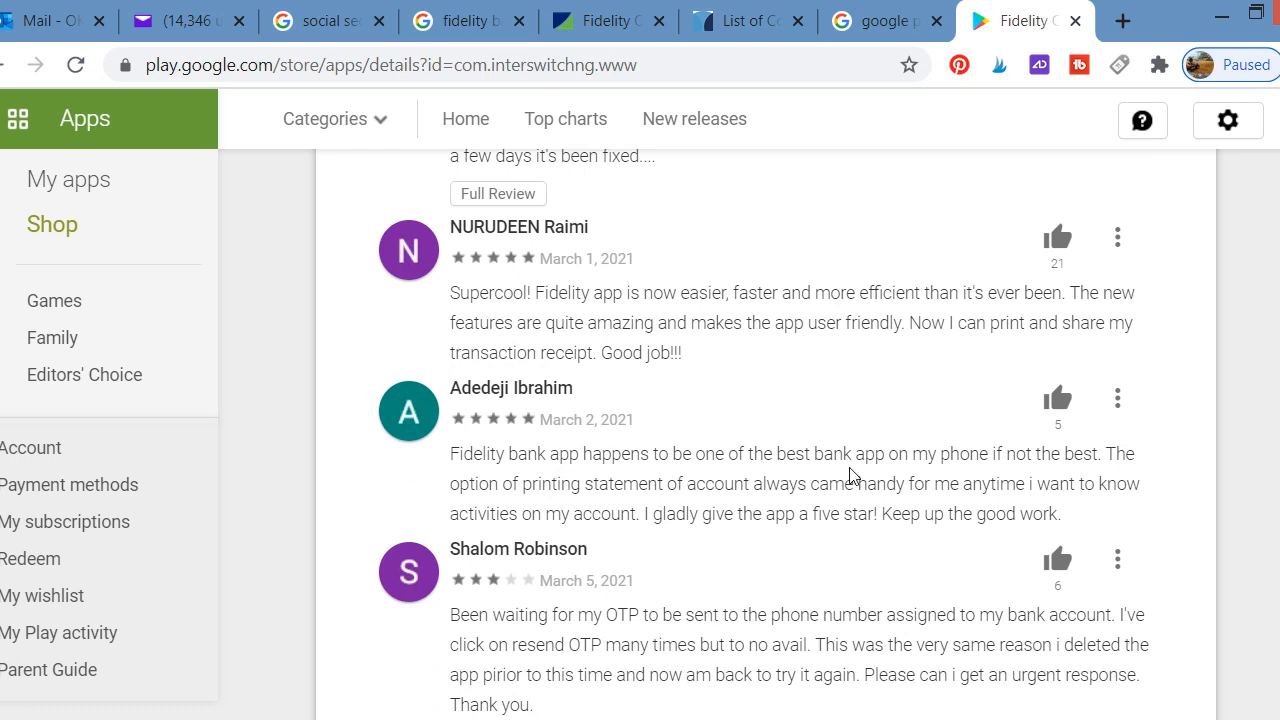
mouse_move(1050, 475)
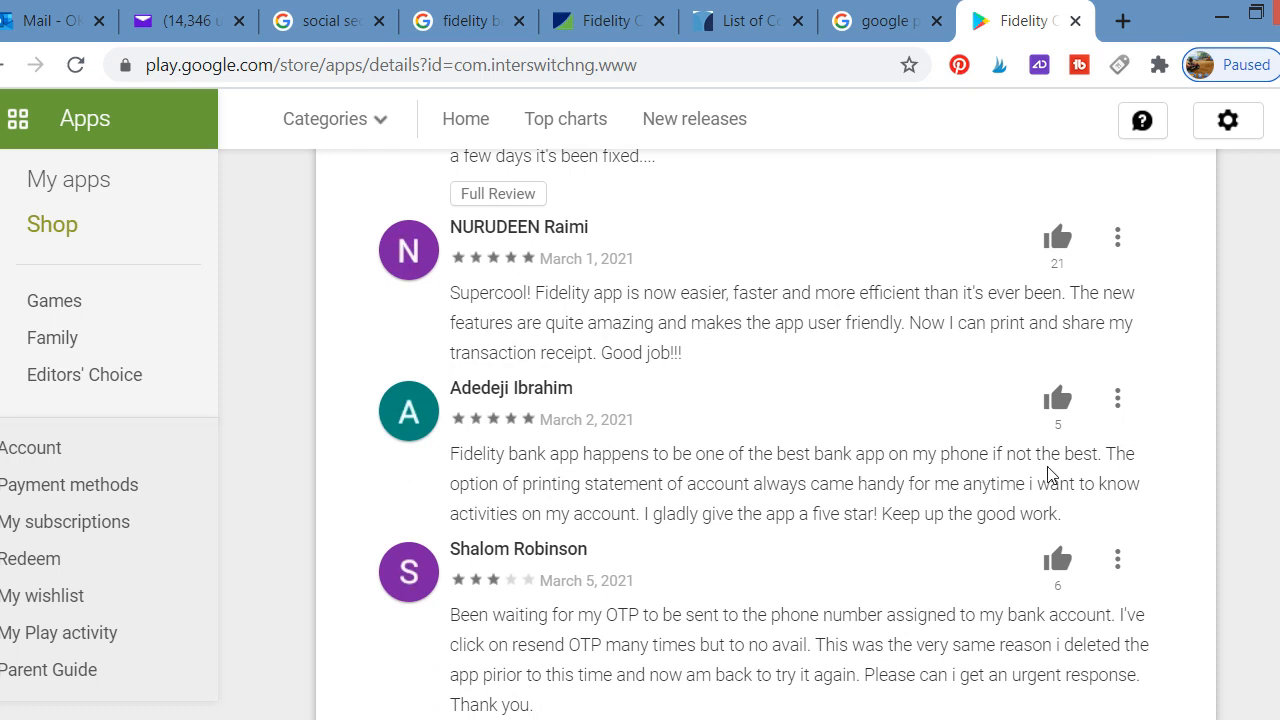
mouse_move(542, 505)
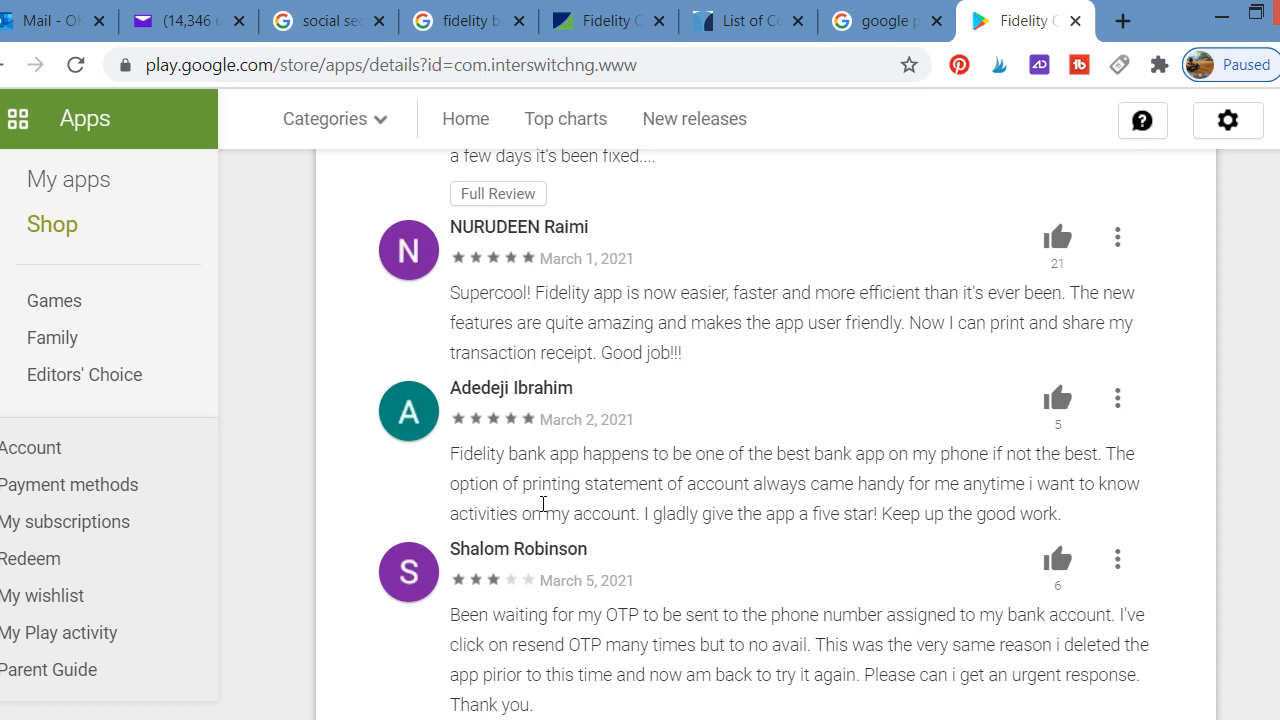
mouse_move(833, 510)
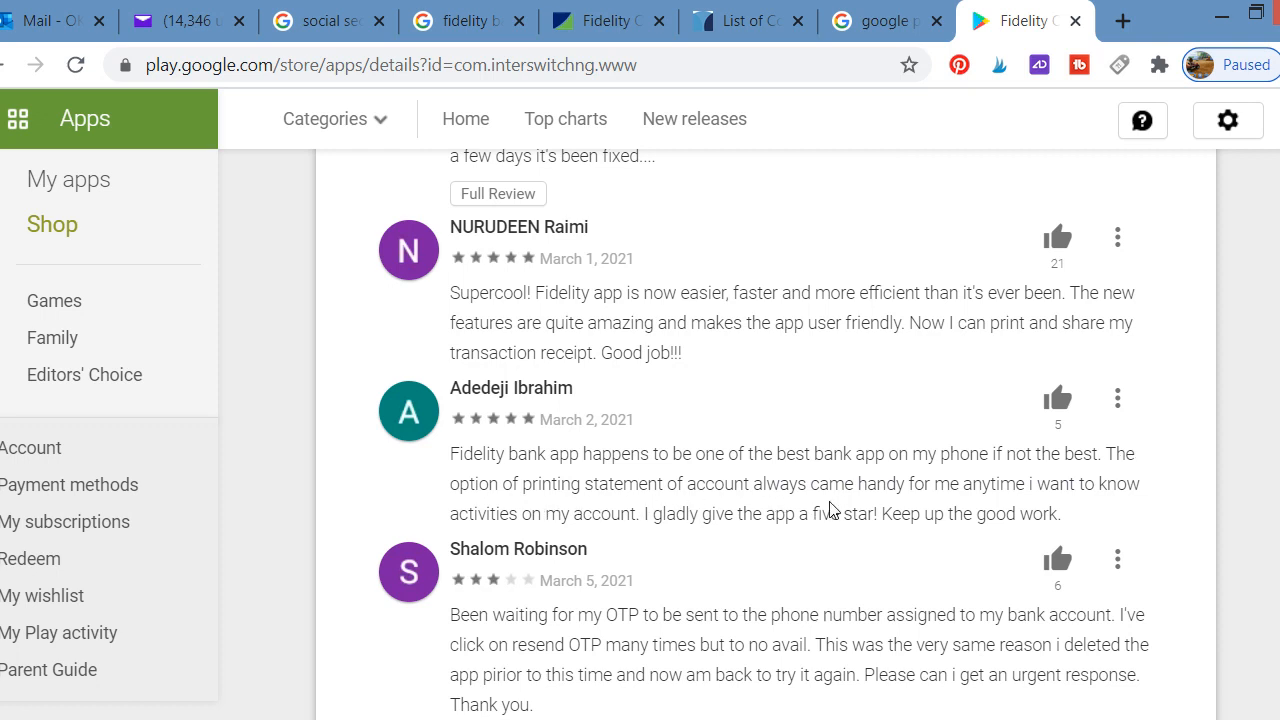
mouse_move(1048, 502)
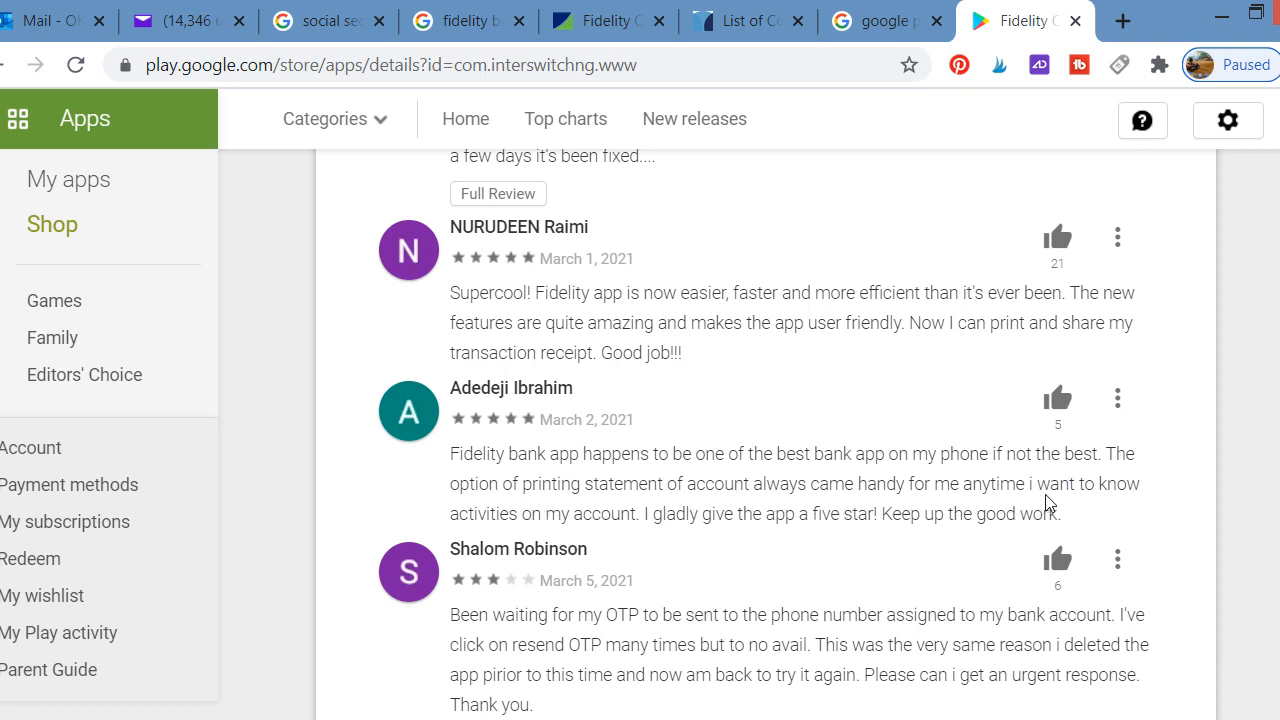
mouse_move(732, 545)
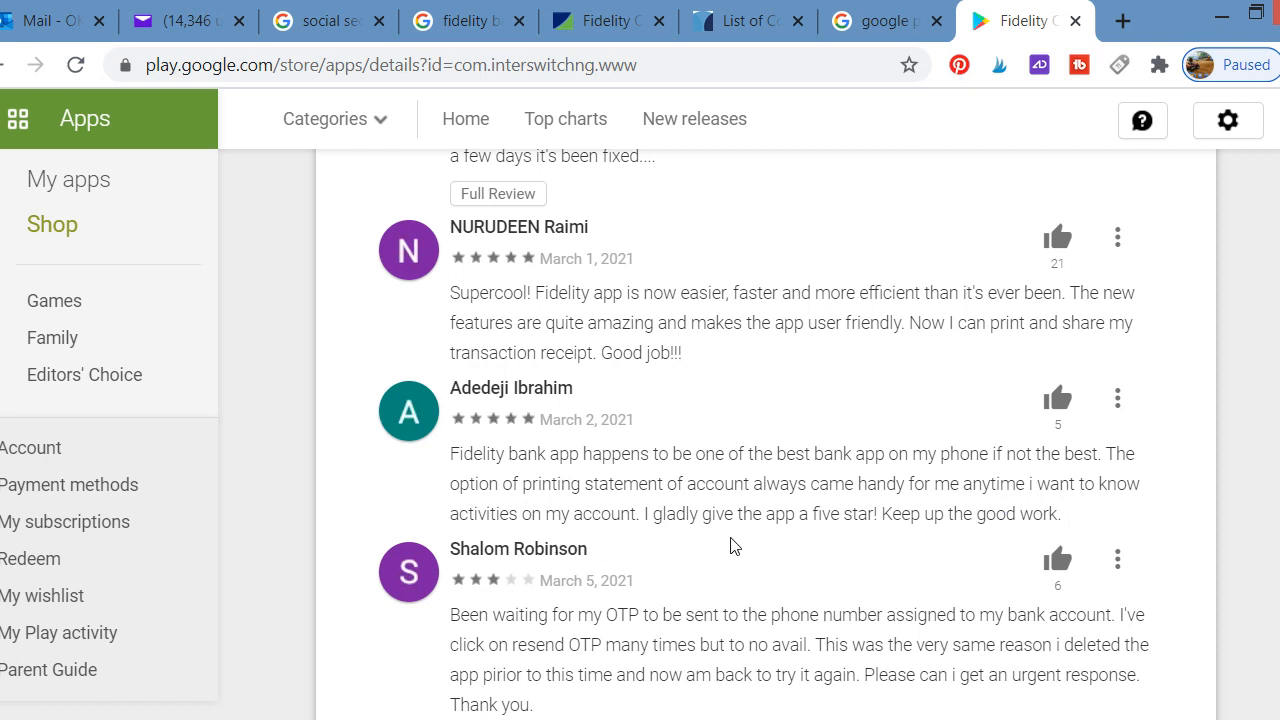
mouse_move(873, 541)
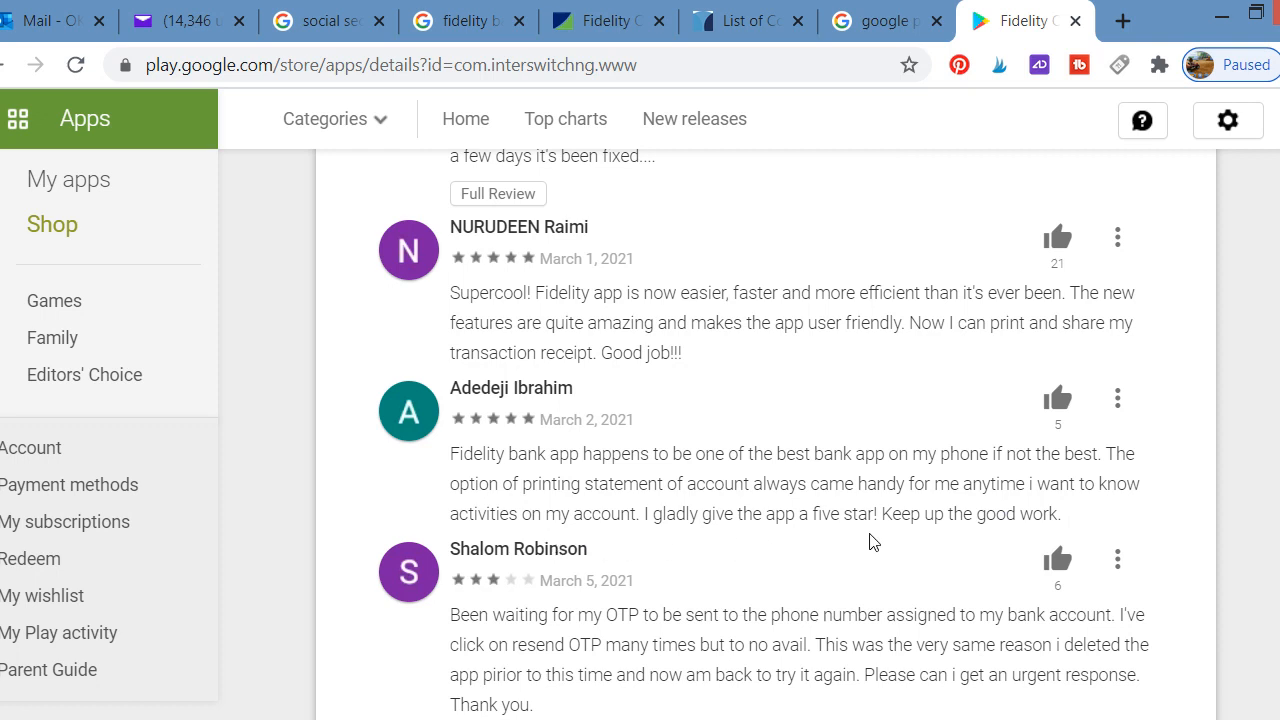
mouse_move(1001, 537)
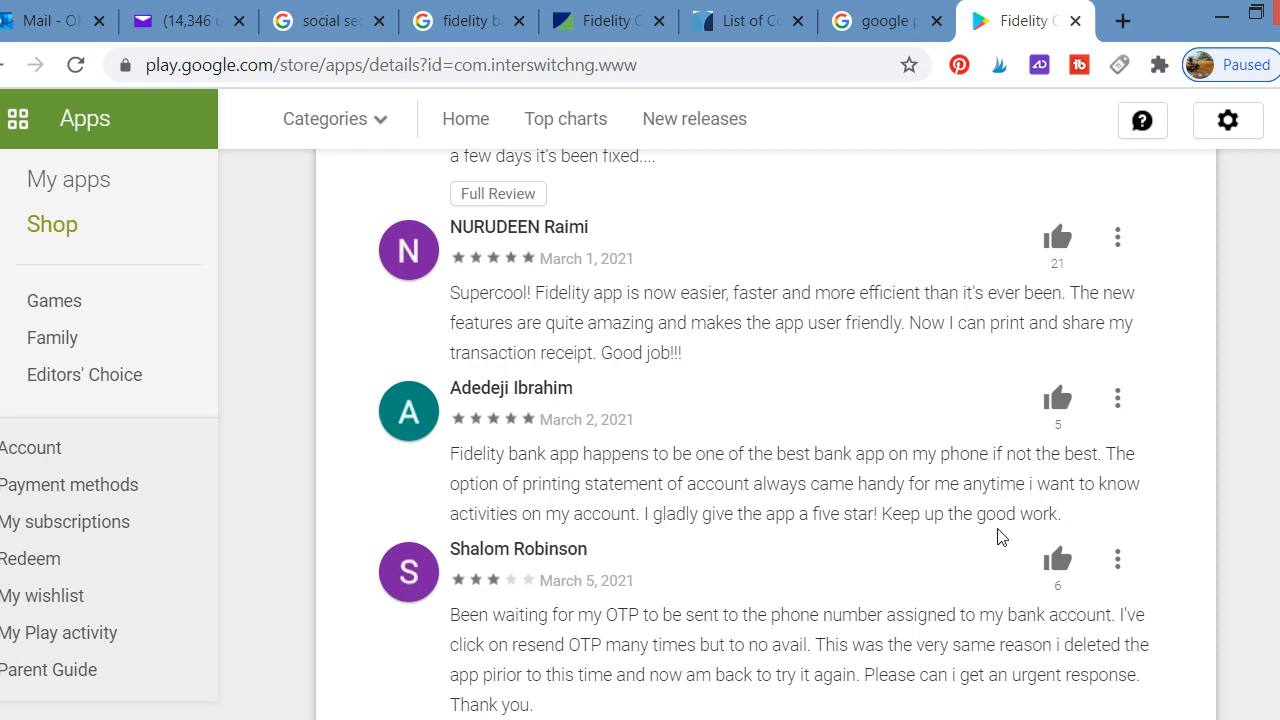
mouse_move(795, 513)
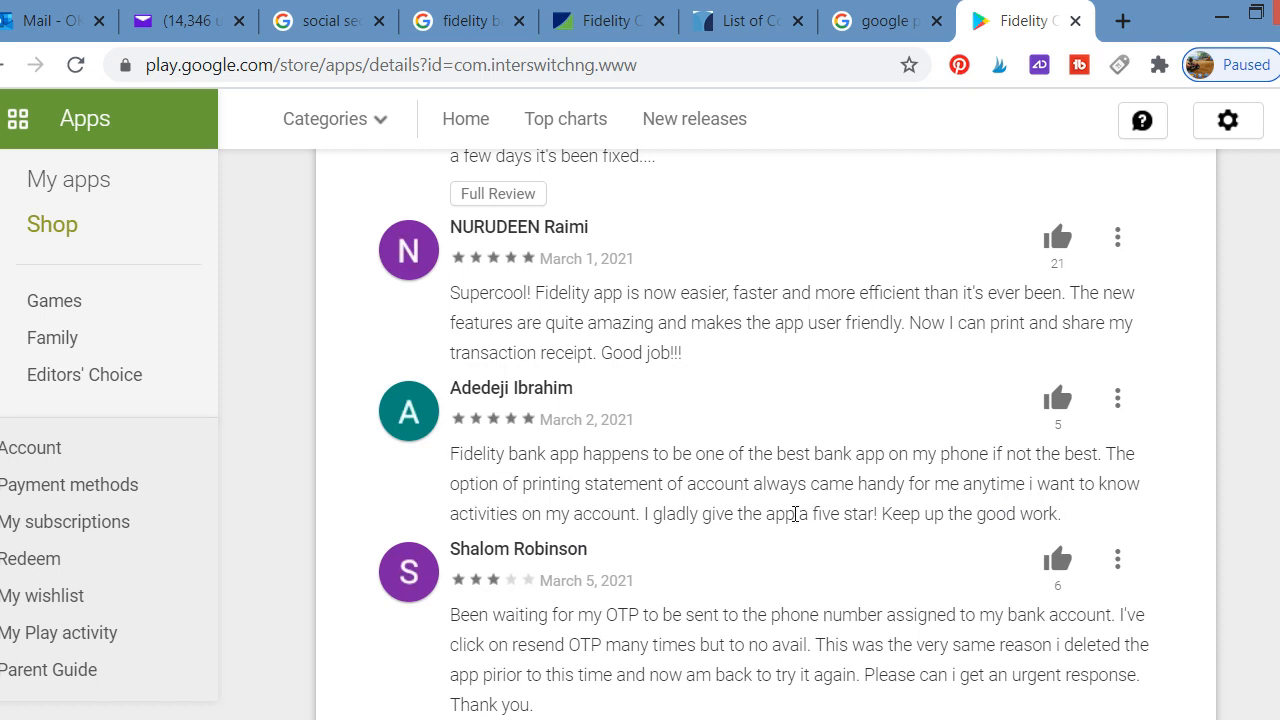
drag(647, 513, 840, 513)
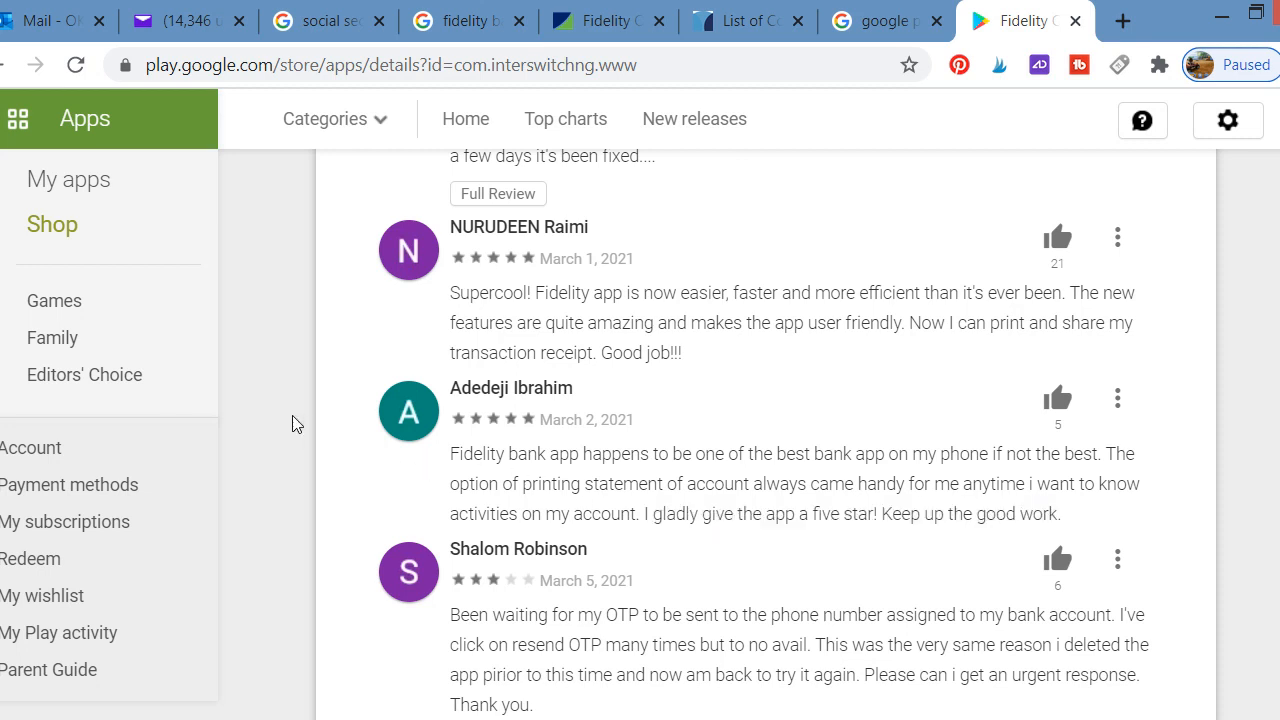
mouse_move(768, 376)
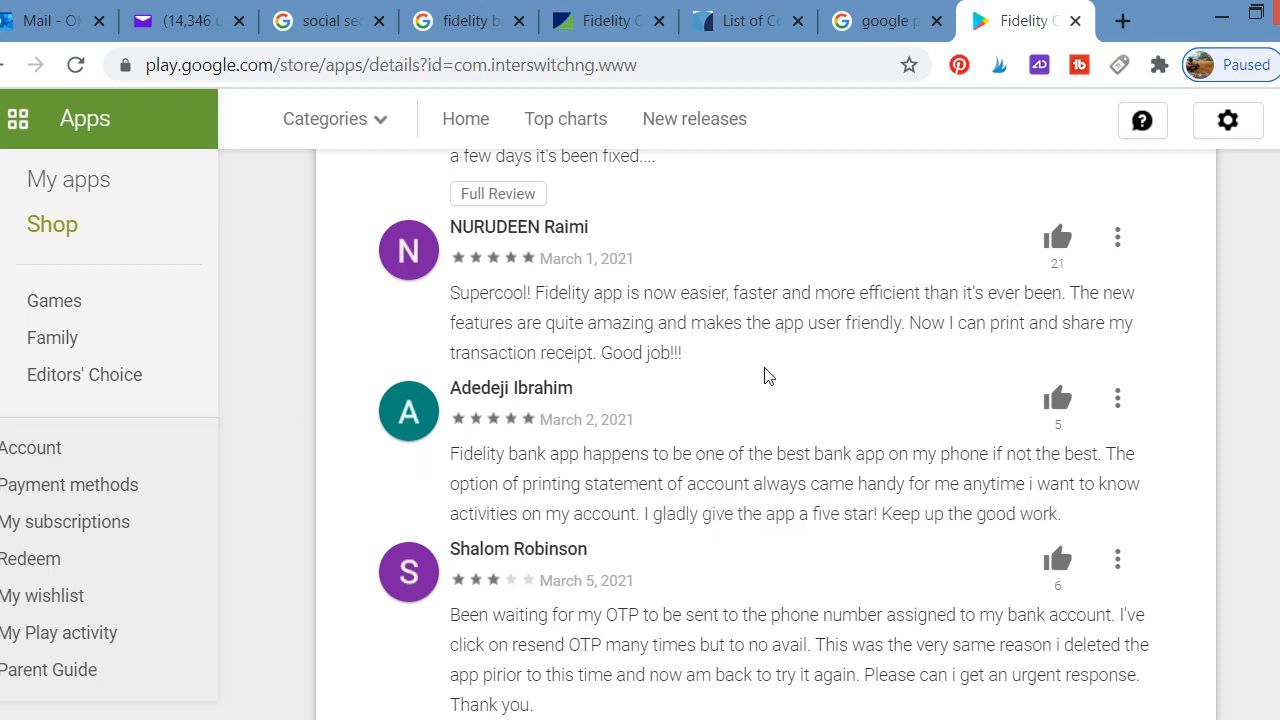
Step: Advance the screenshot carousel six times to reach the card control and login screens
scroll(up, 3)
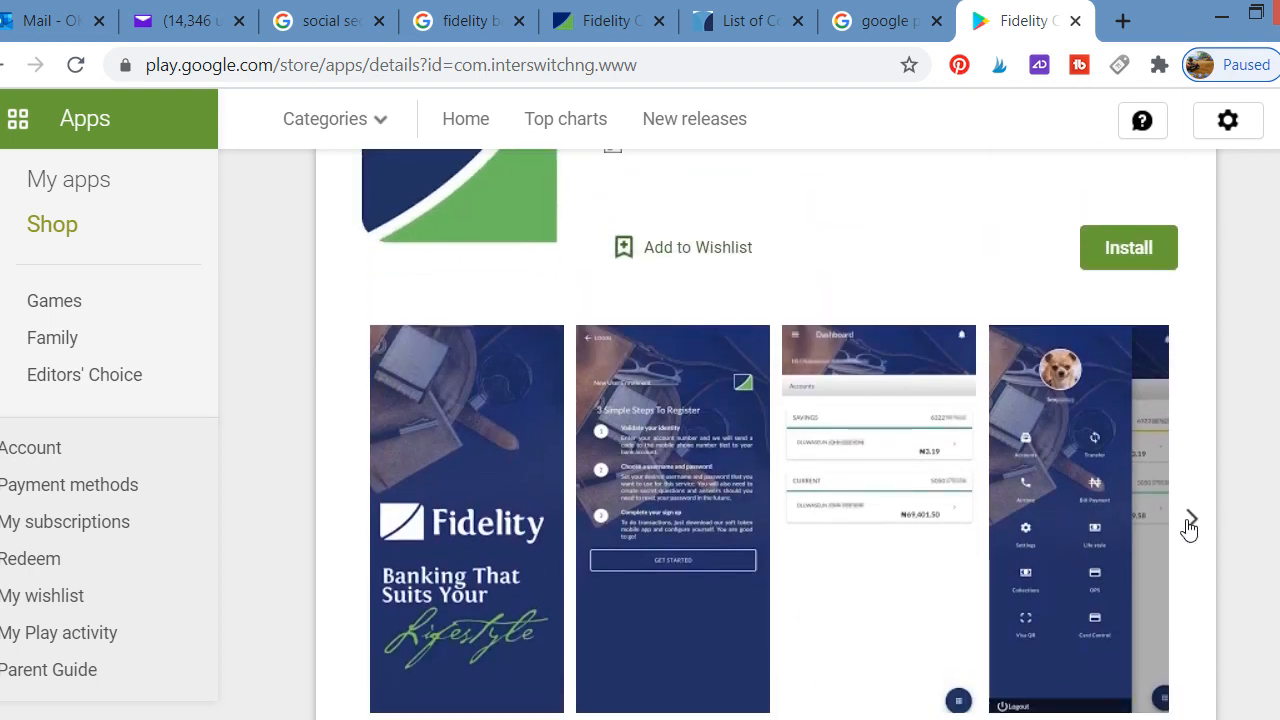
click(1190, 519)
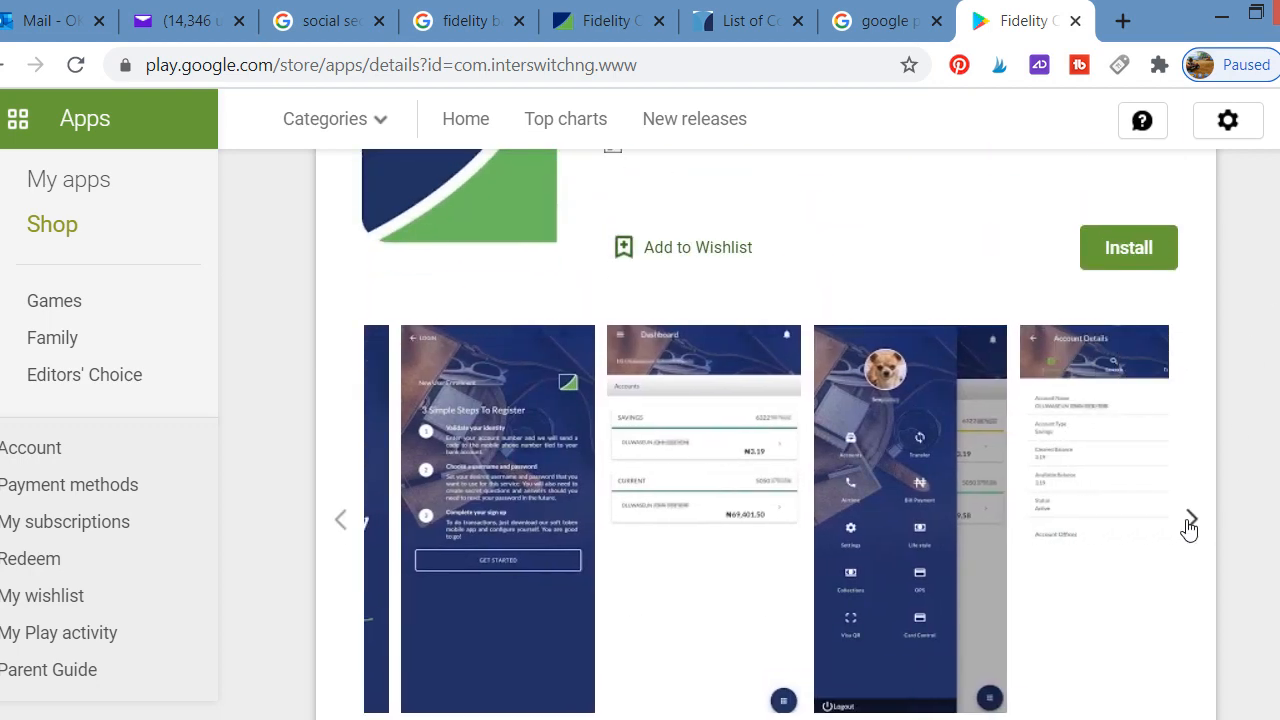
click(1189, 519)
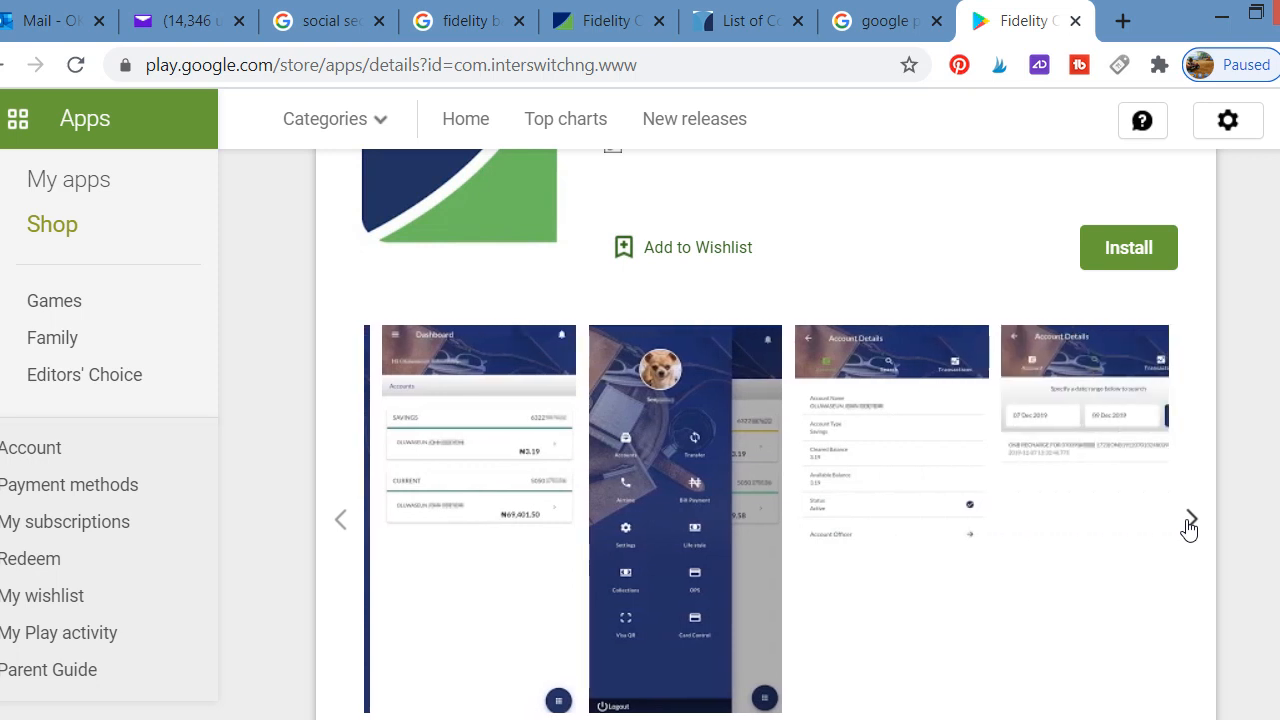
click(1189, 519)
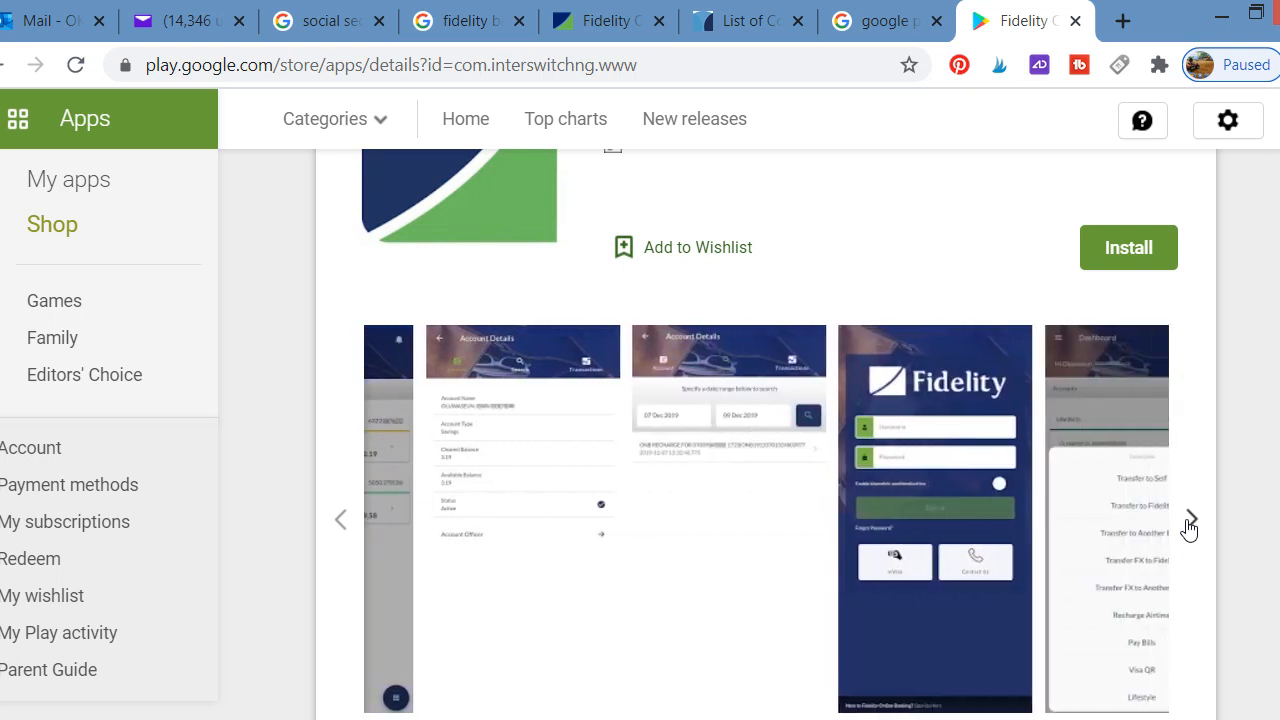
click(1190, 519)
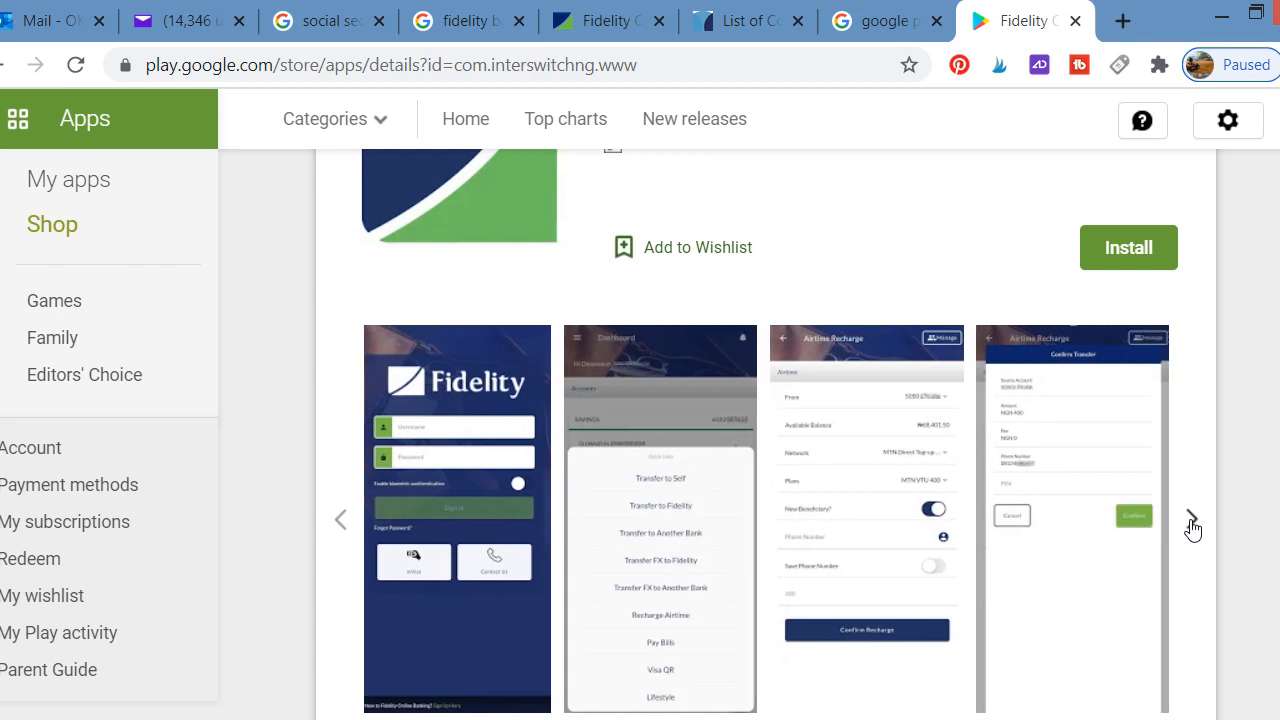
click(1192, 518)
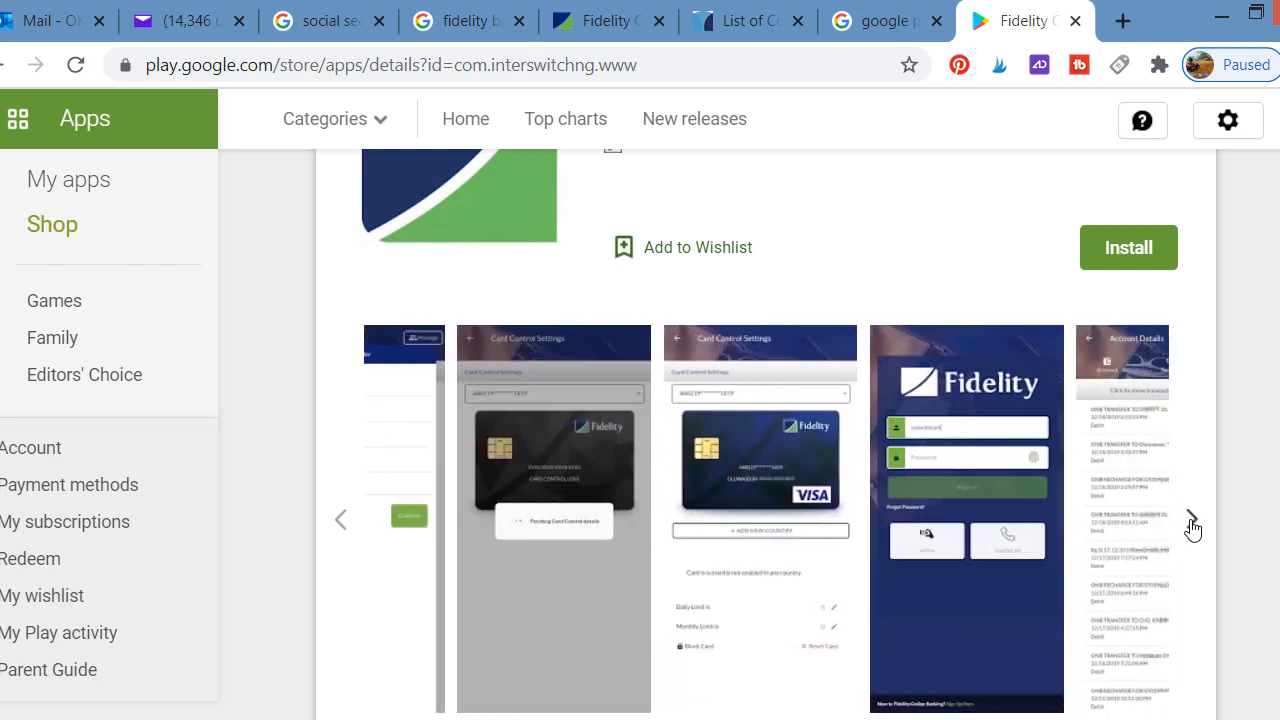
click(1193, 519)
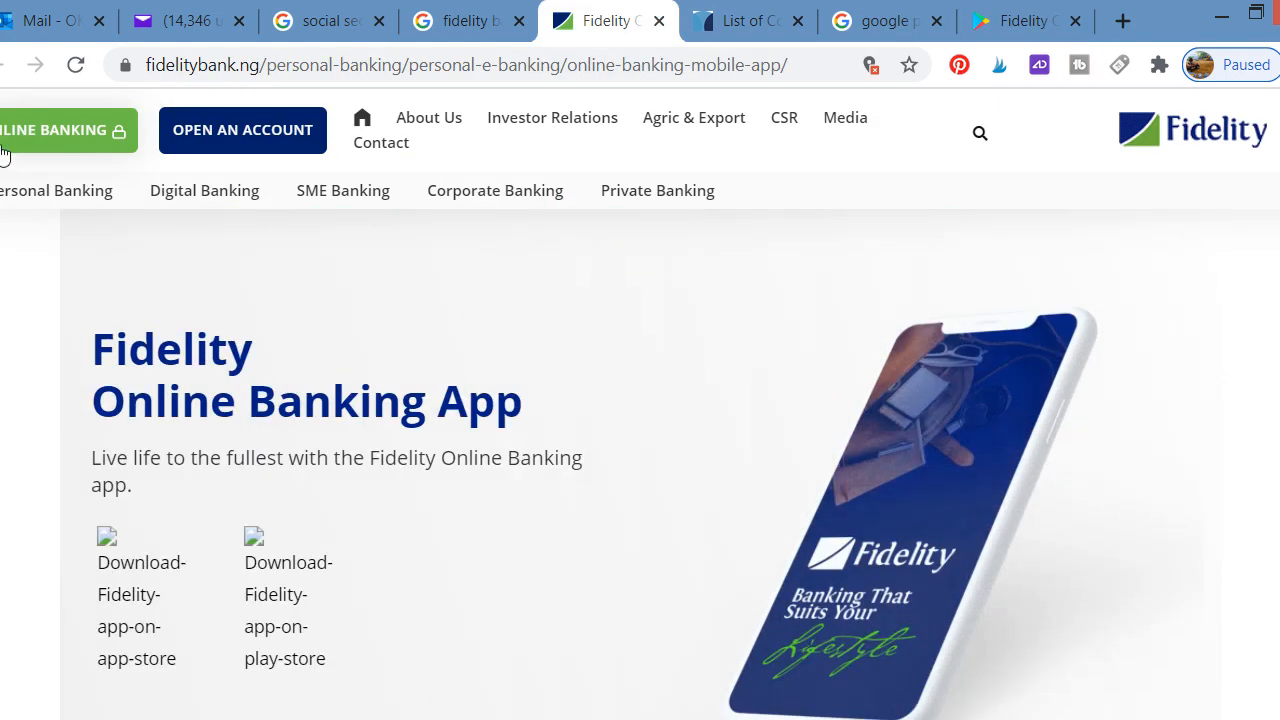
mouse_move(242, 130)
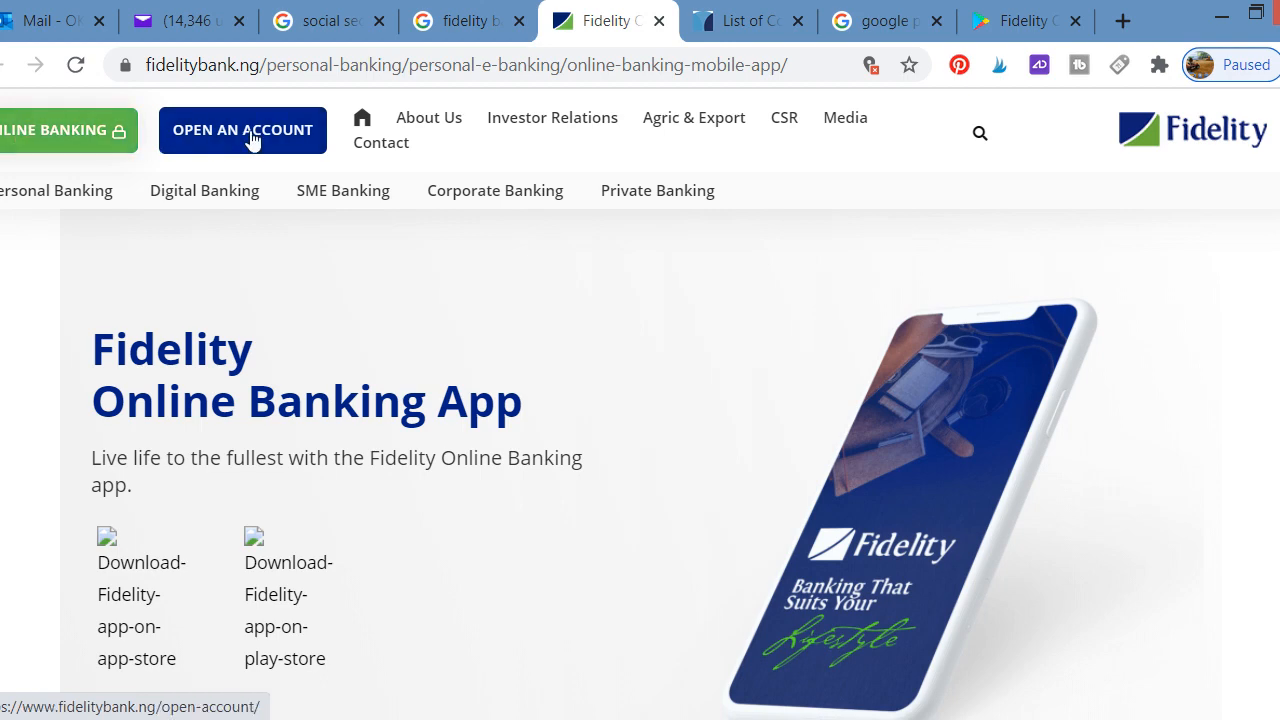
mouse_move(302, 192)
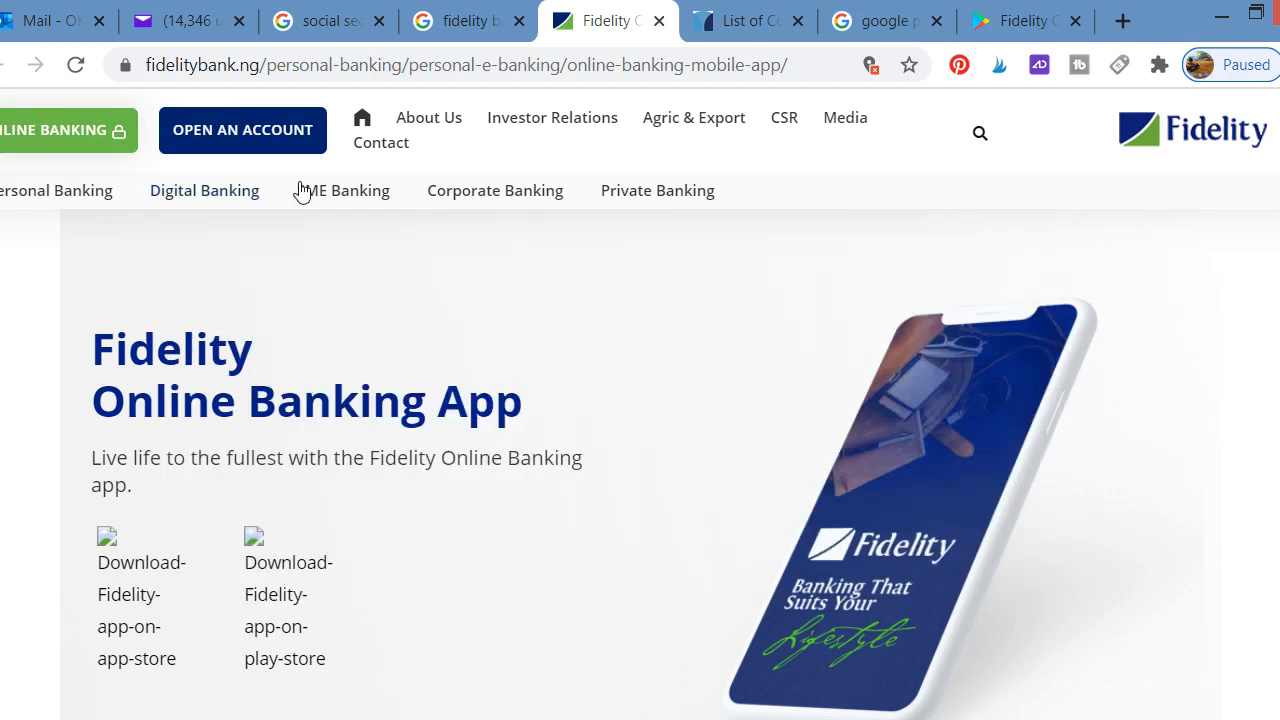
mouse_move(56, 190)
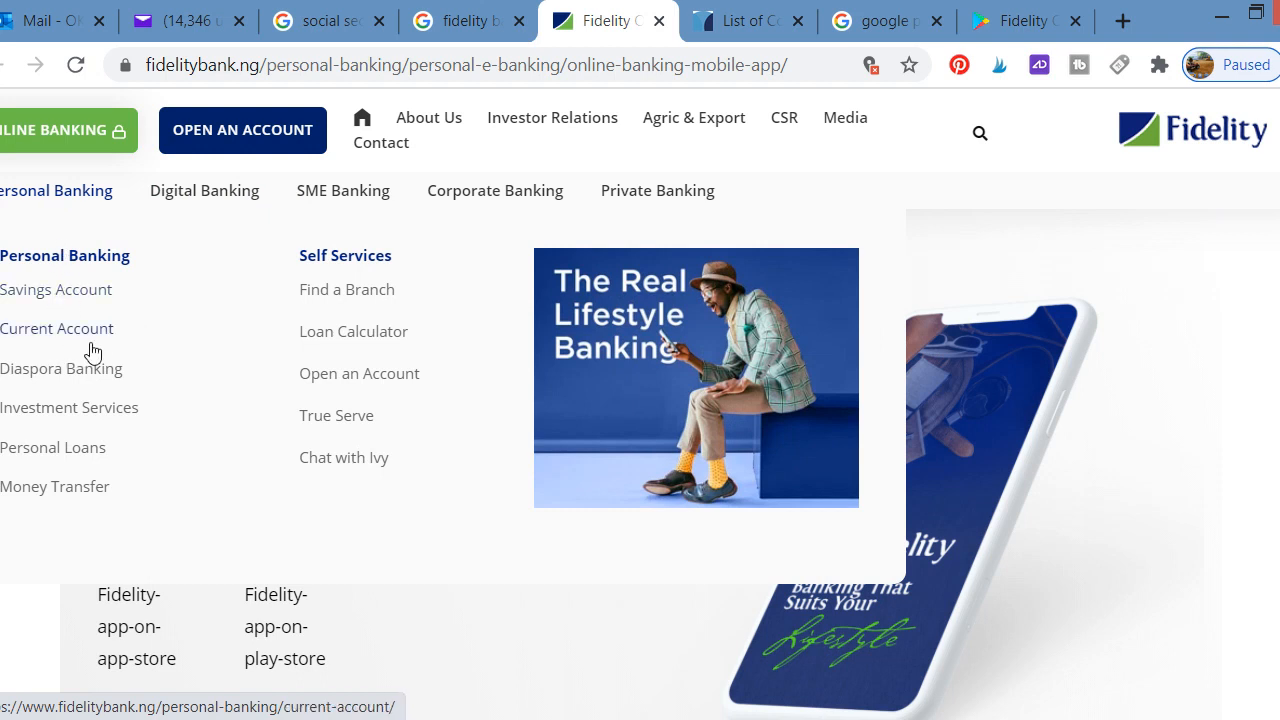
mouse_move(75, 455)
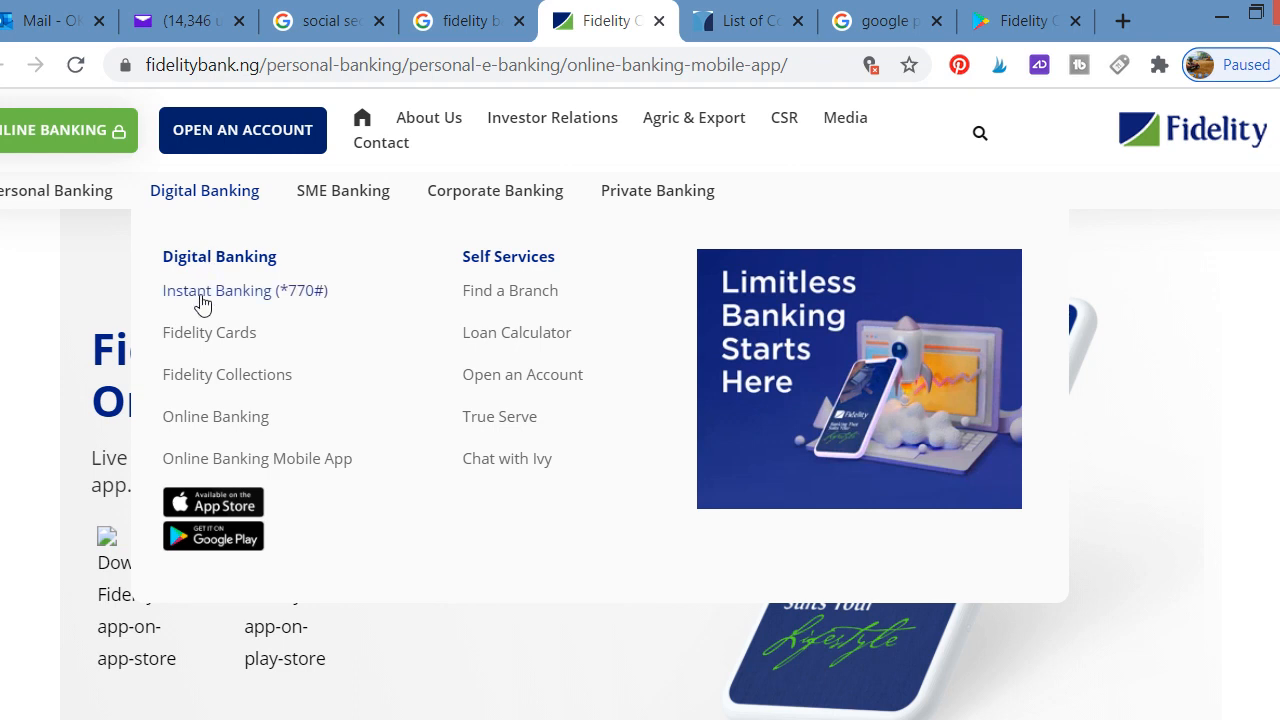
mouse_move(333, 317)
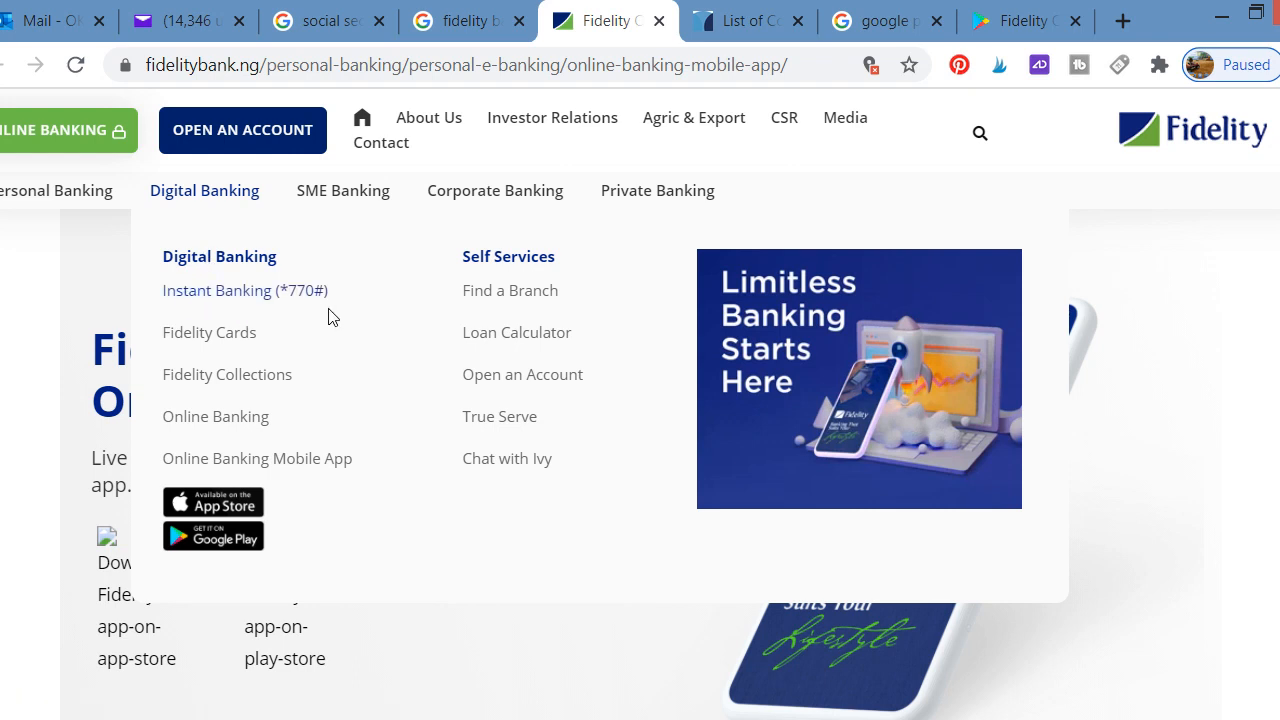
mouse_move(312, 308)
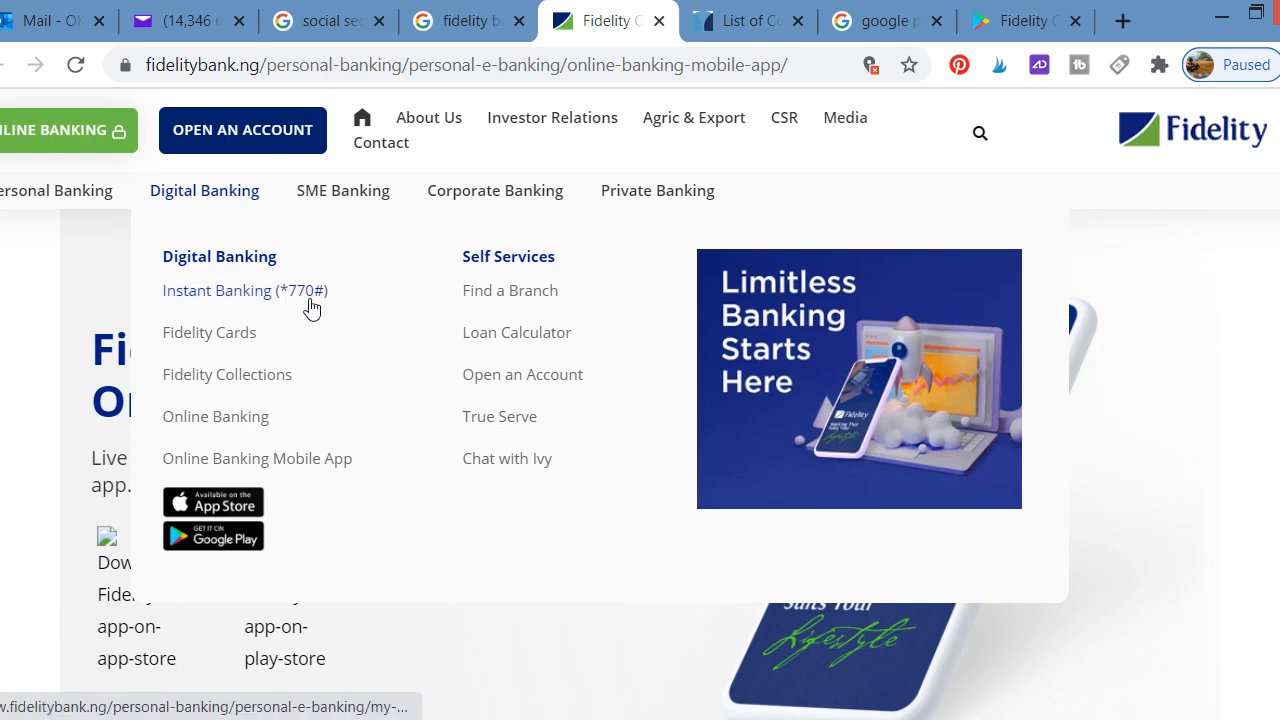
mouse_move(287, 303)
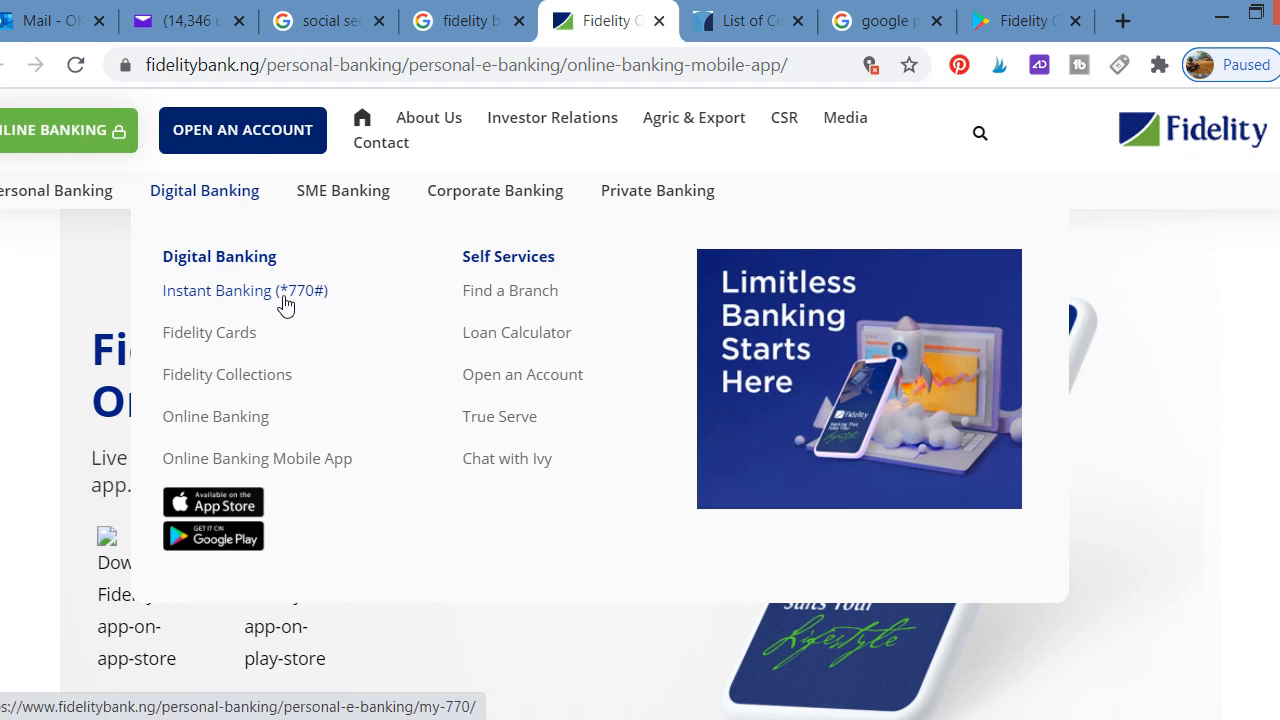
mouse_move(322, 305)
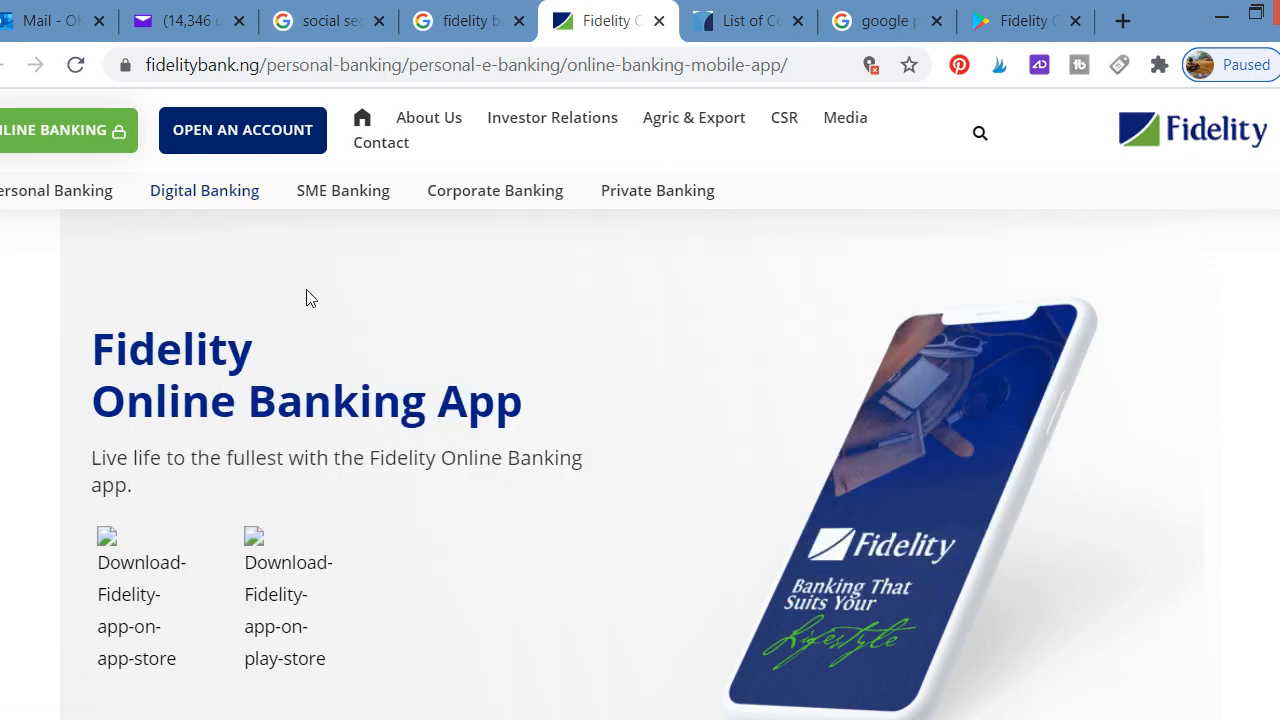
Step: Open the Digital Banking menu showing services like Instant Banking (*770#)
click(204, 190)
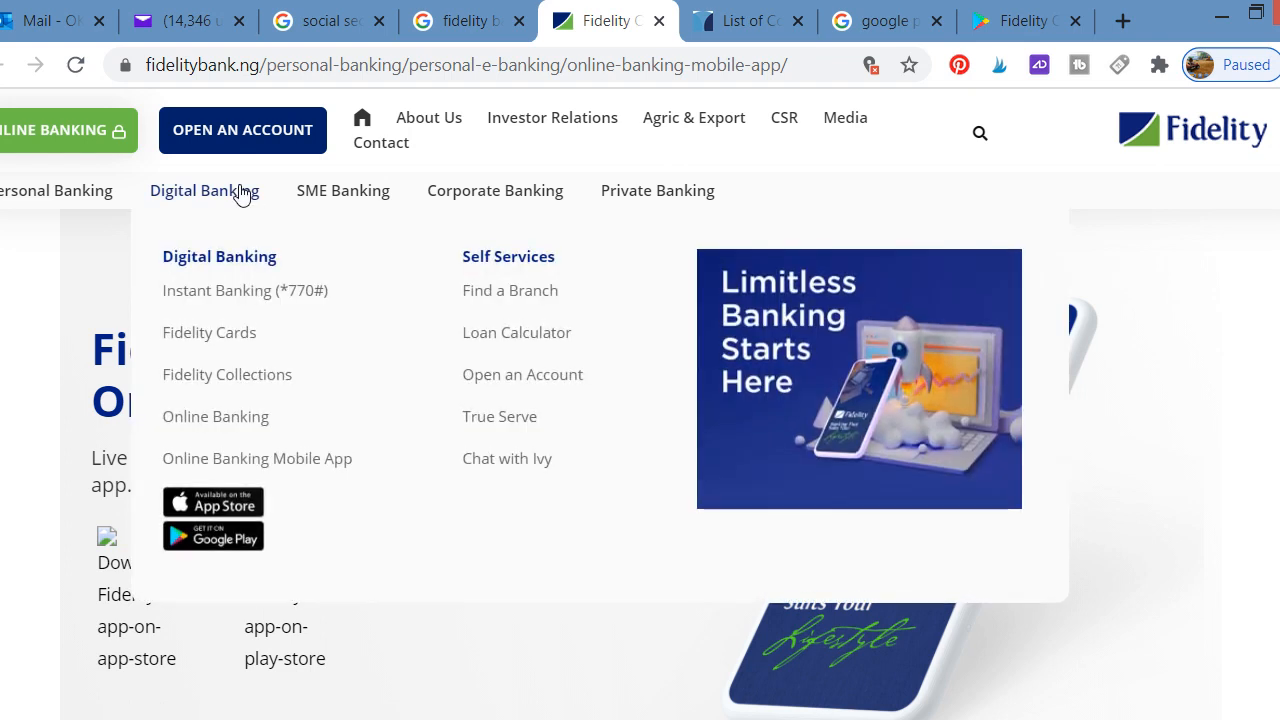
mouse_move(263, 342)
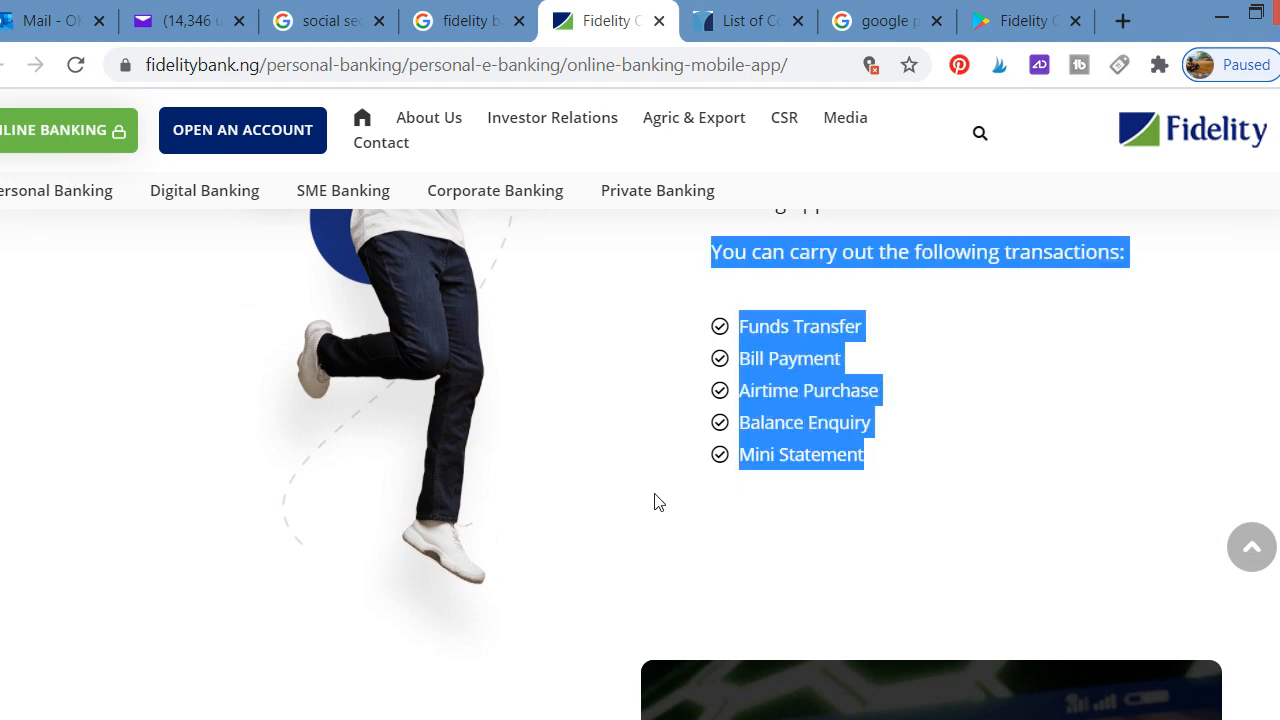
Step: Scroll down to the transactions list, from Funds Transfer to Mini Statement
scroll(up, 3)
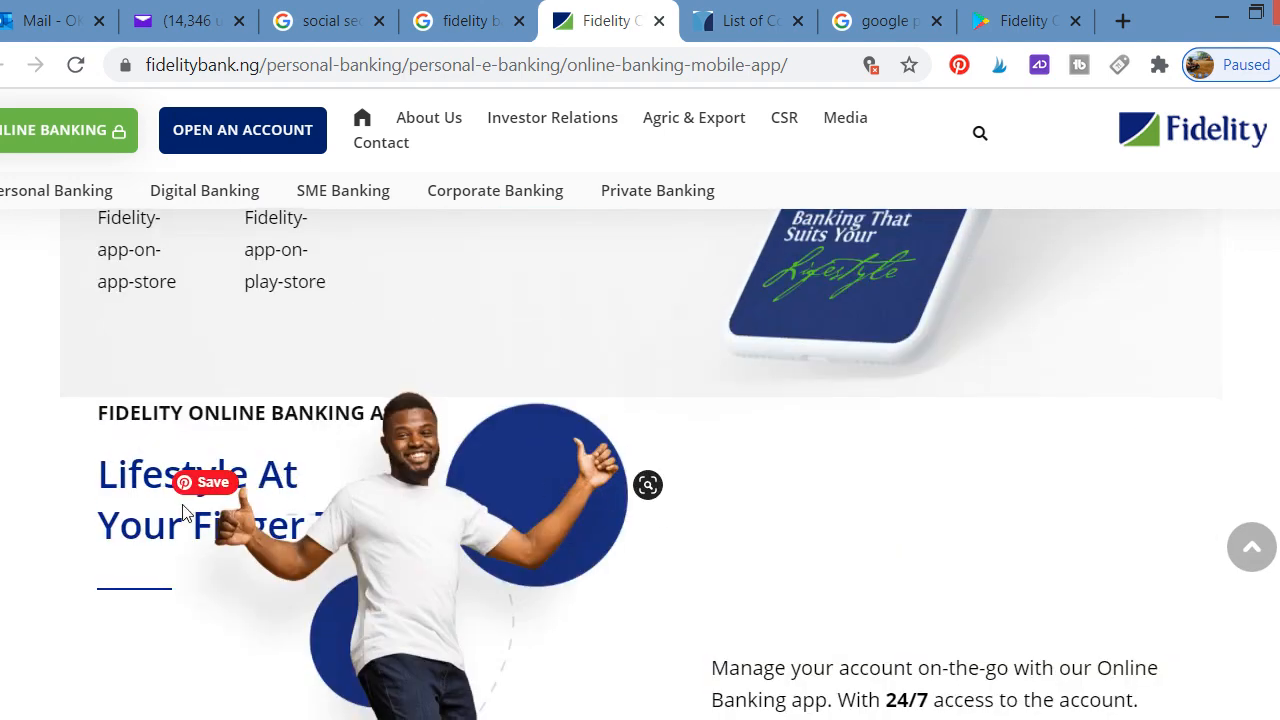
scroll(down, 3)
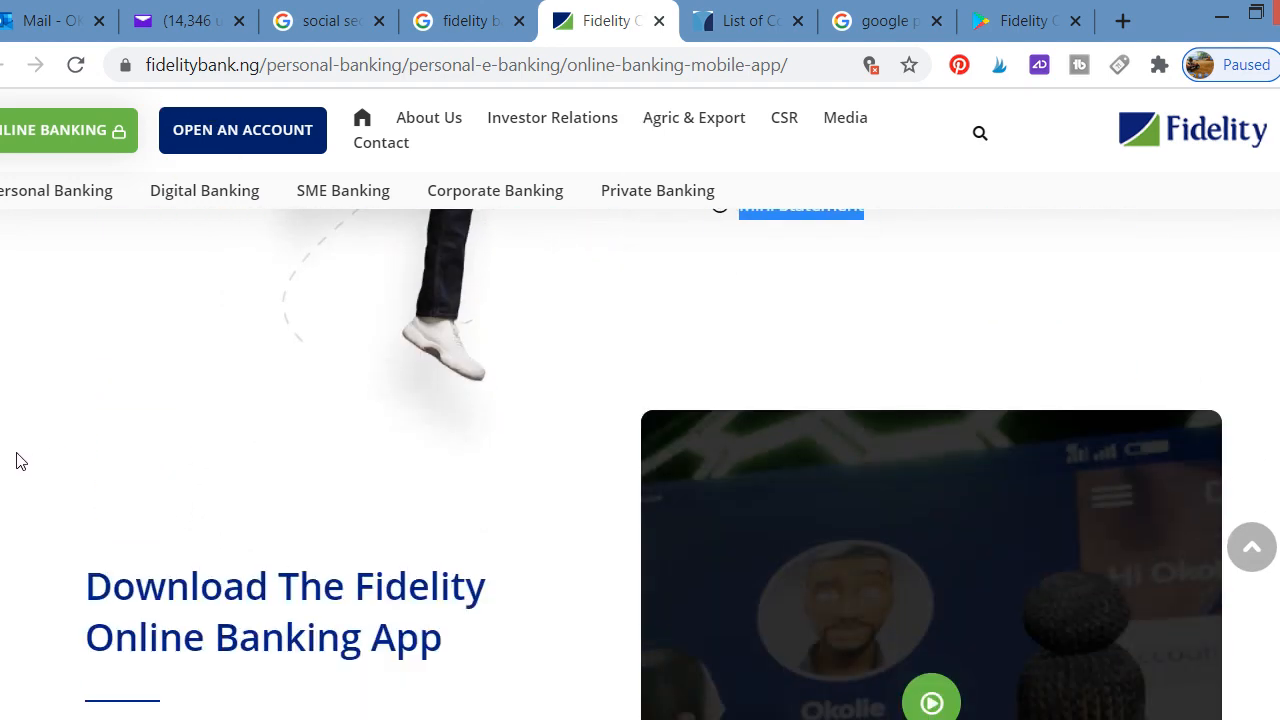
scroll(down, 3)
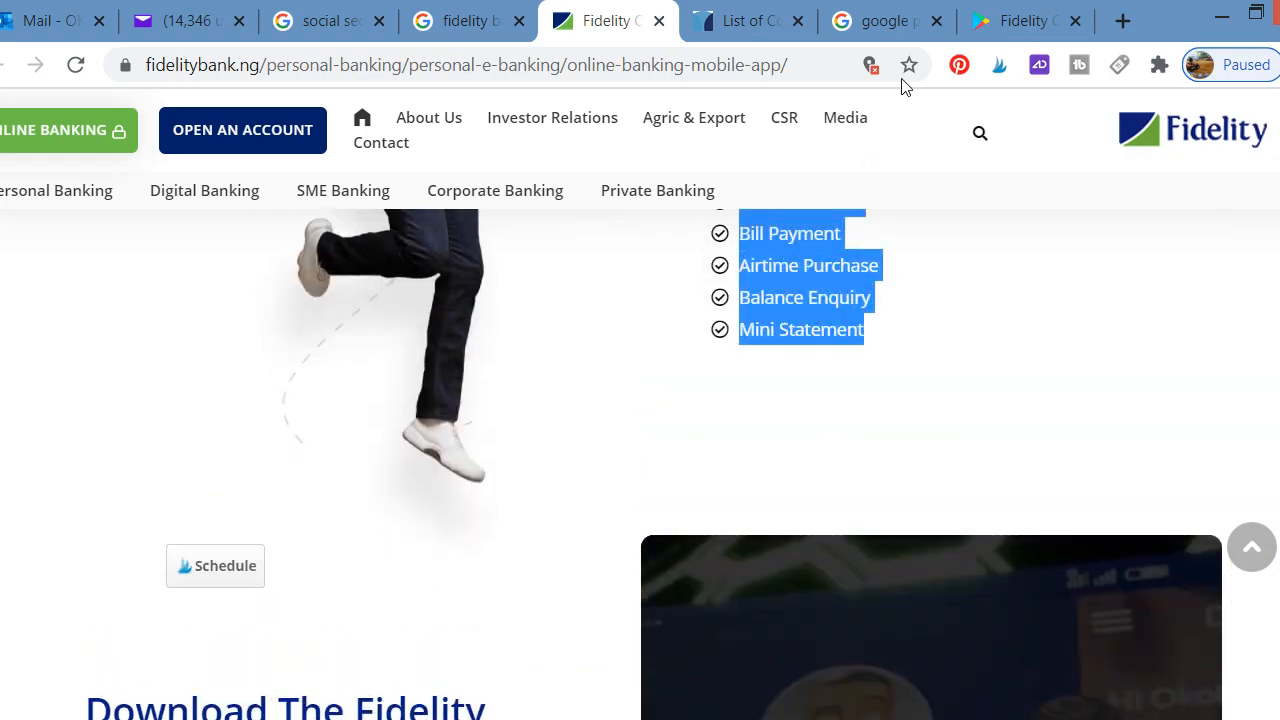
Step: Scroll through the Play Store 4.4 rating breakdown and reviews, then return to the Fidelity tab
click(1025, 20)
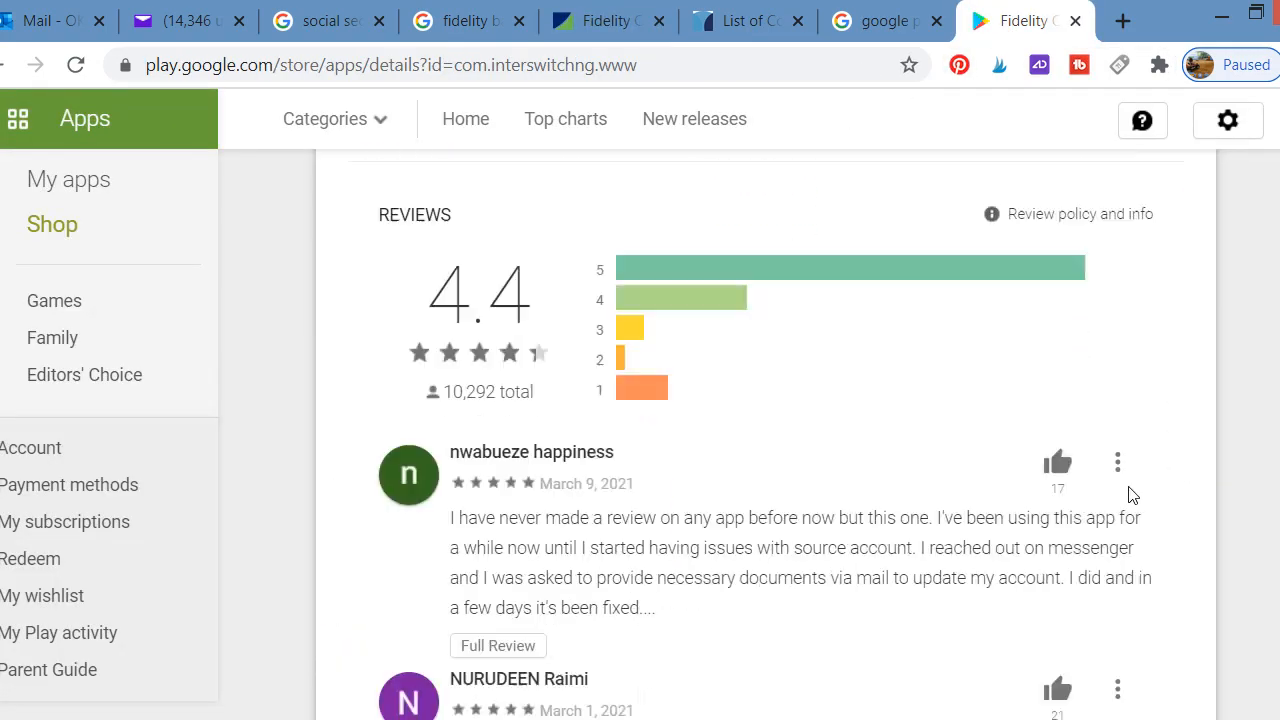
scroll(down, 3)
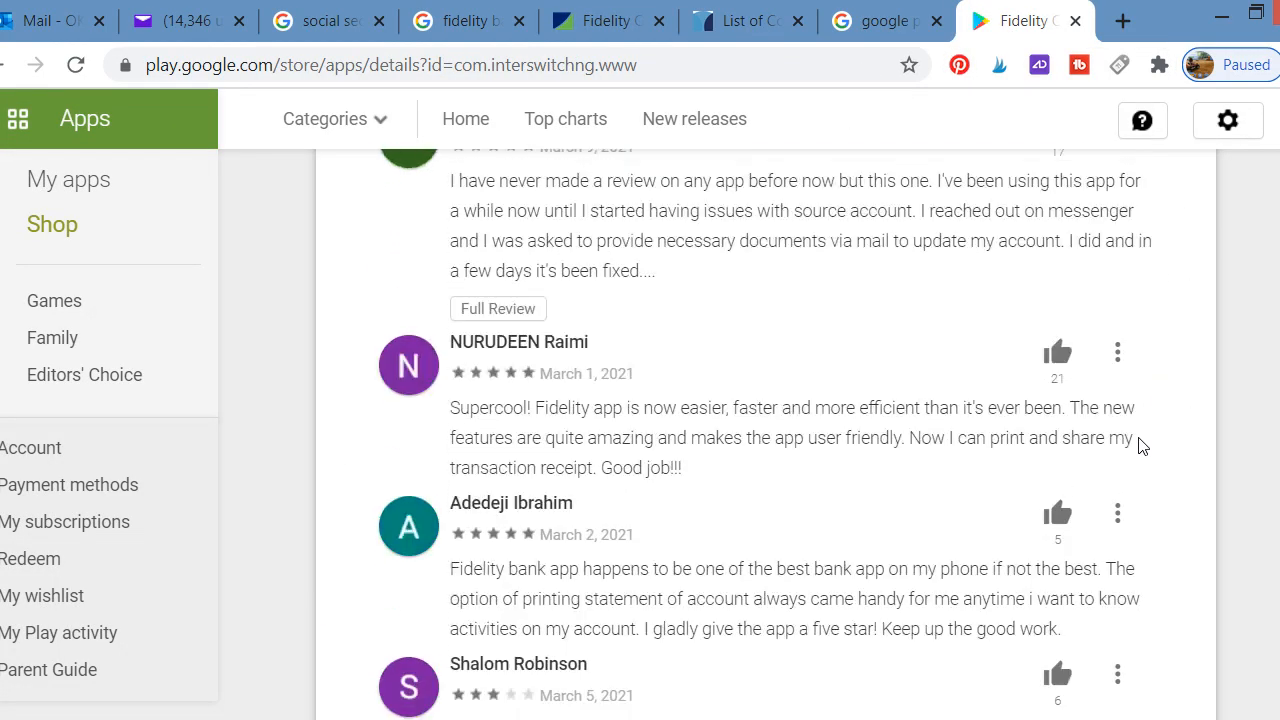
scroll(down, 3)
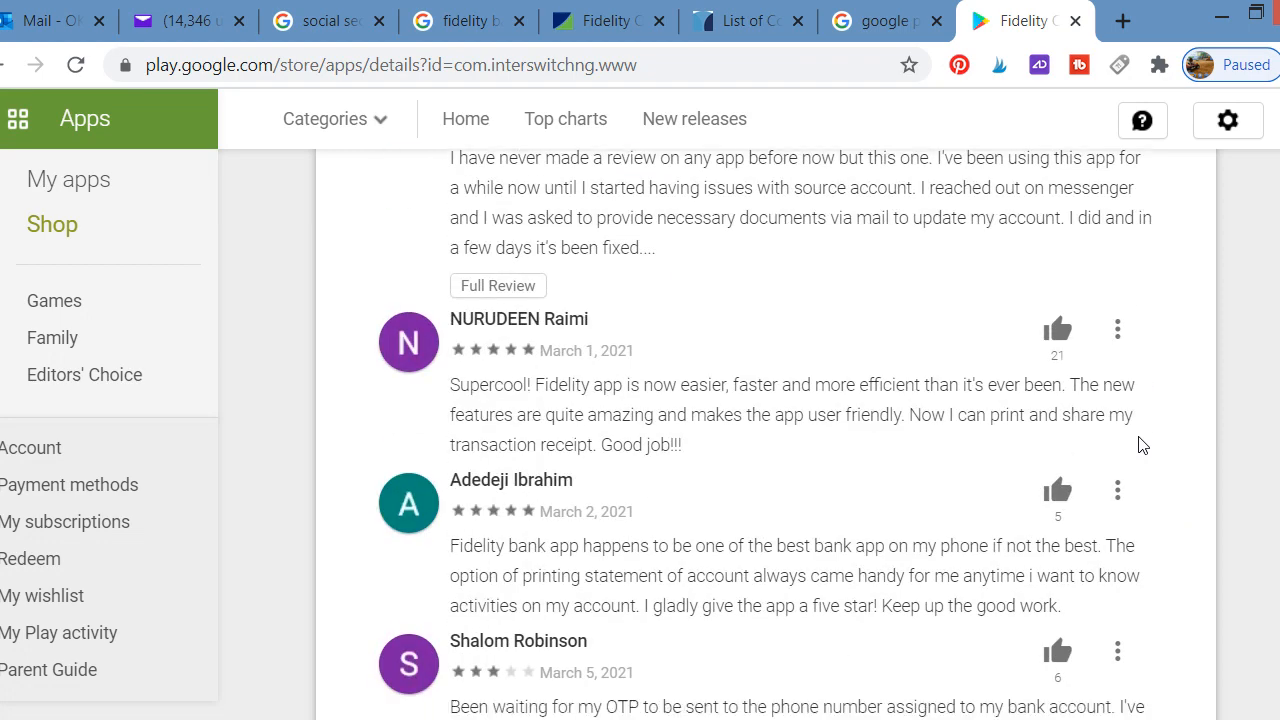
scroll(down, 3)
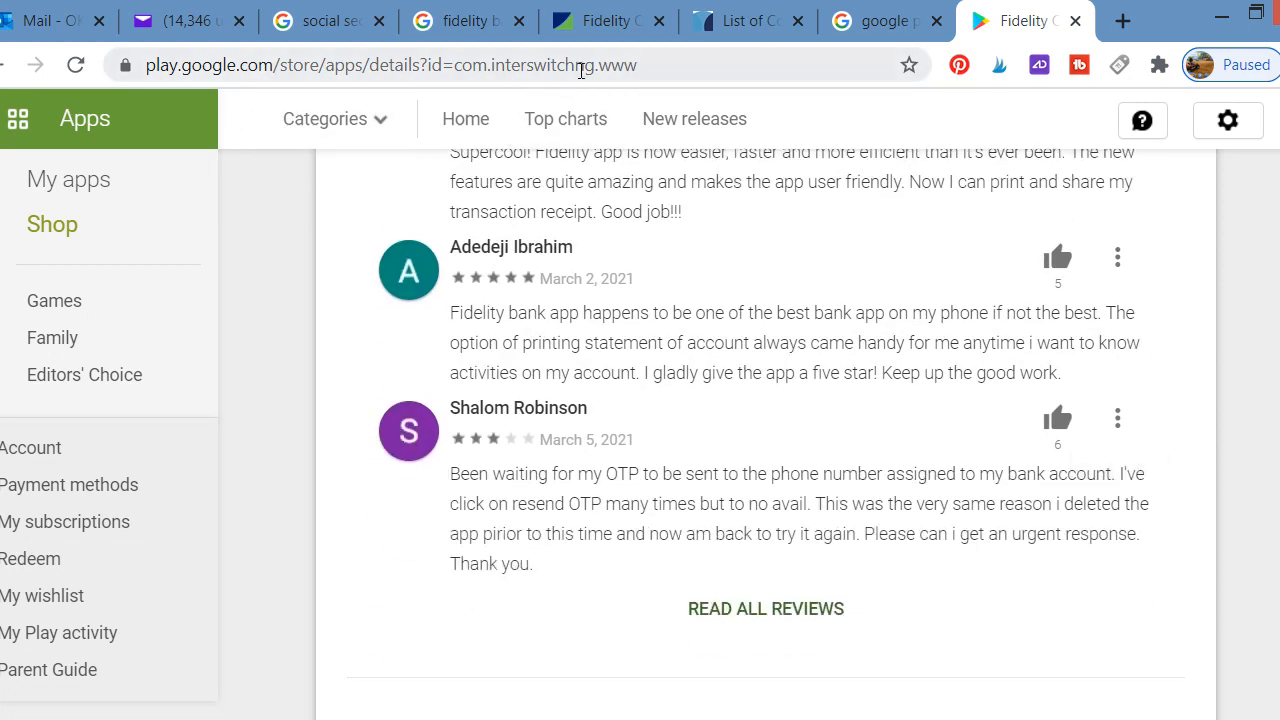
mouse_move(770, 258)
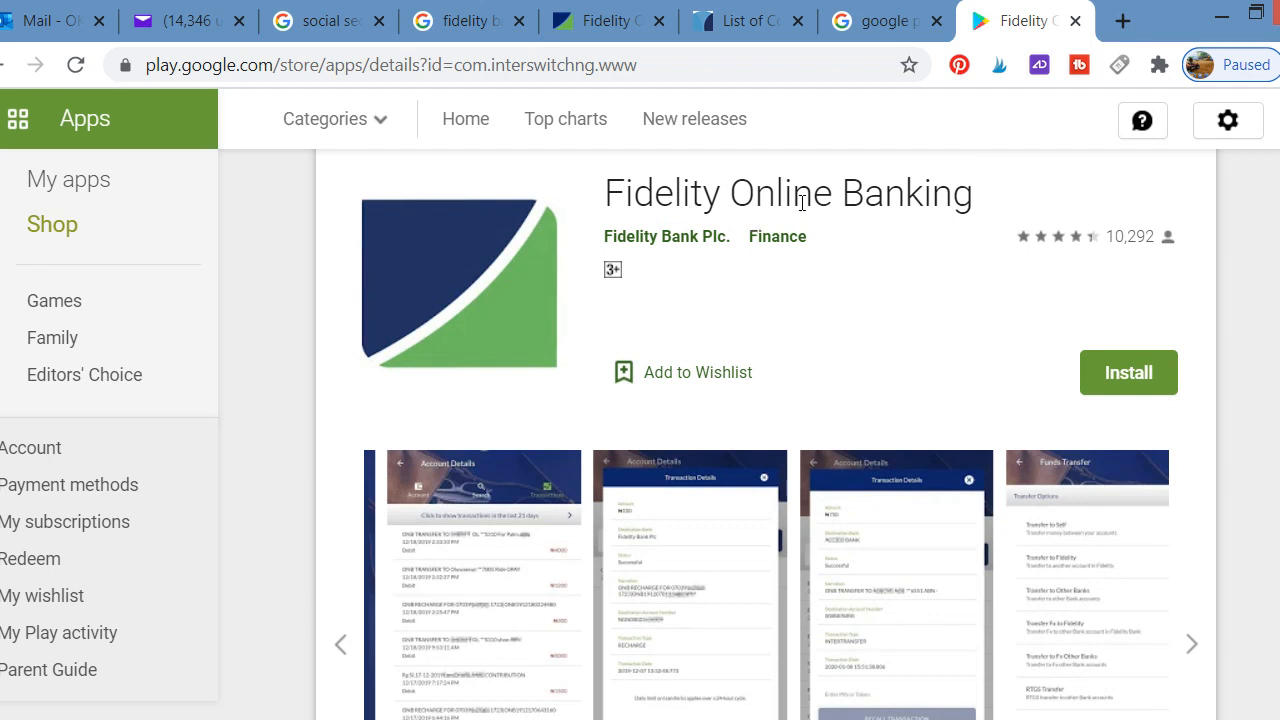
click(607, 20)
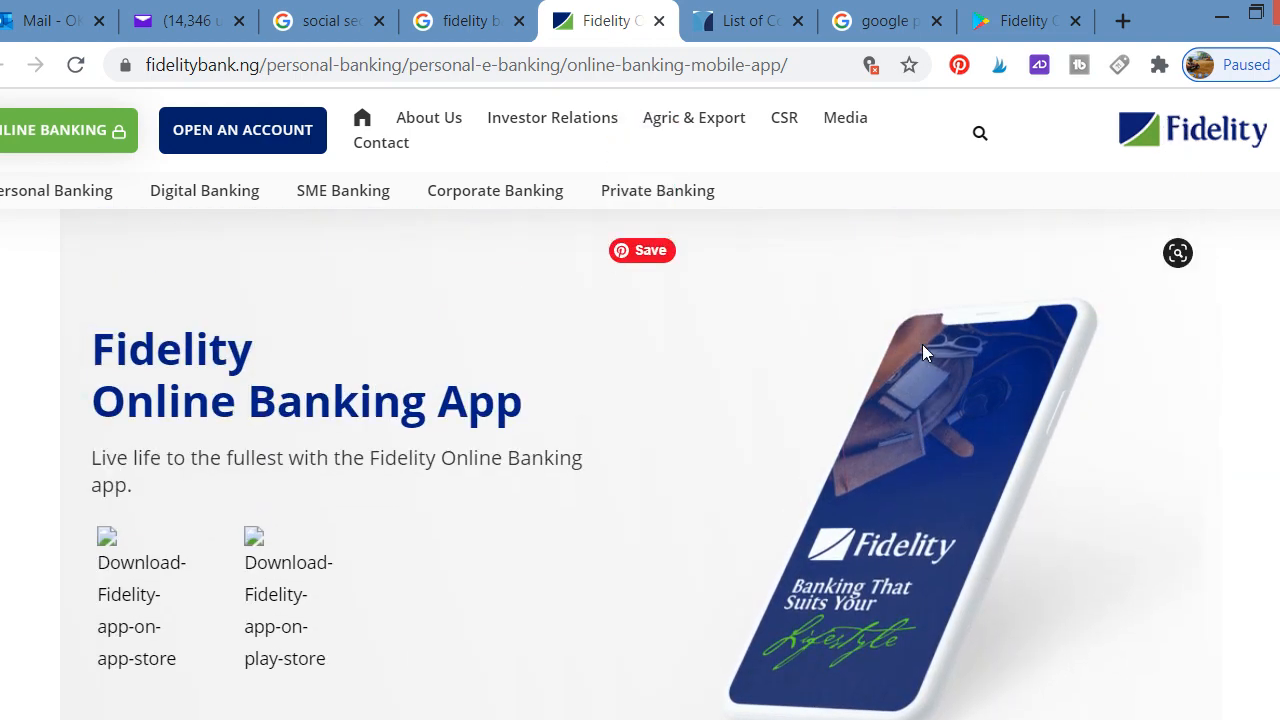
mouse_move(450, 358)
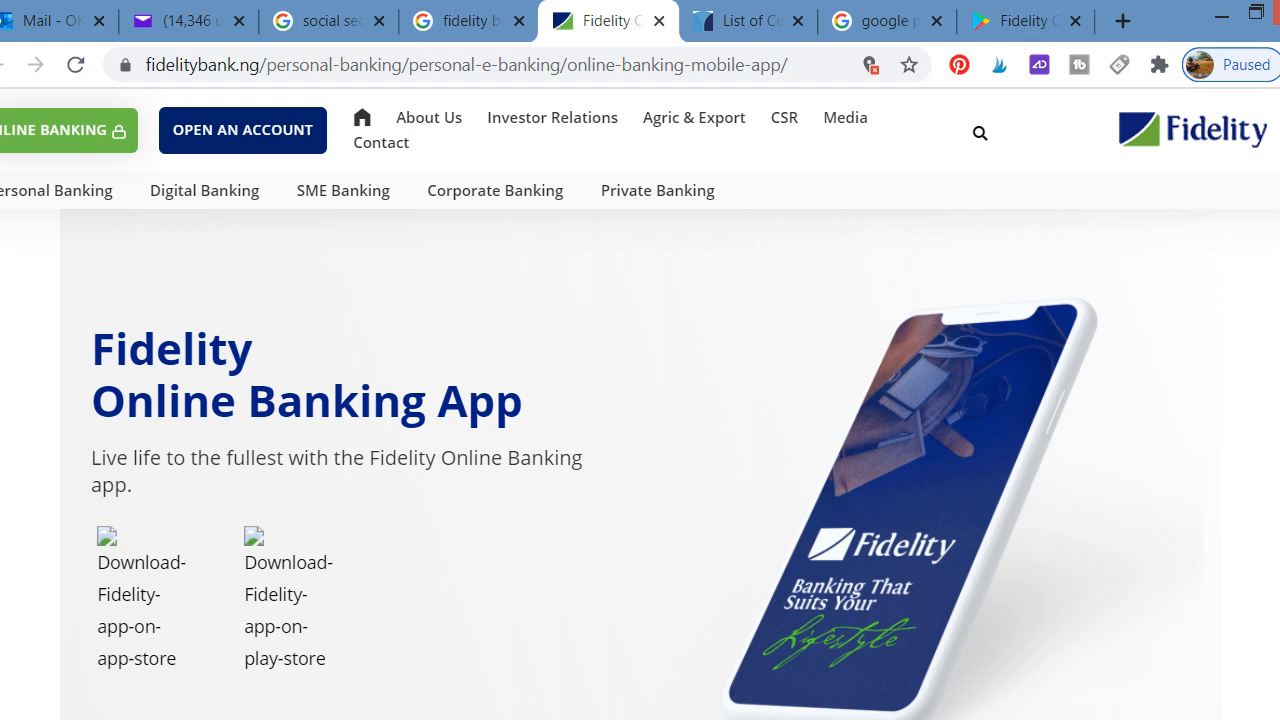
mouse_move(192, 252)
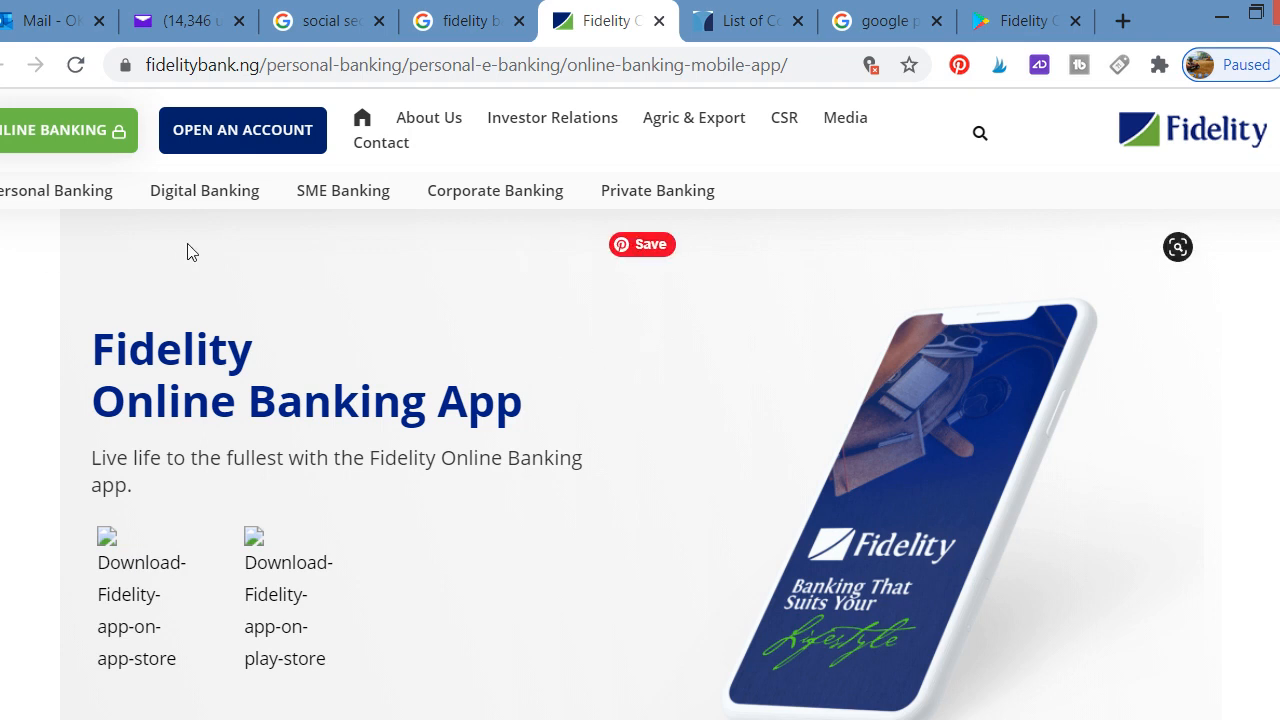
Step: Scroll slightly down the Online Banking App page to show the app download links
scroll(down, 3)
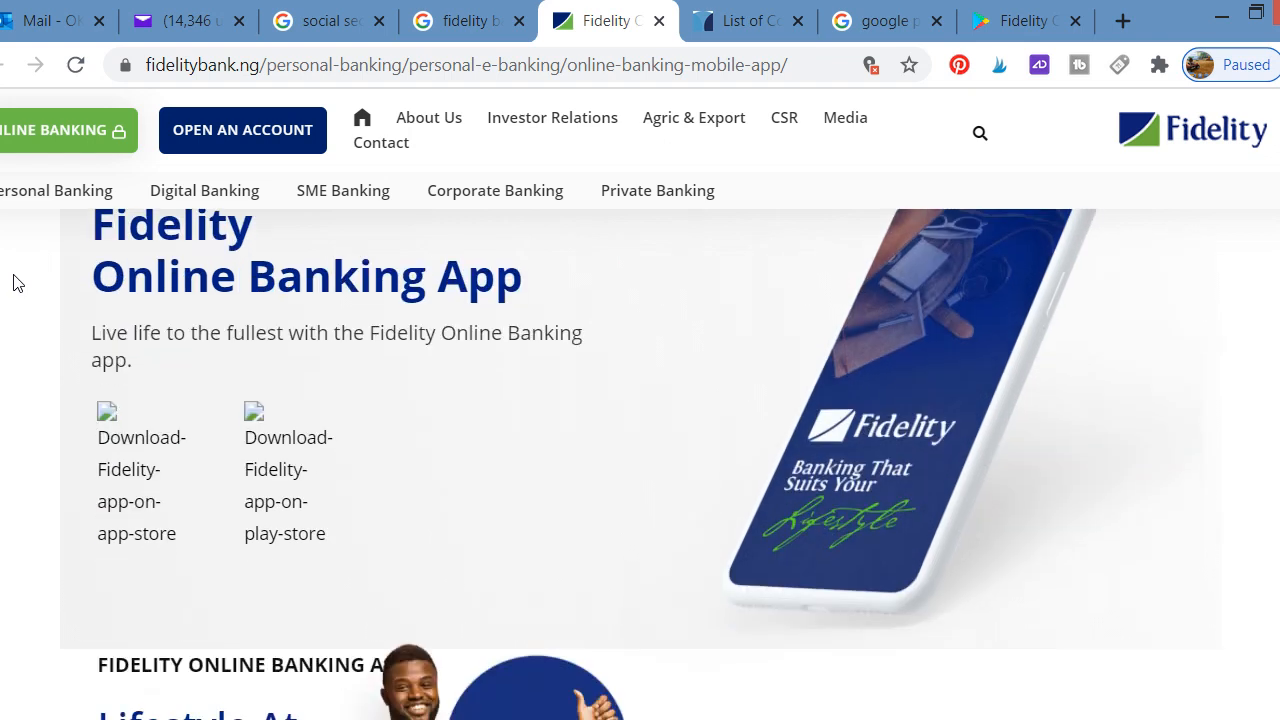